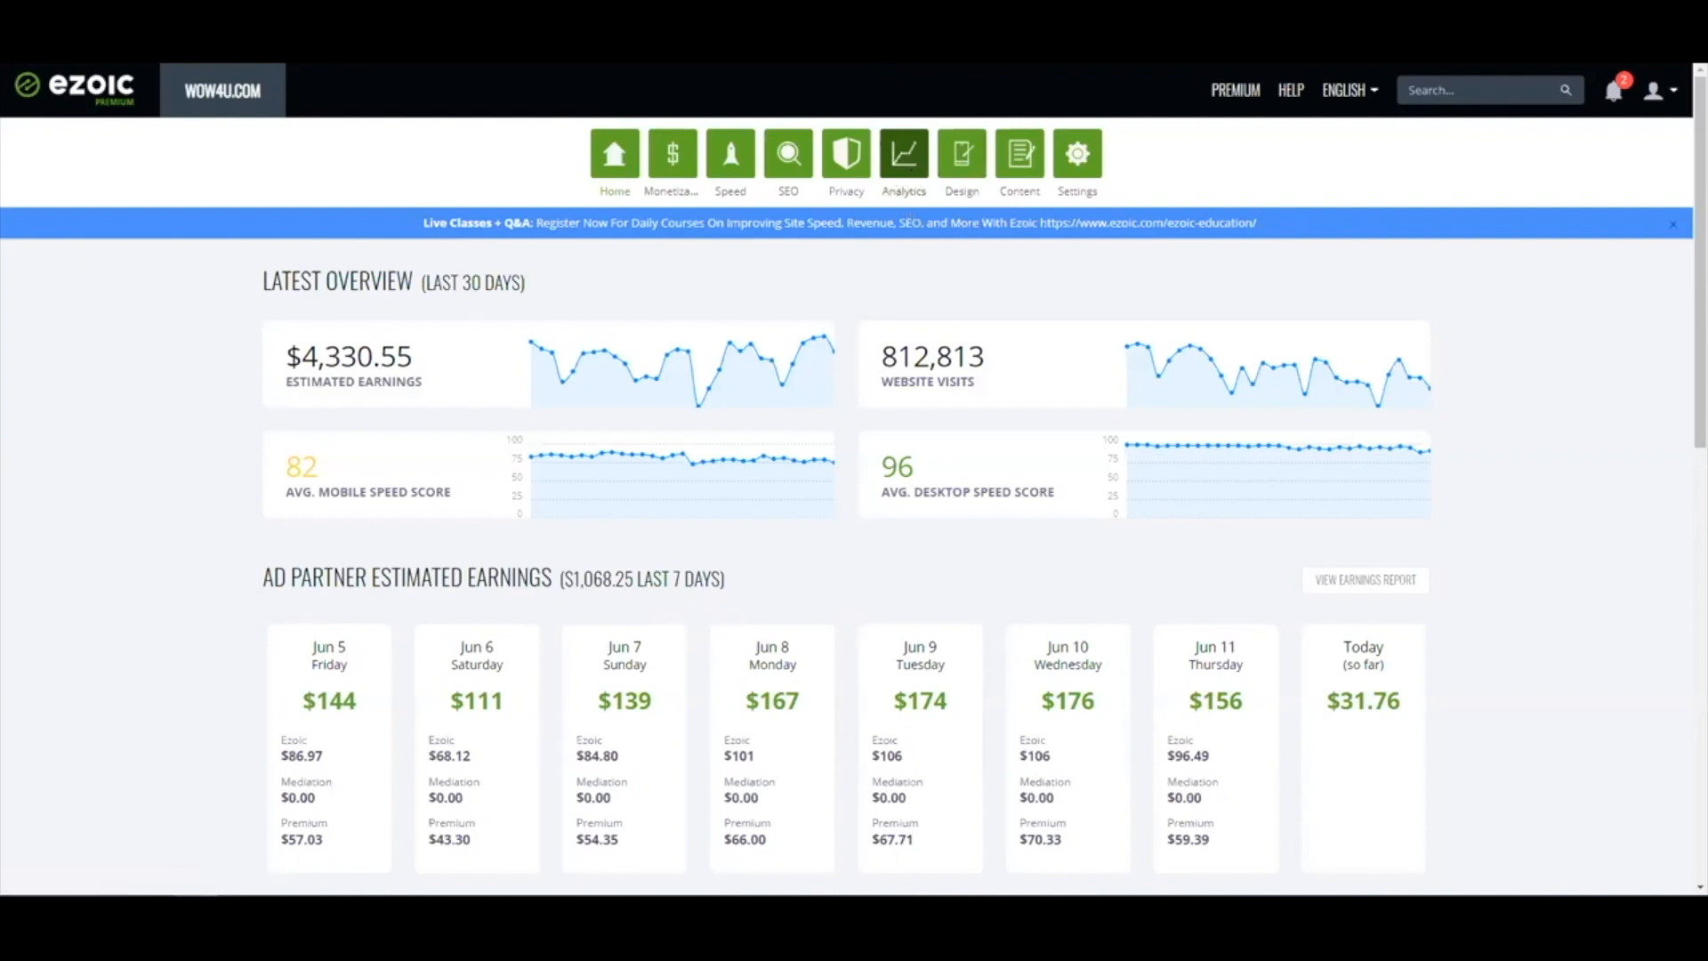
Launch Big Data Analytics from the toolbar Analytics icon, loading the Landing Pages report
left_click(902, 152)
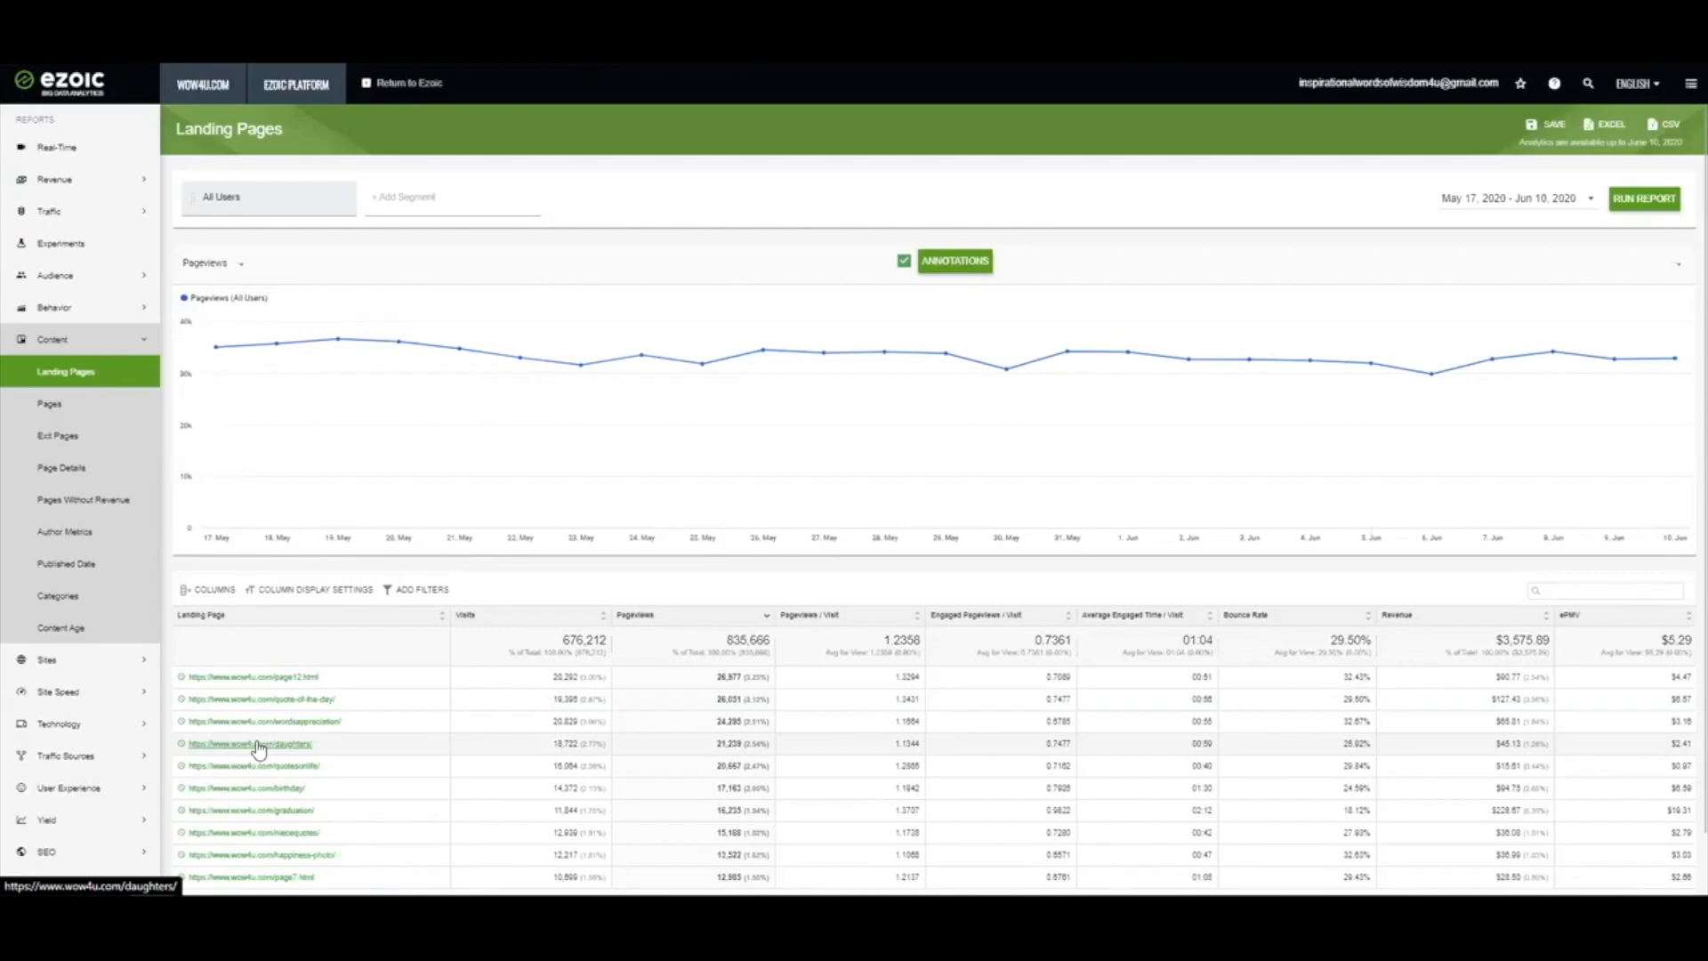
scroll("down", 3)
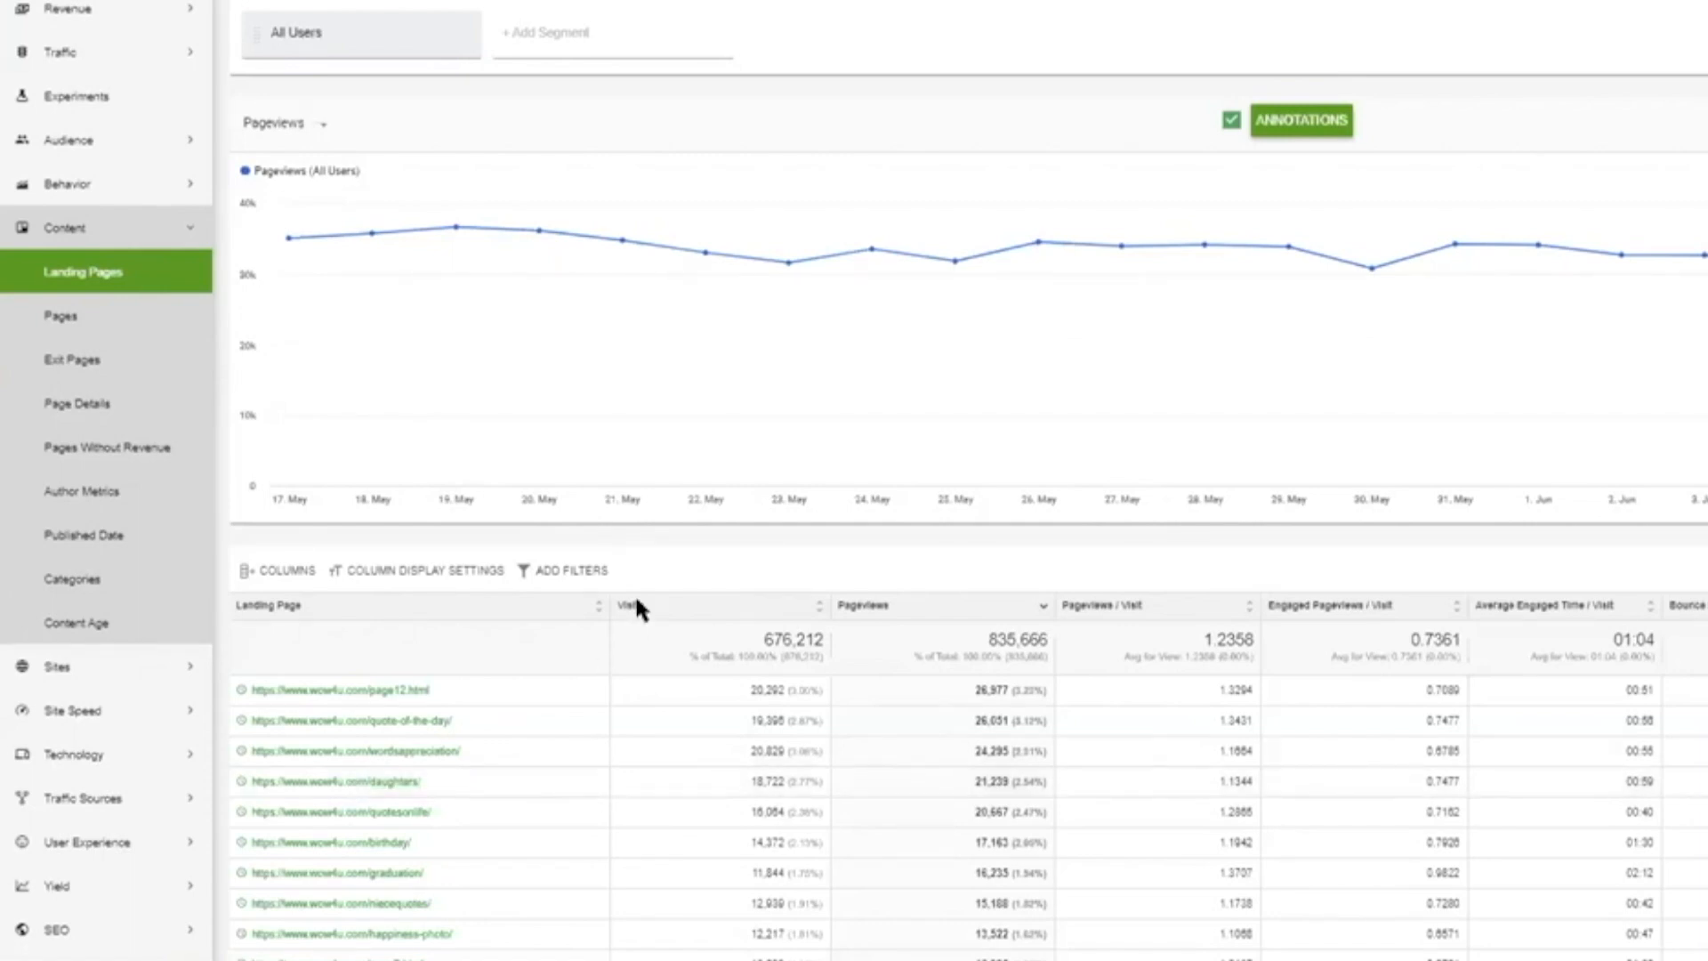
mouse_move(672, 490)
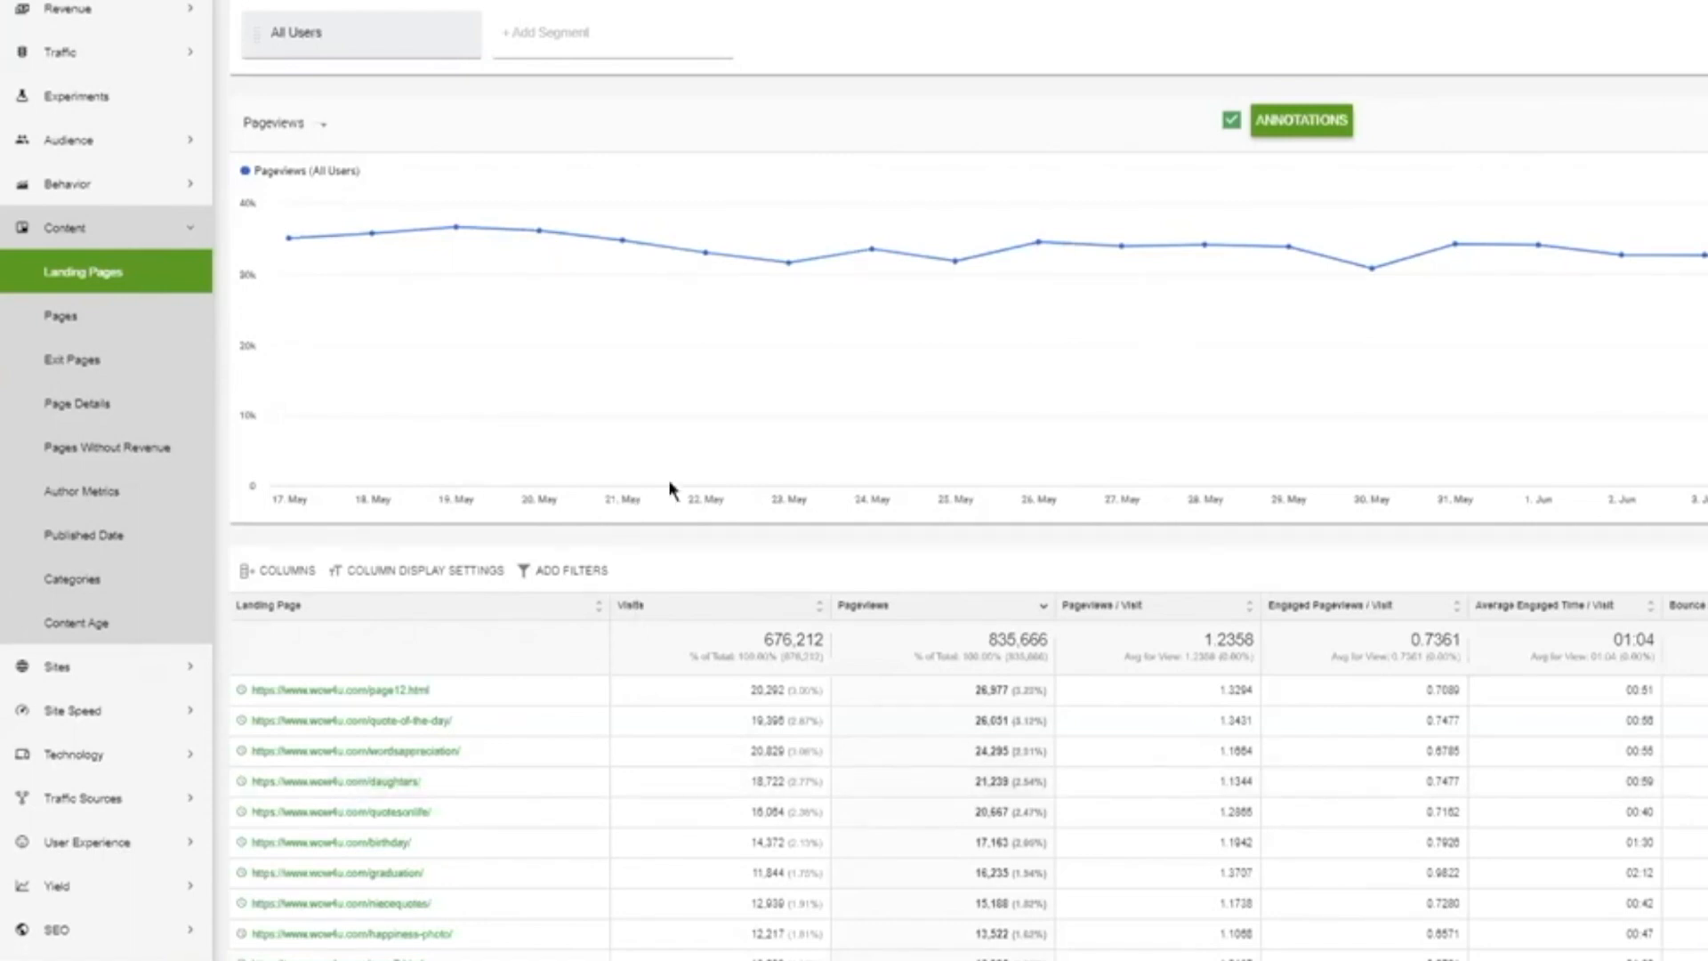
mouse_move(705, 253)
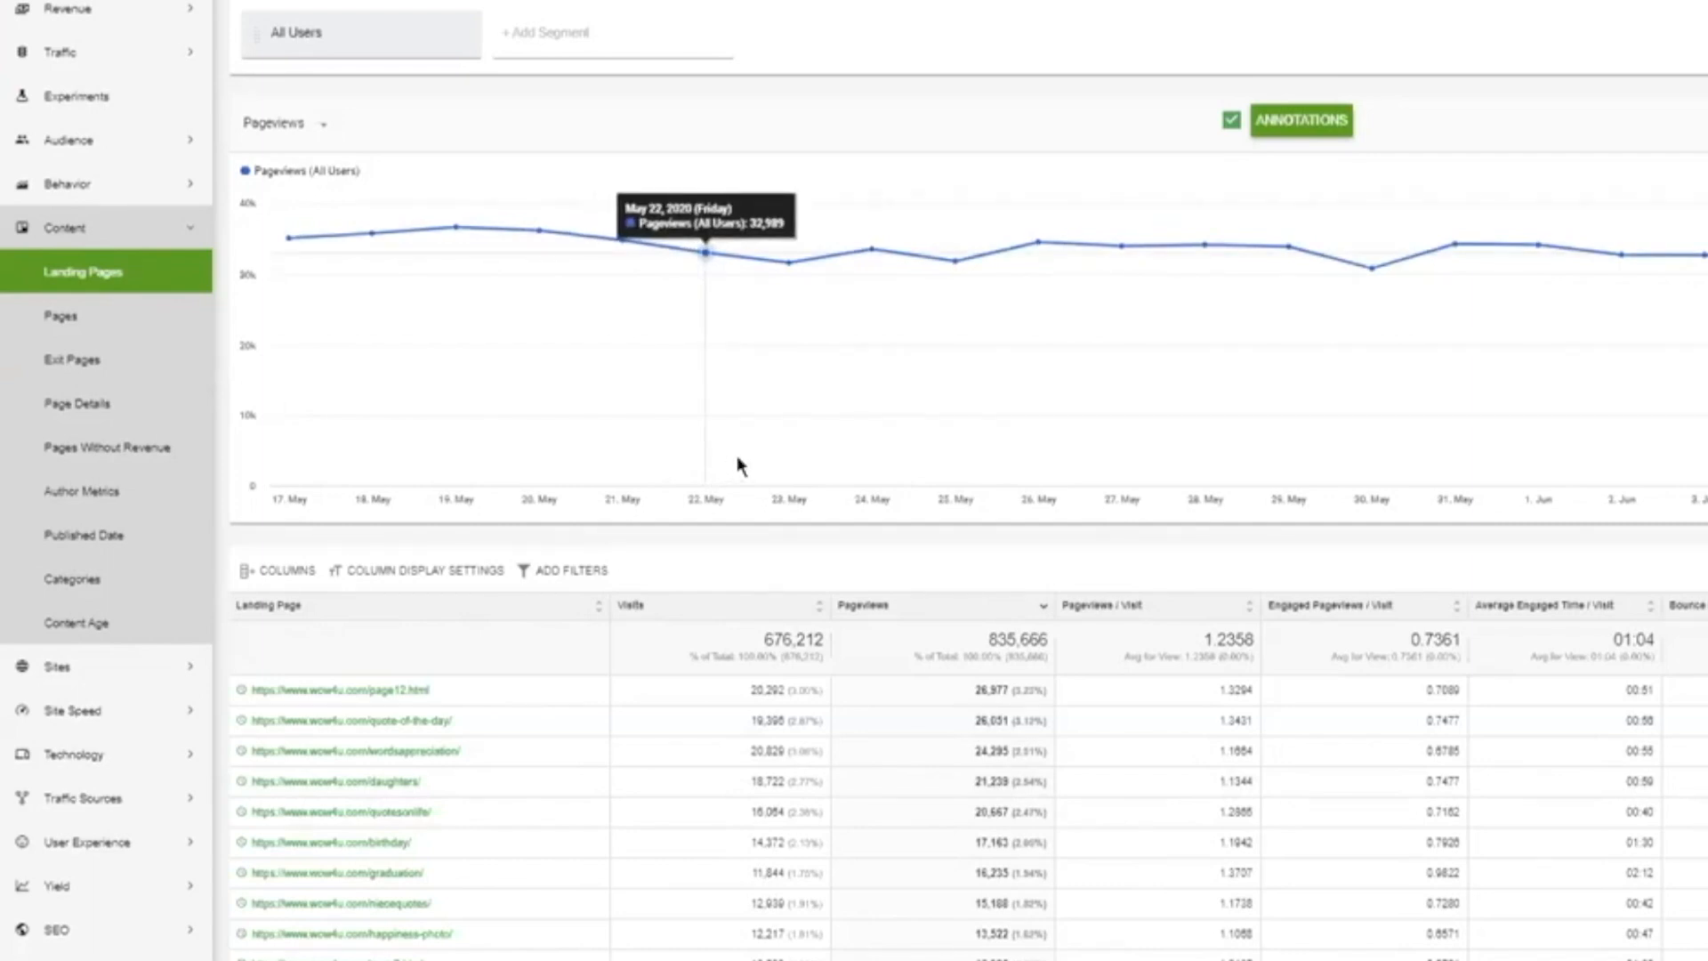
mouse_move(1369, 270)
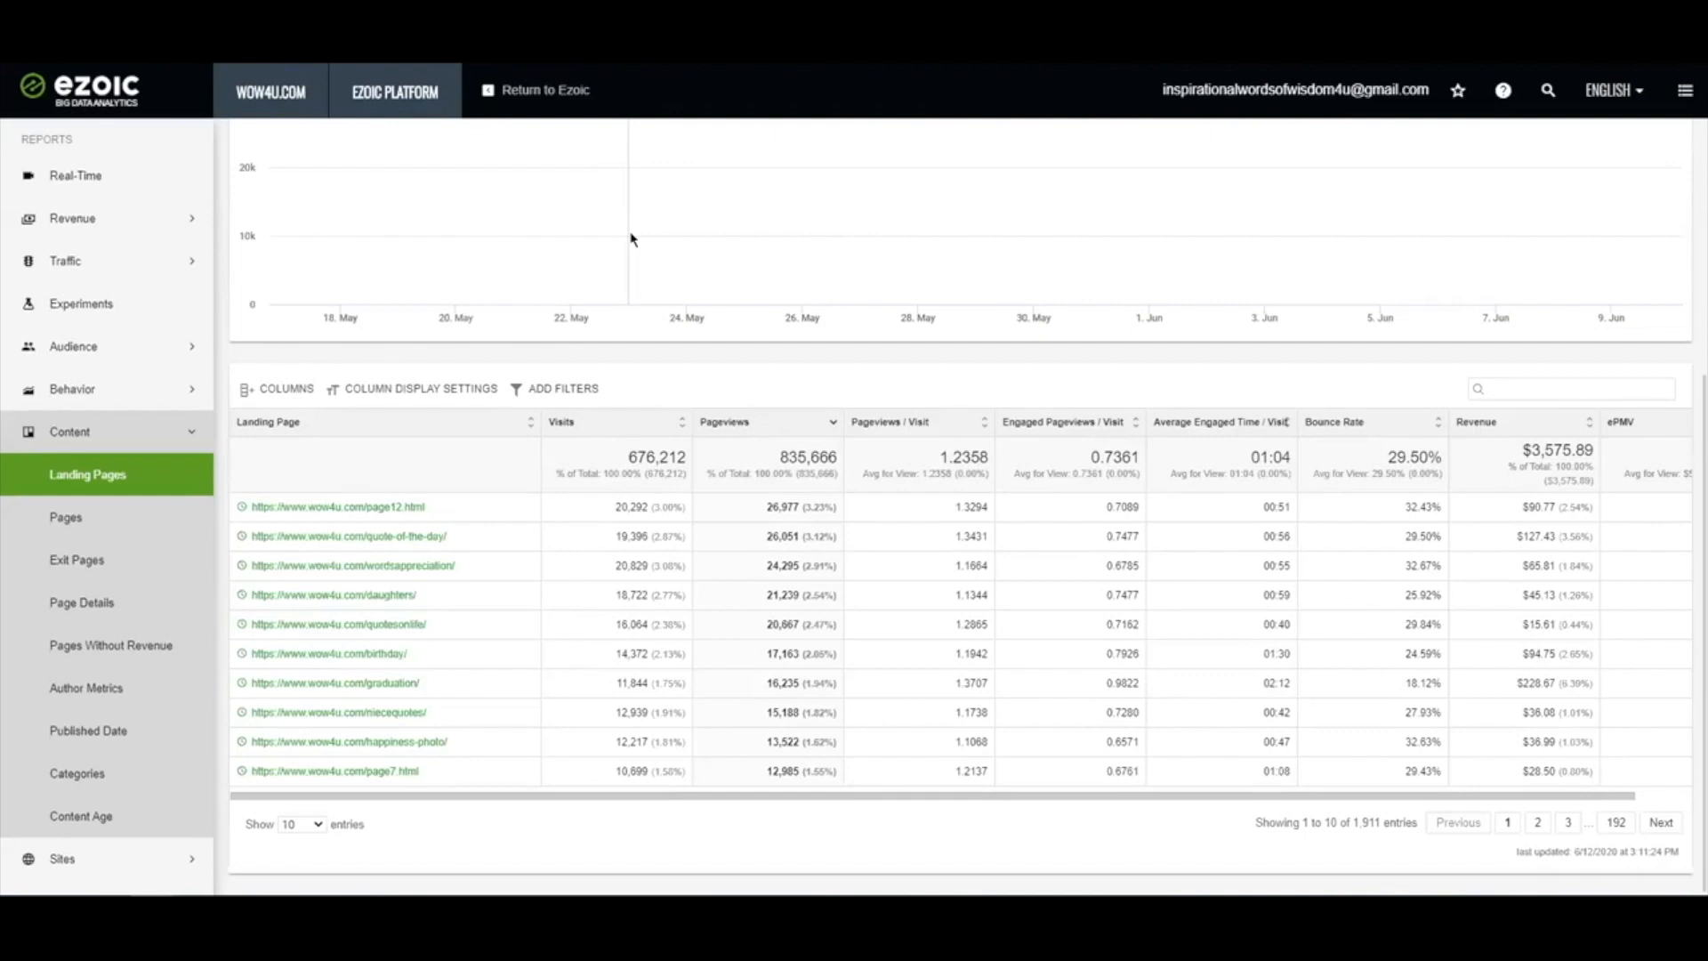
mouse_move(593, 243)
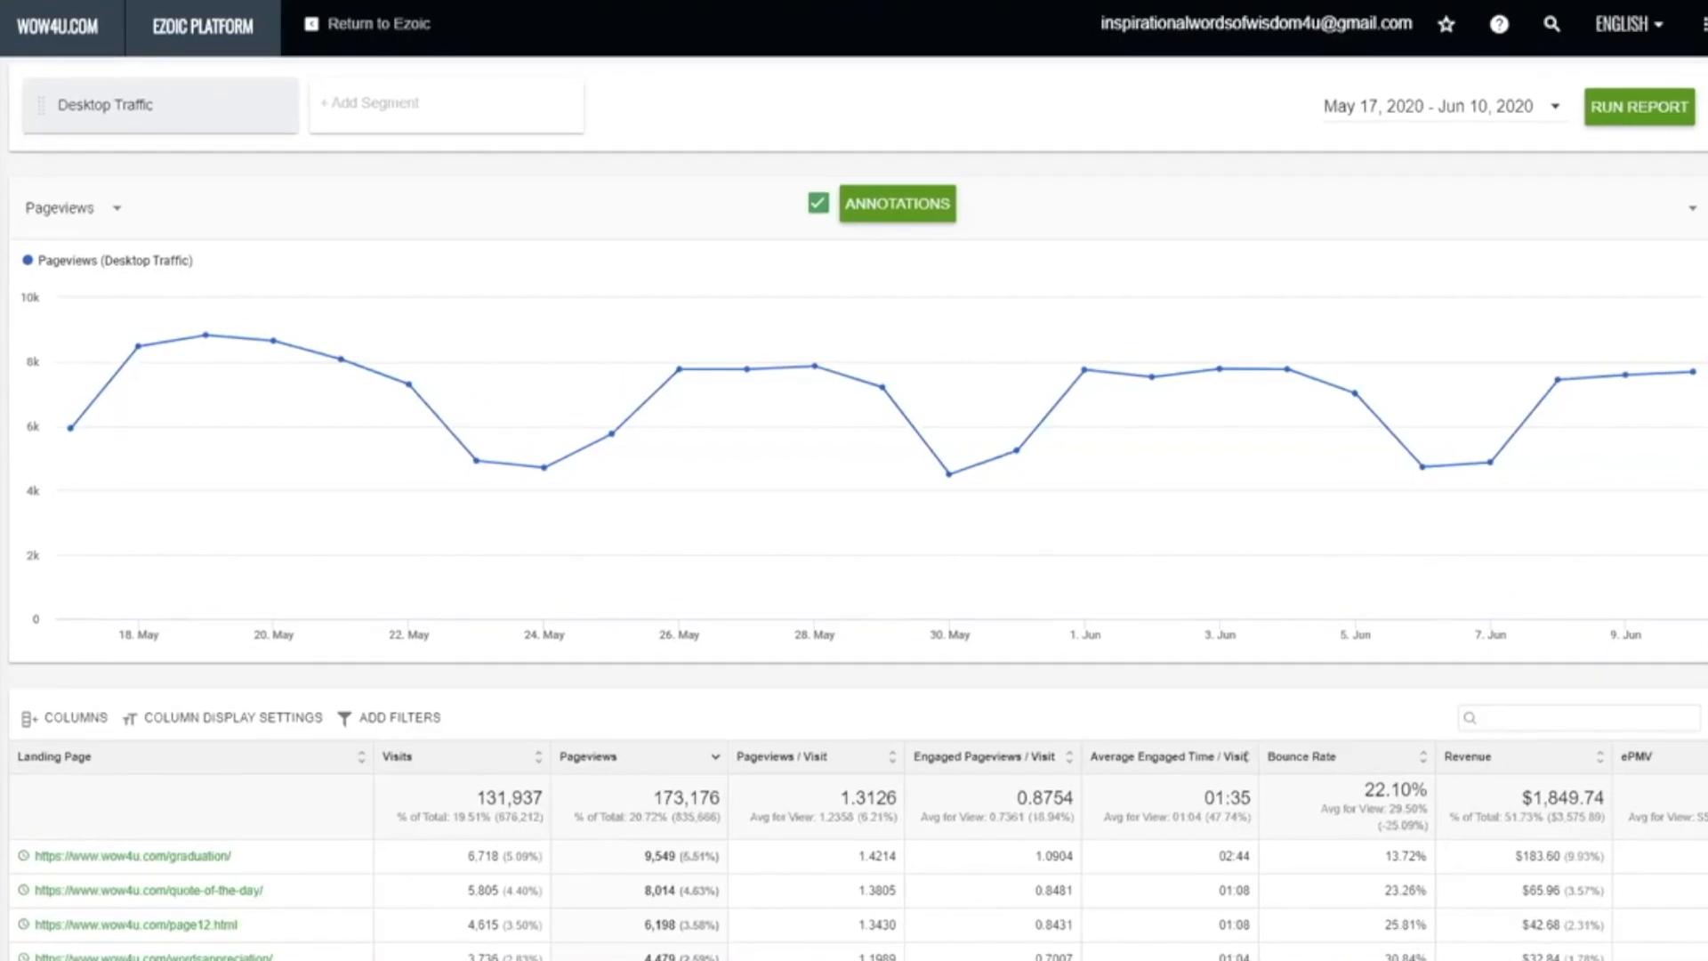
mouse_move(137, 346)
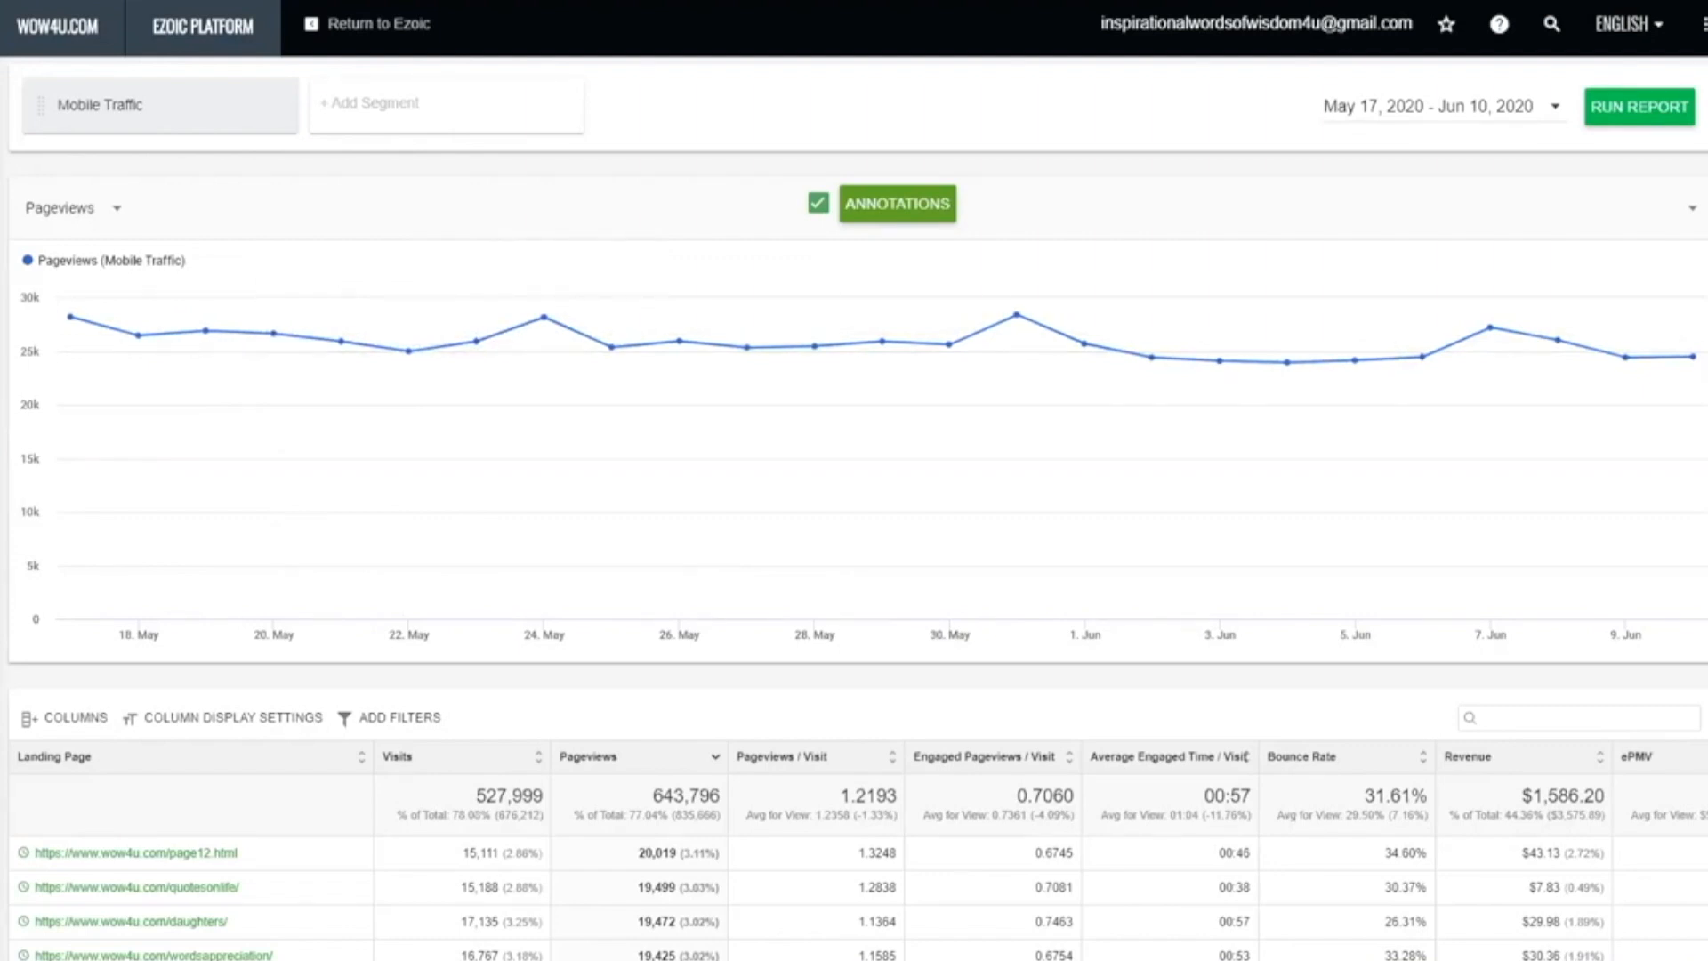
Scroll through the Mobile Traffic Landing Pages table (527,999 visits, 643,796 pageviews)
scroll("down", 3)
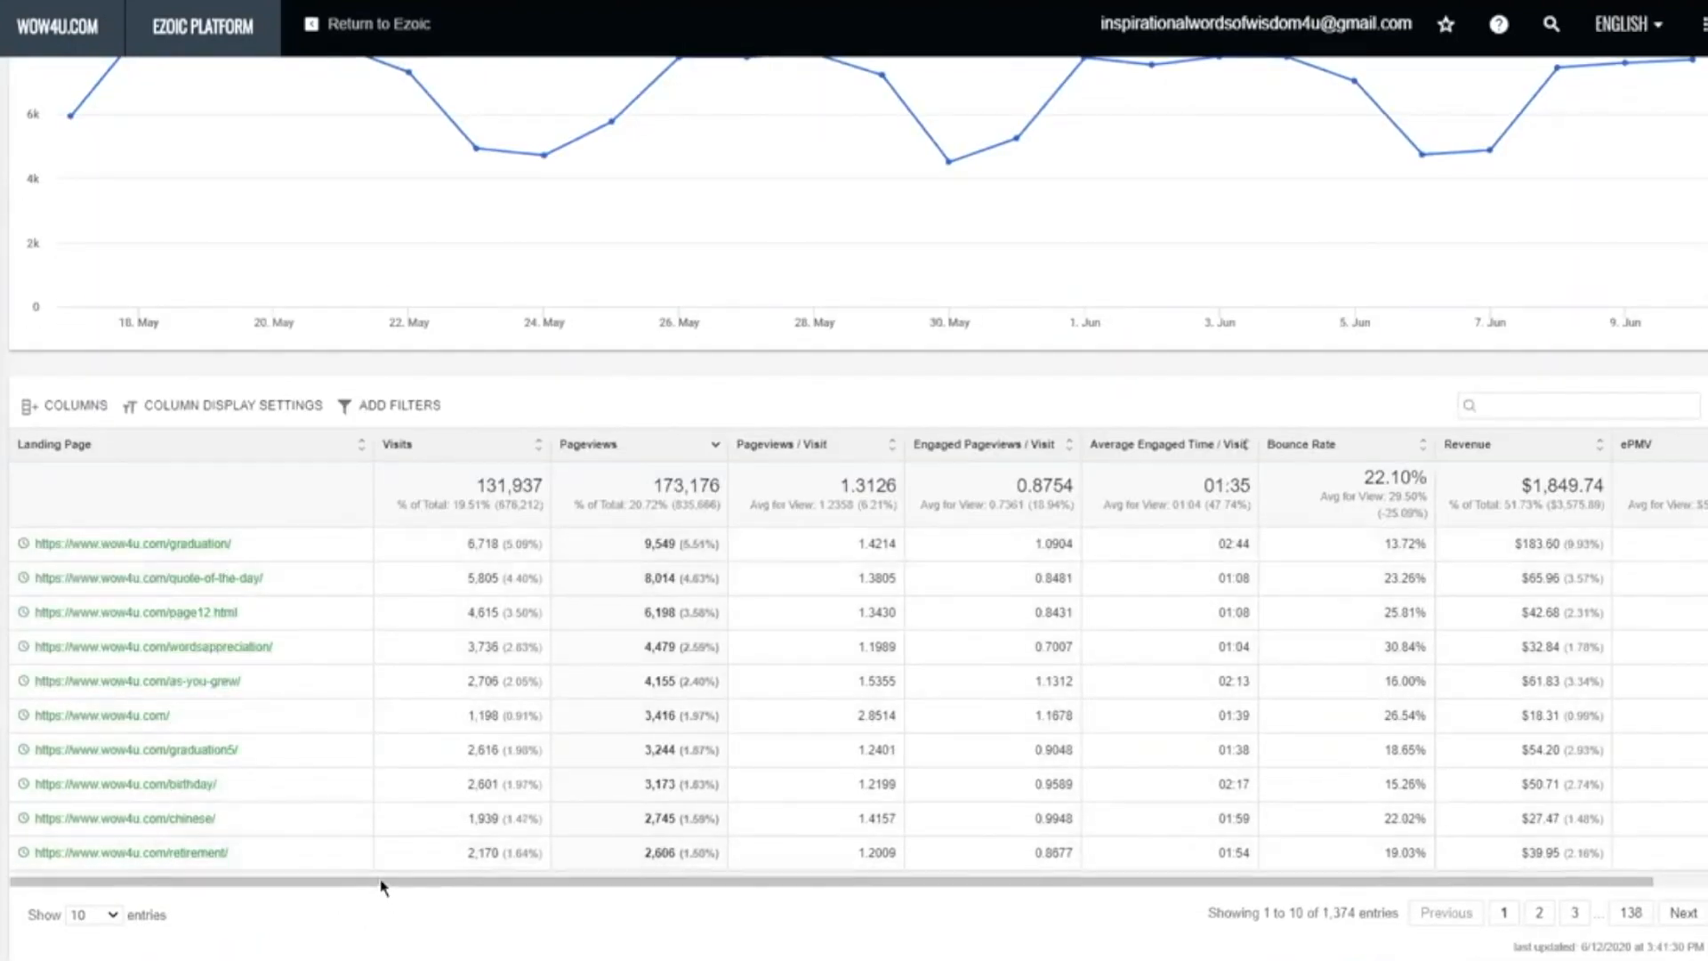
scroll("right", 3)
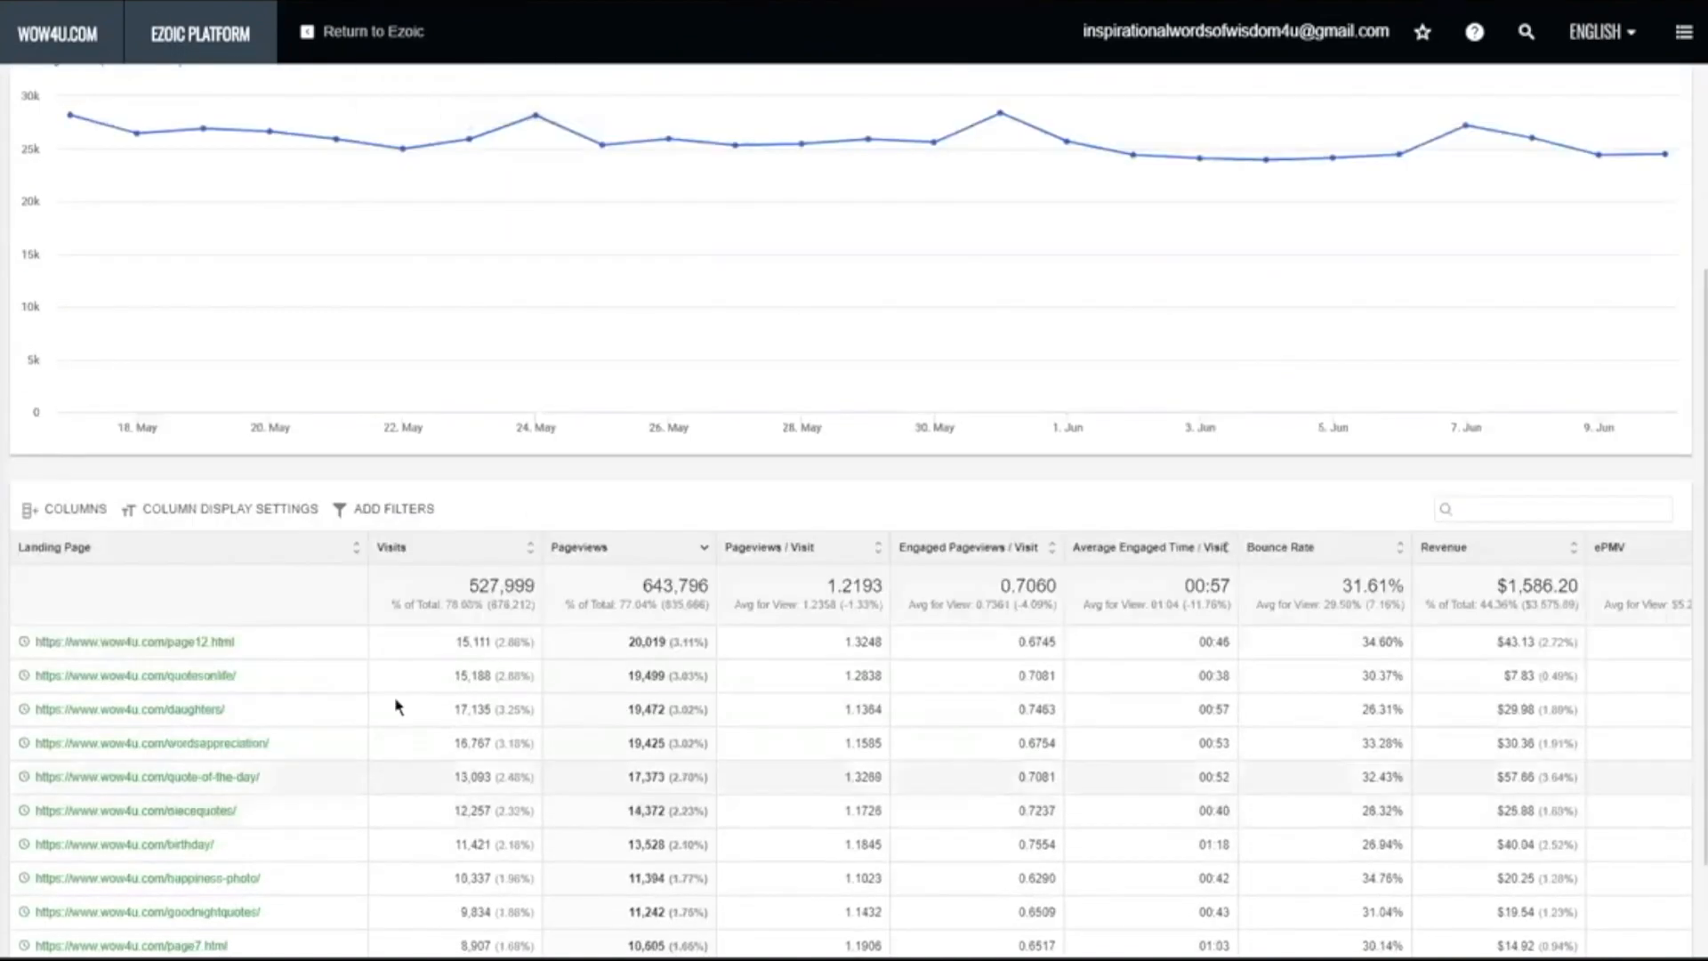
scroll("down", 3)
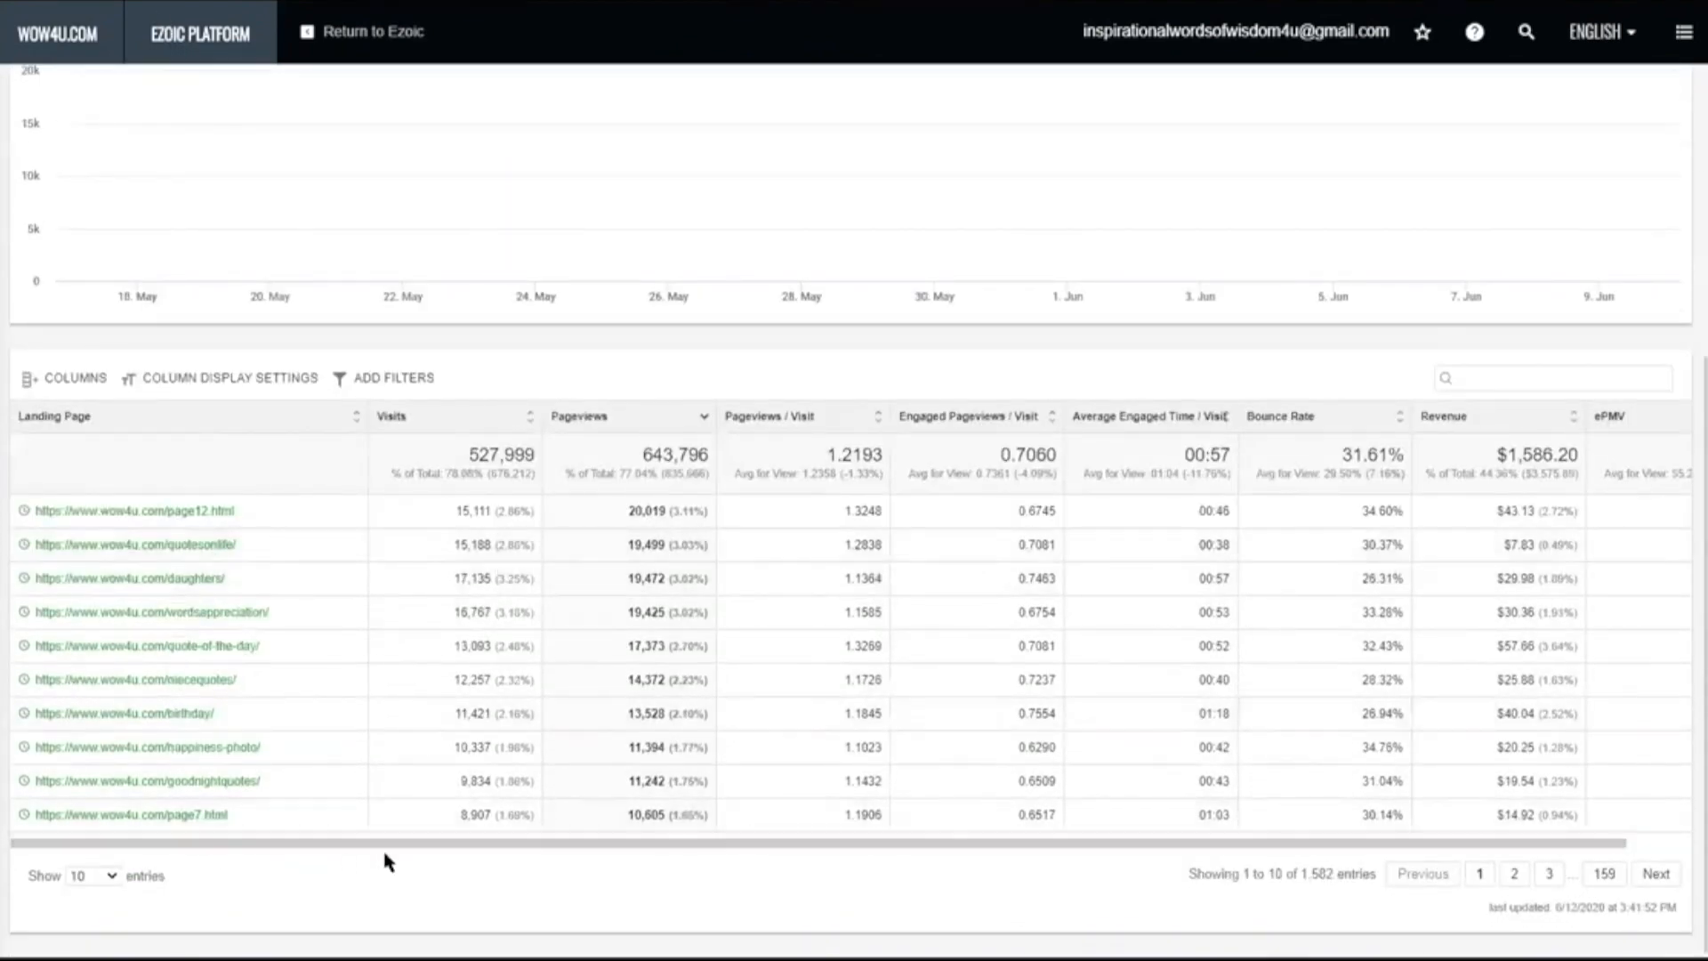
mouse_move(428, 862)
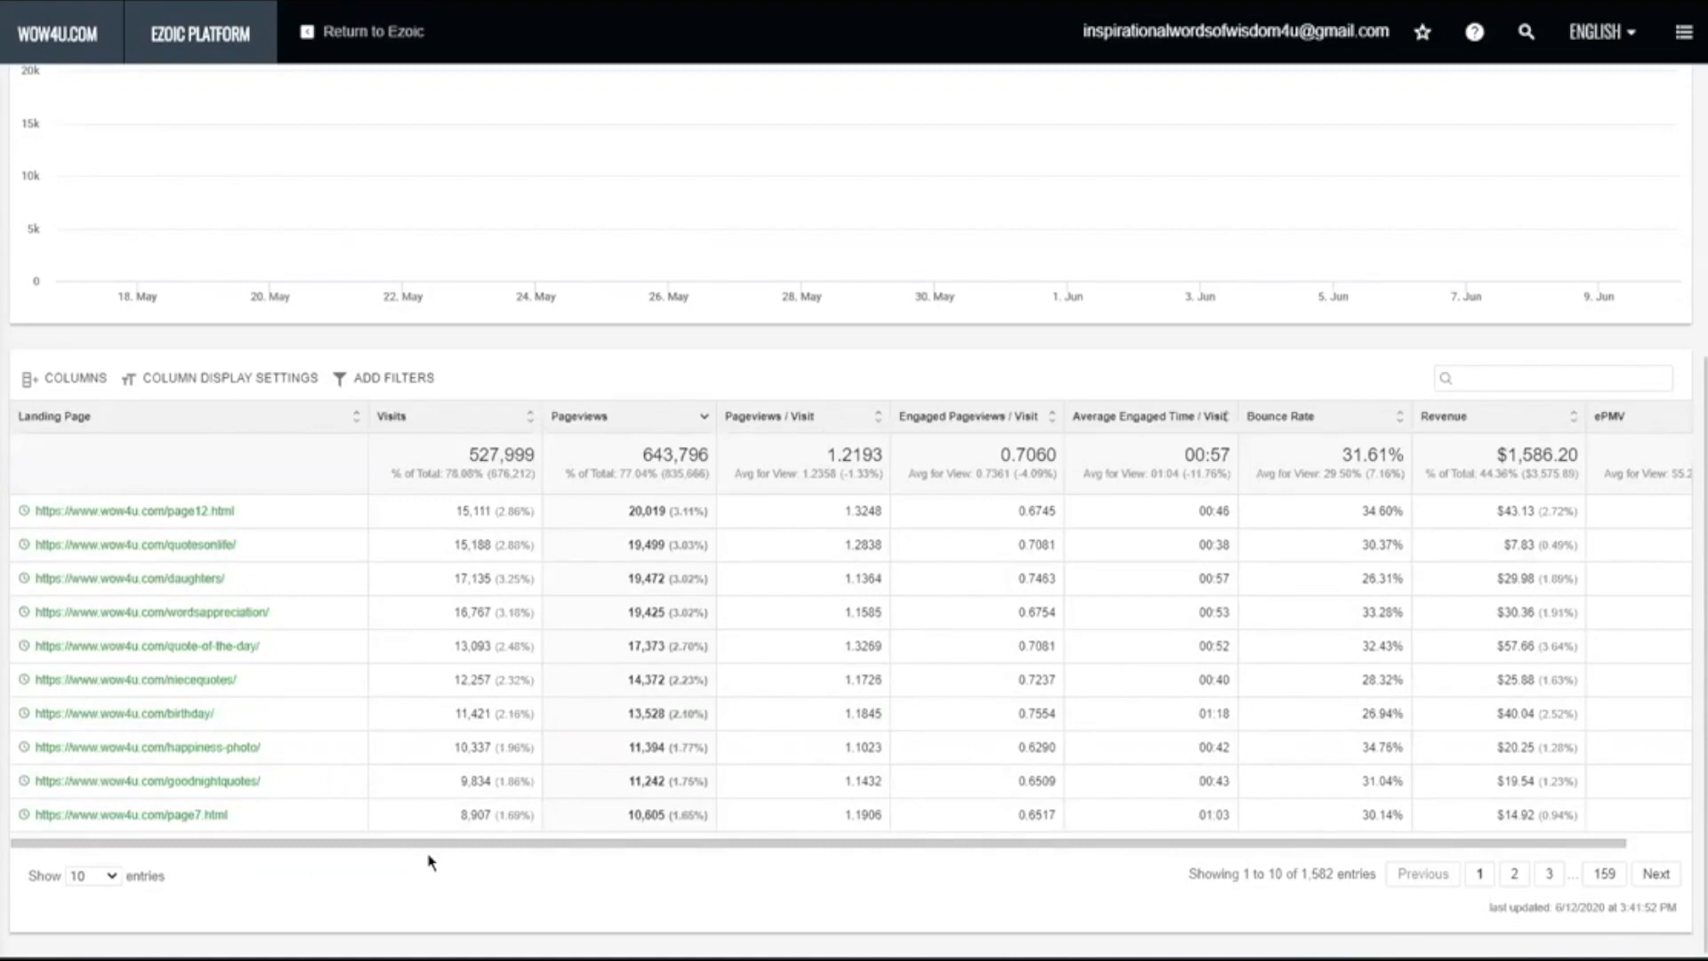
mouse_move(486, 847)
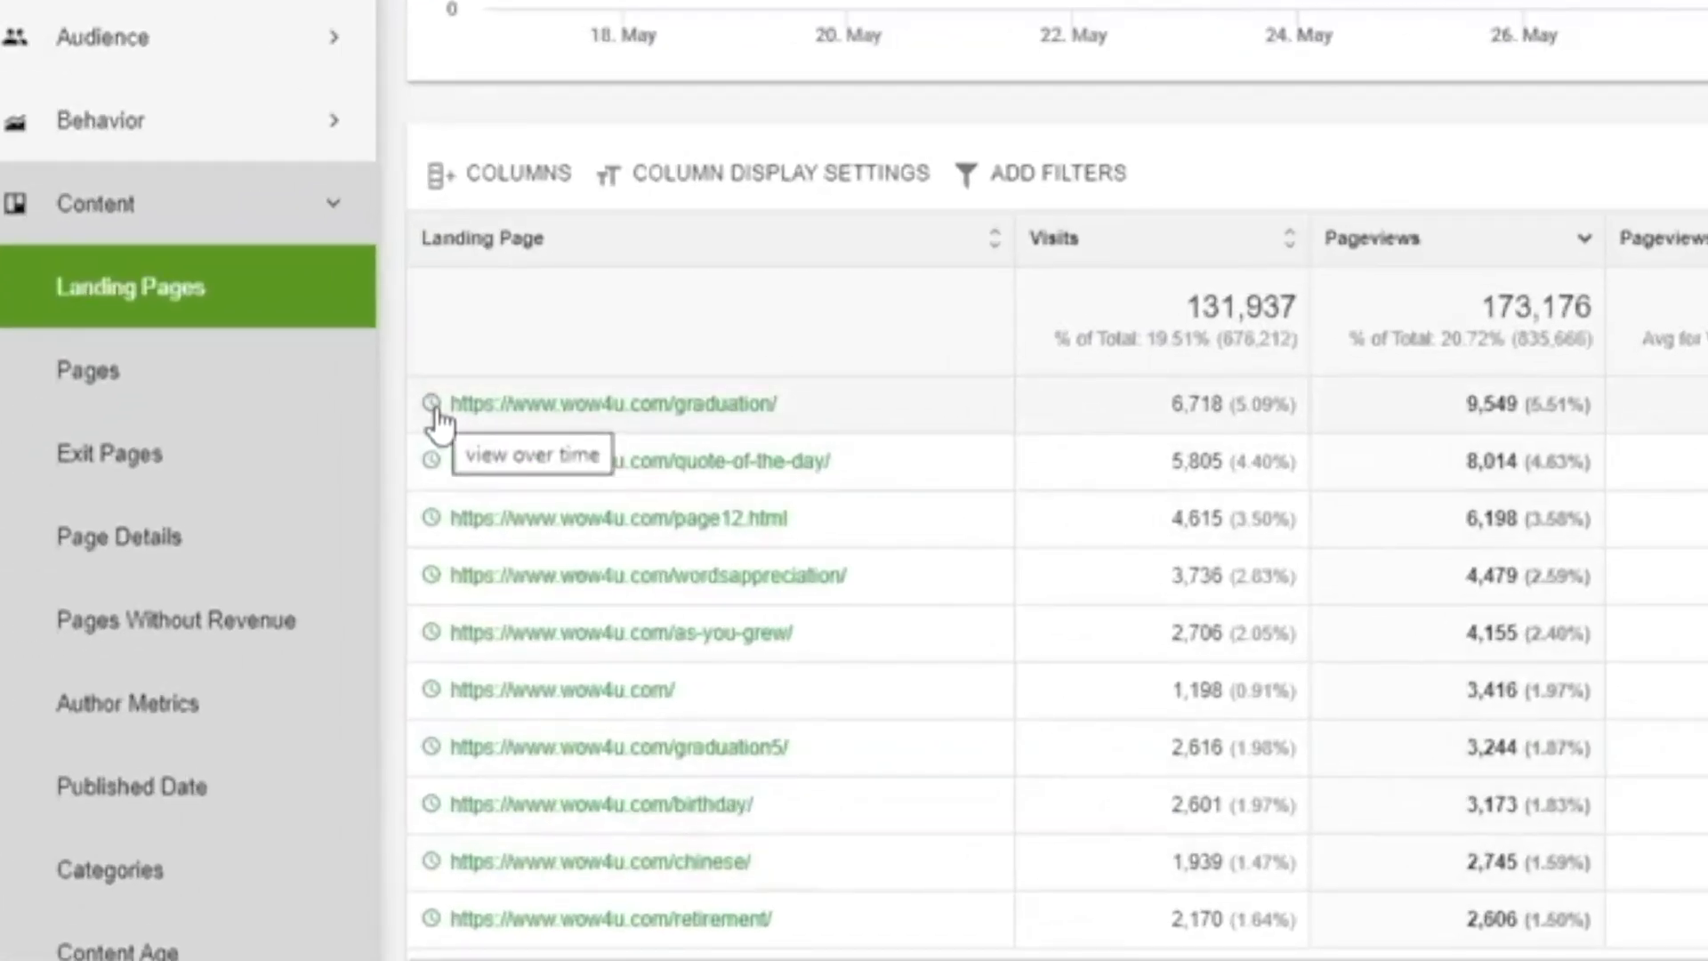
Show the new-year-greetings page over time and scroll its daily Dec 22–Jan 4 breakdown
left_click(432, 404)
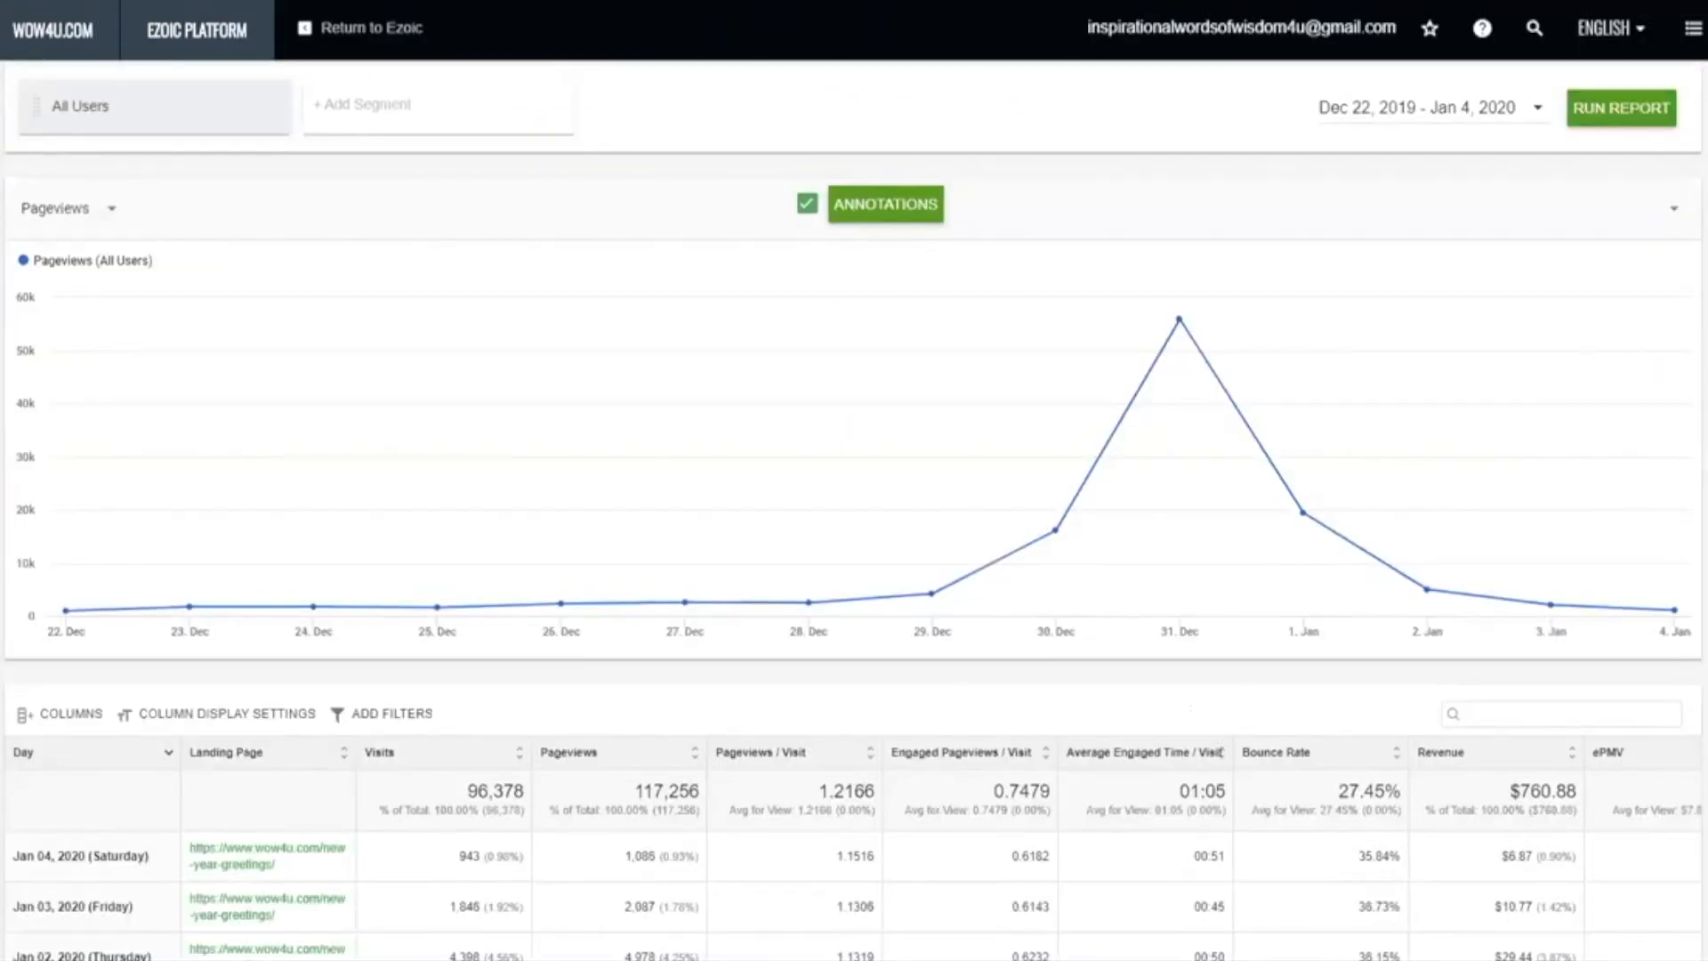
mouse_move(684, 604)
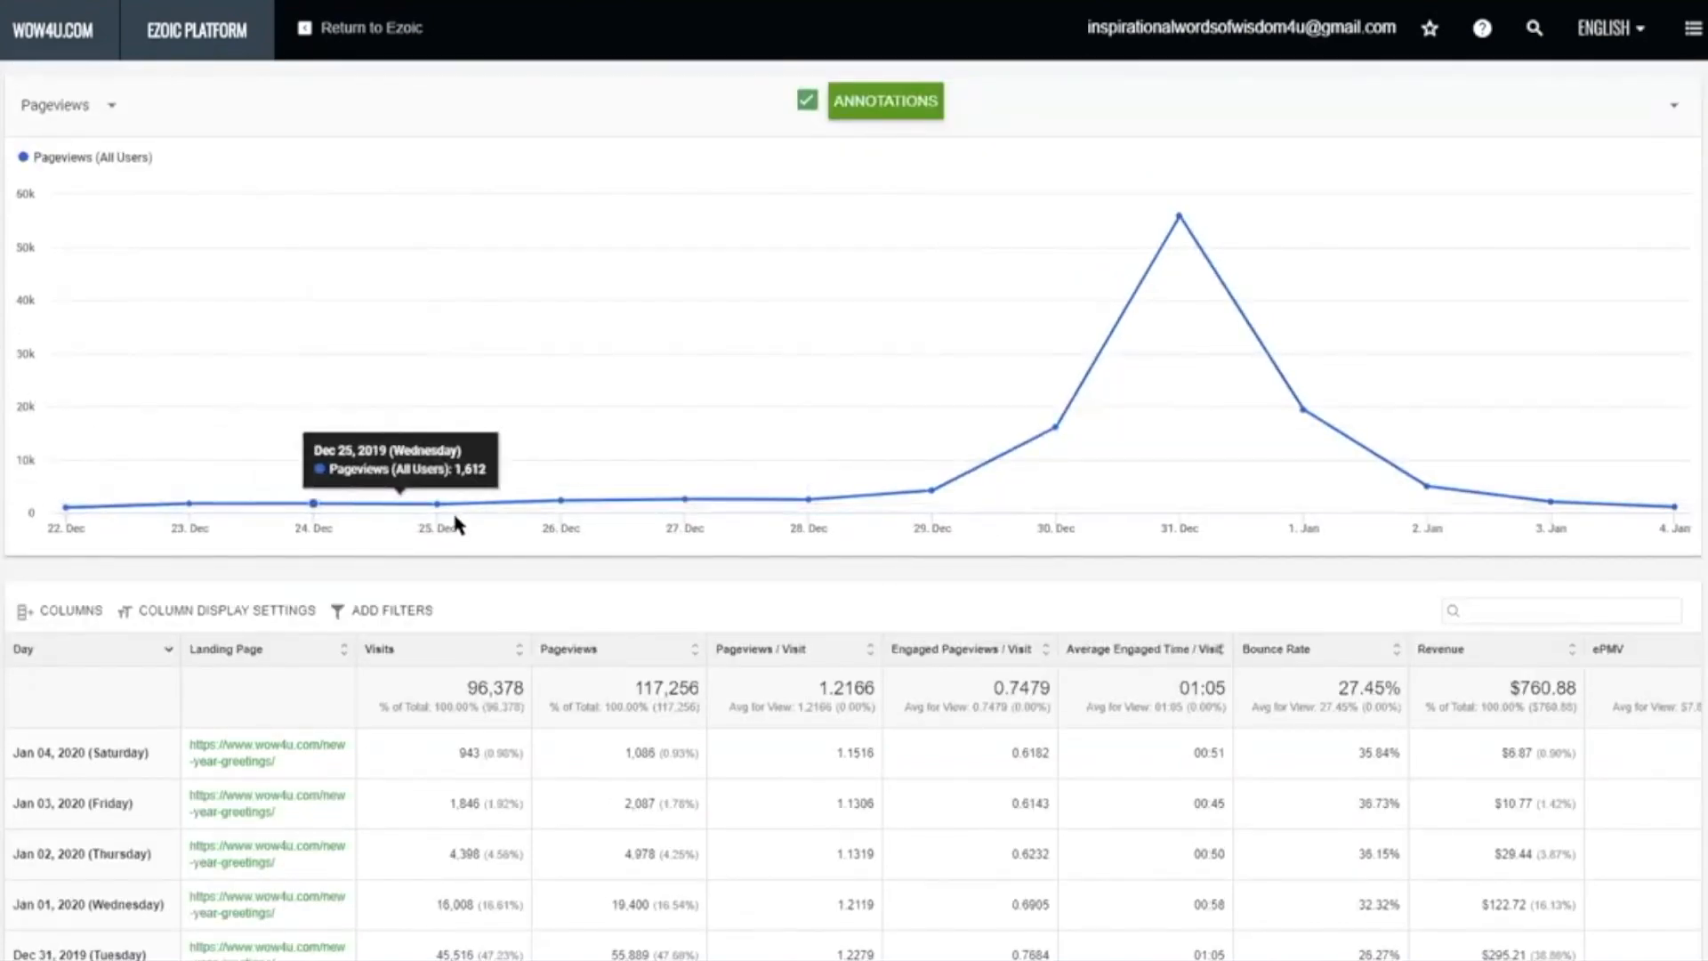
scroll("down", 3)
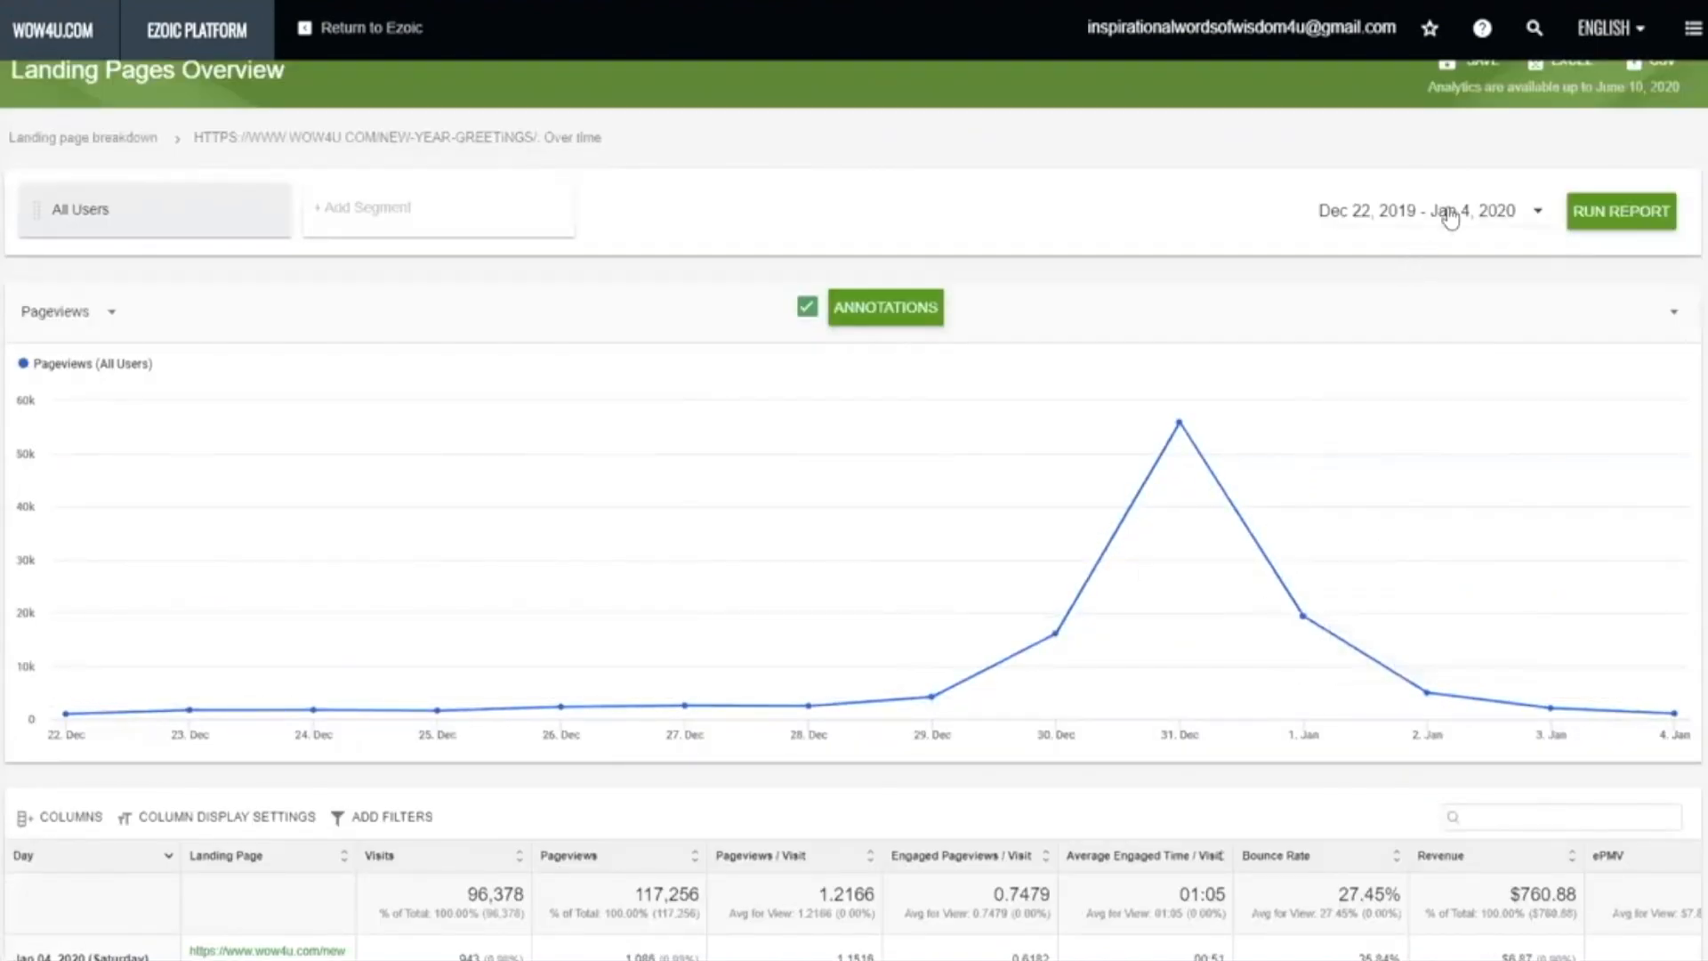
mouse_move(1432, 243)
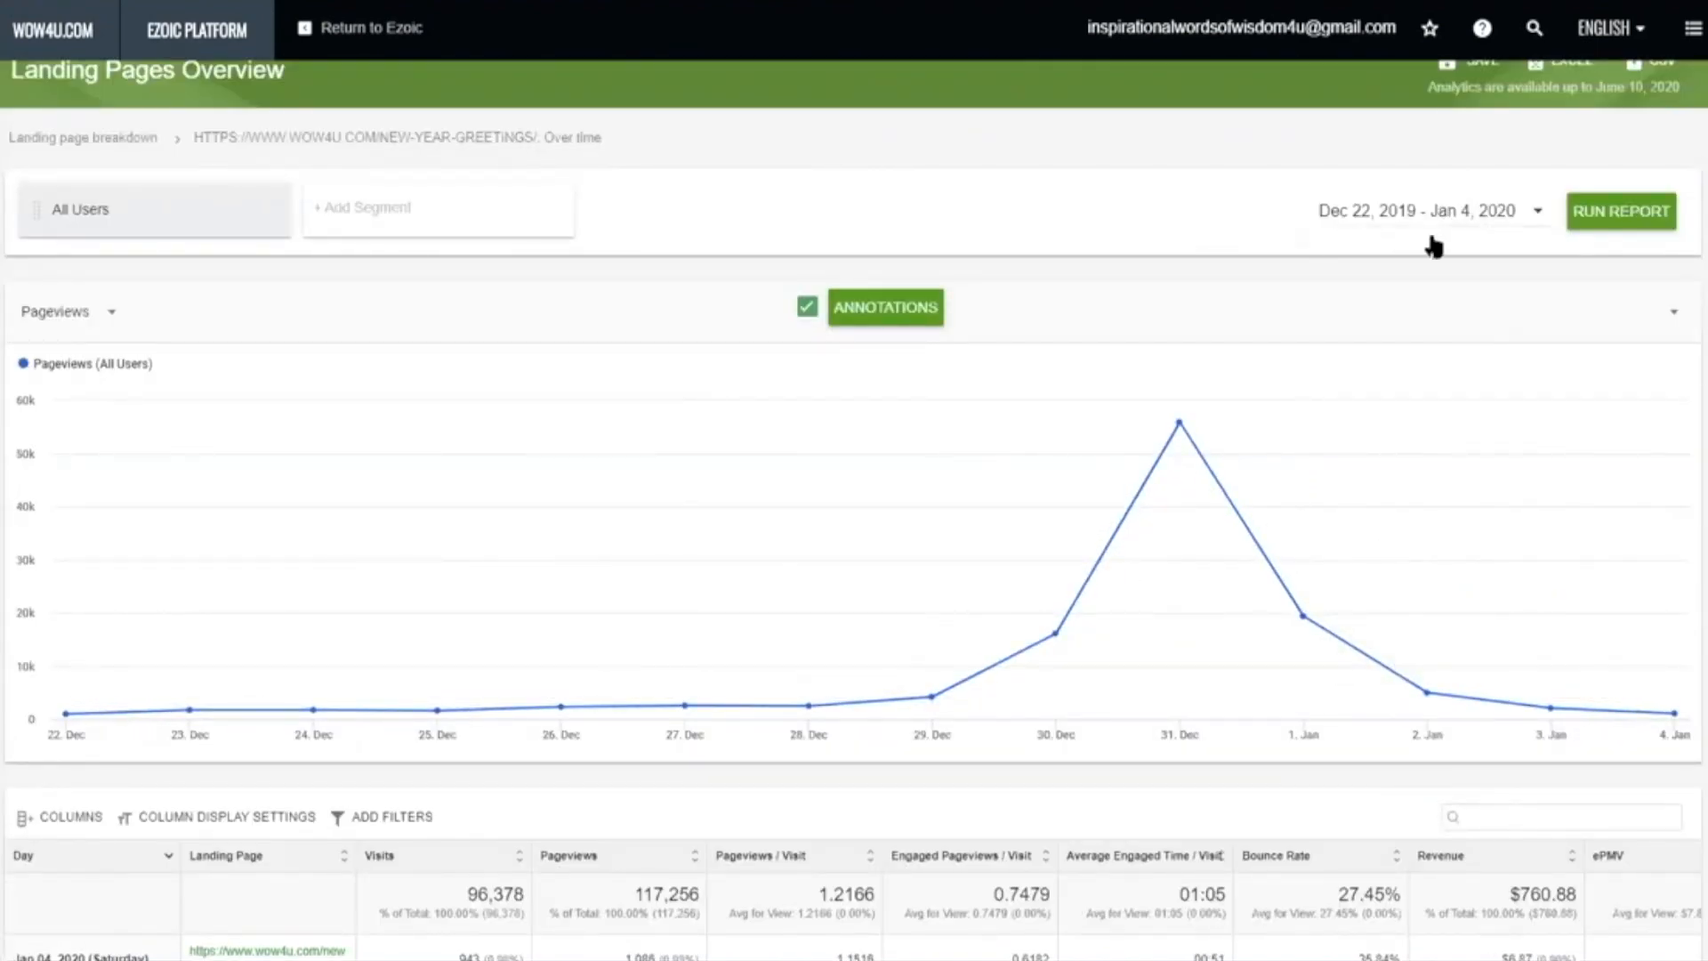
scroll("down", 3)
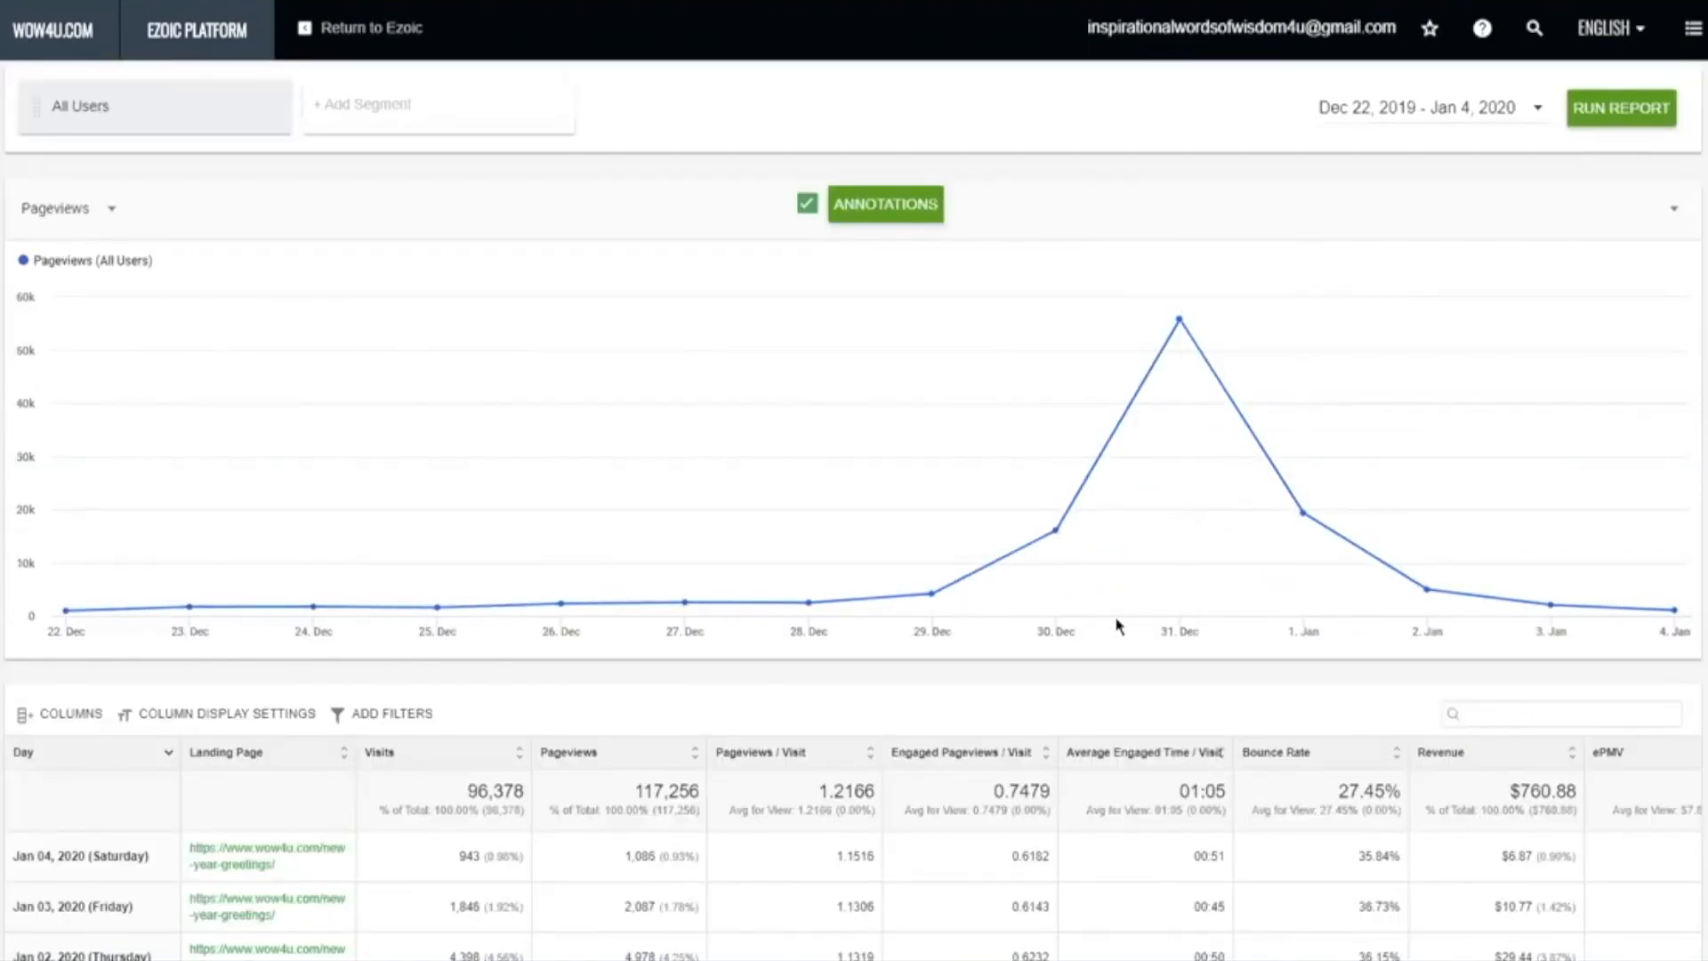
scroll("down", 3)
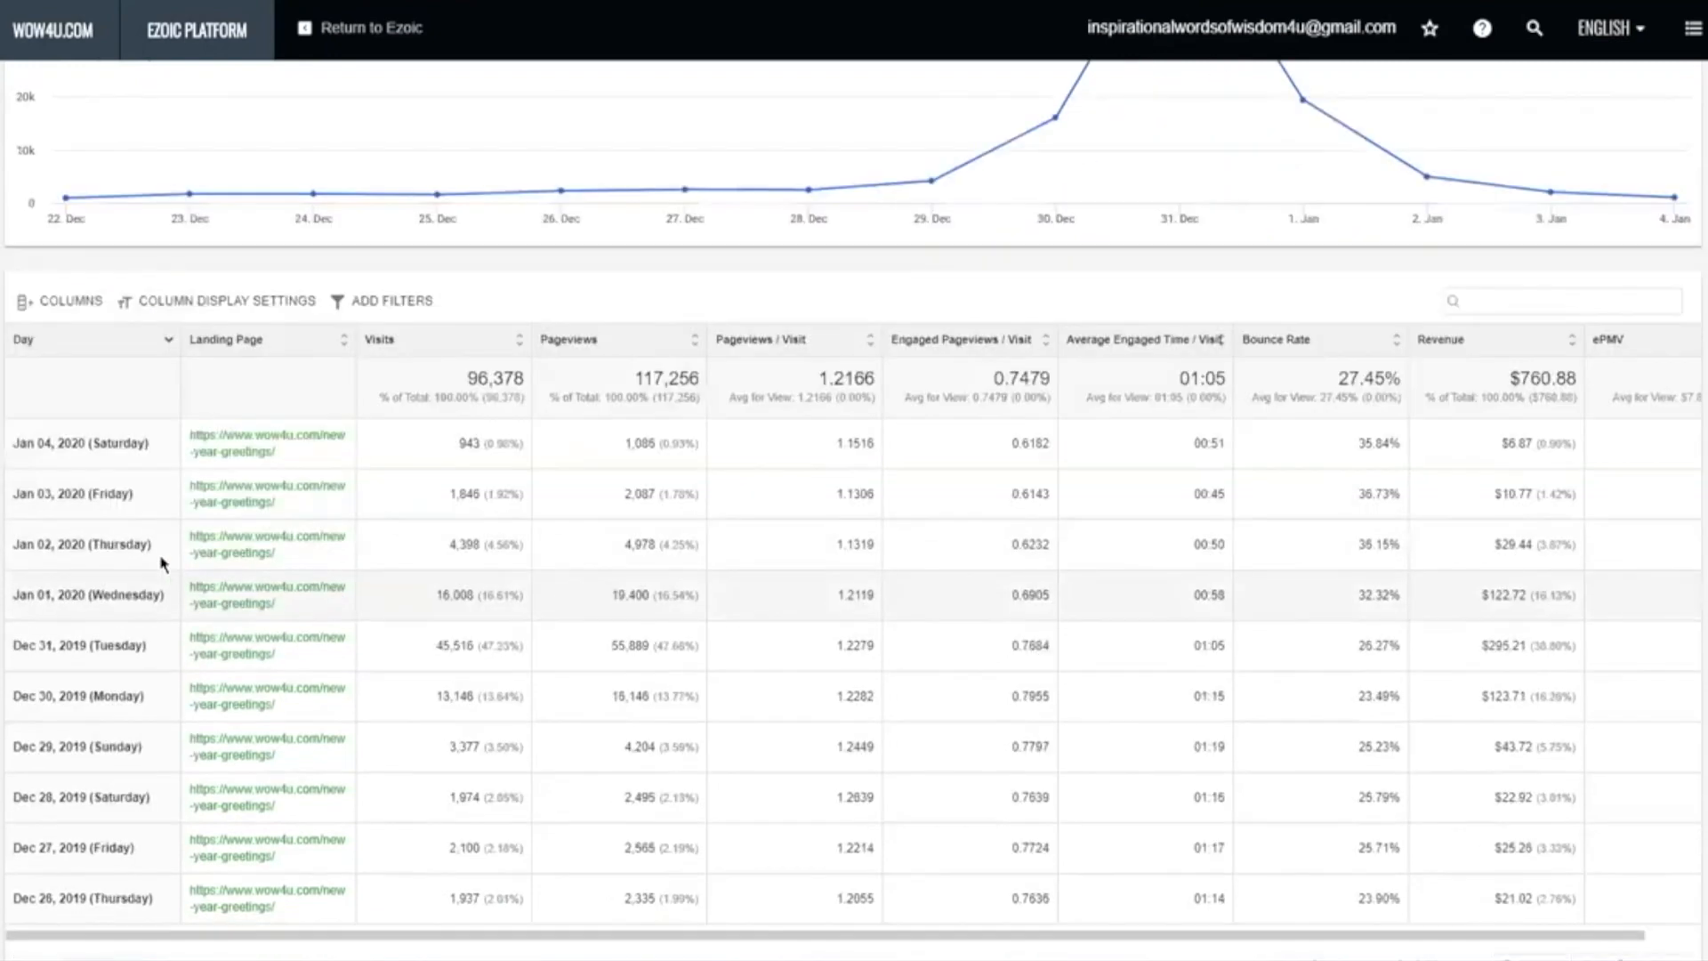
mouse_move(261, 518)
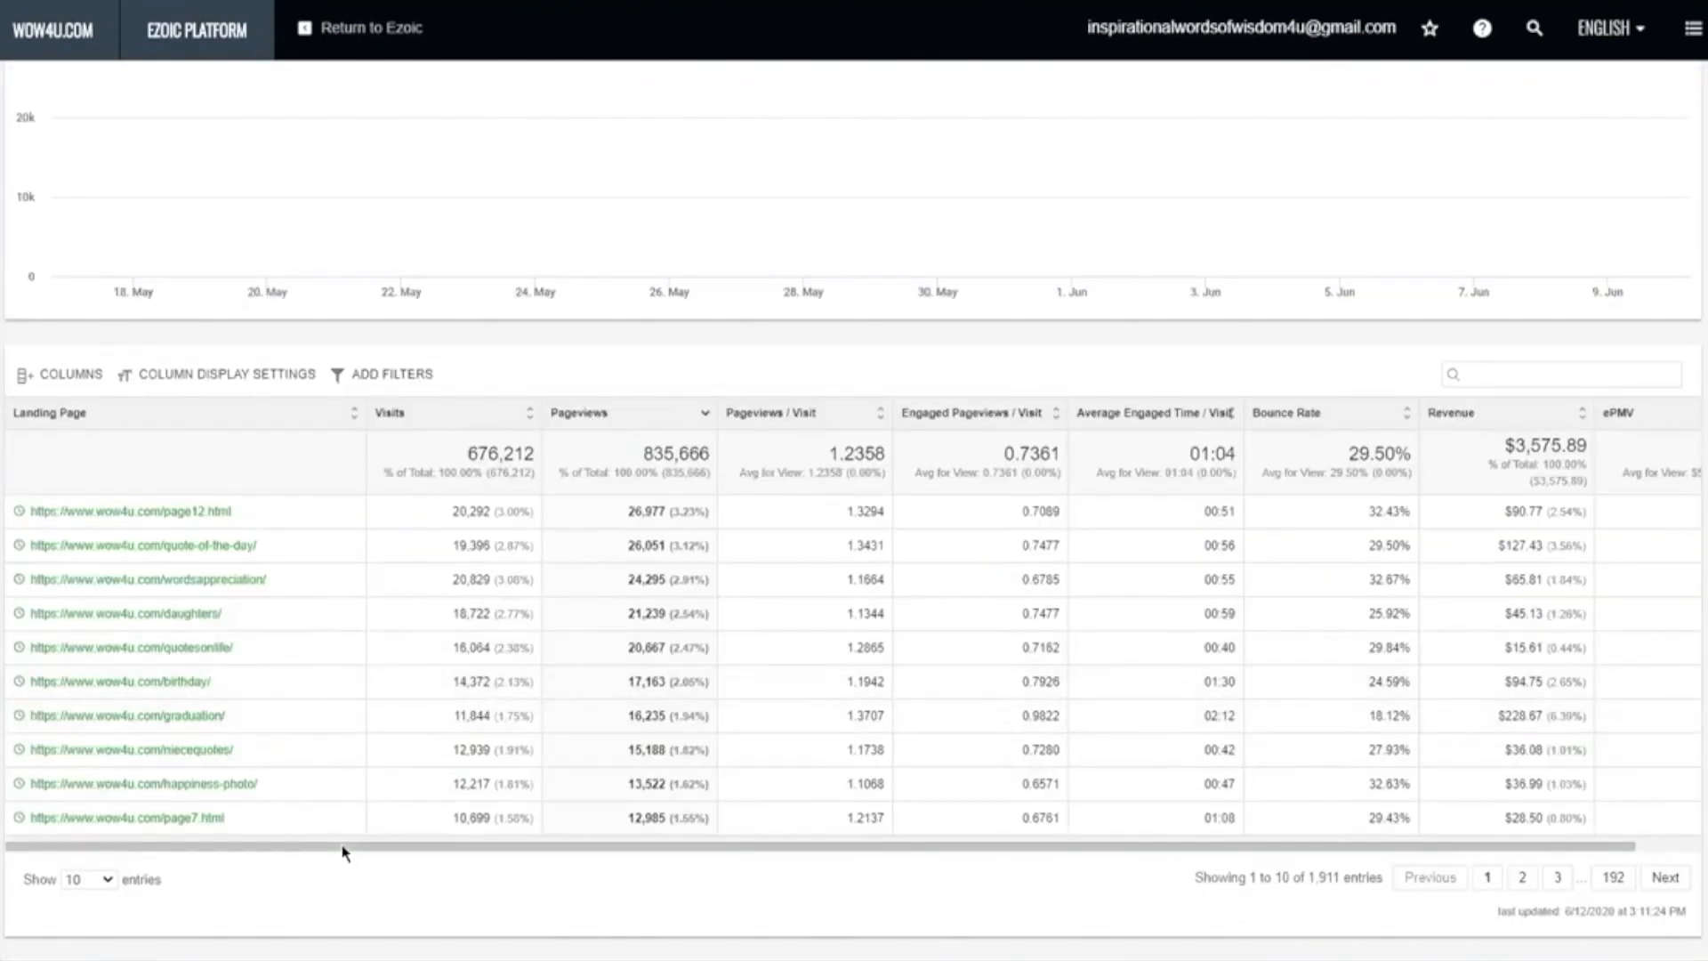
Scroll right to ePMV and highlight the quotesonlife page's value and the $0.97 figure
scroll("right", 3)
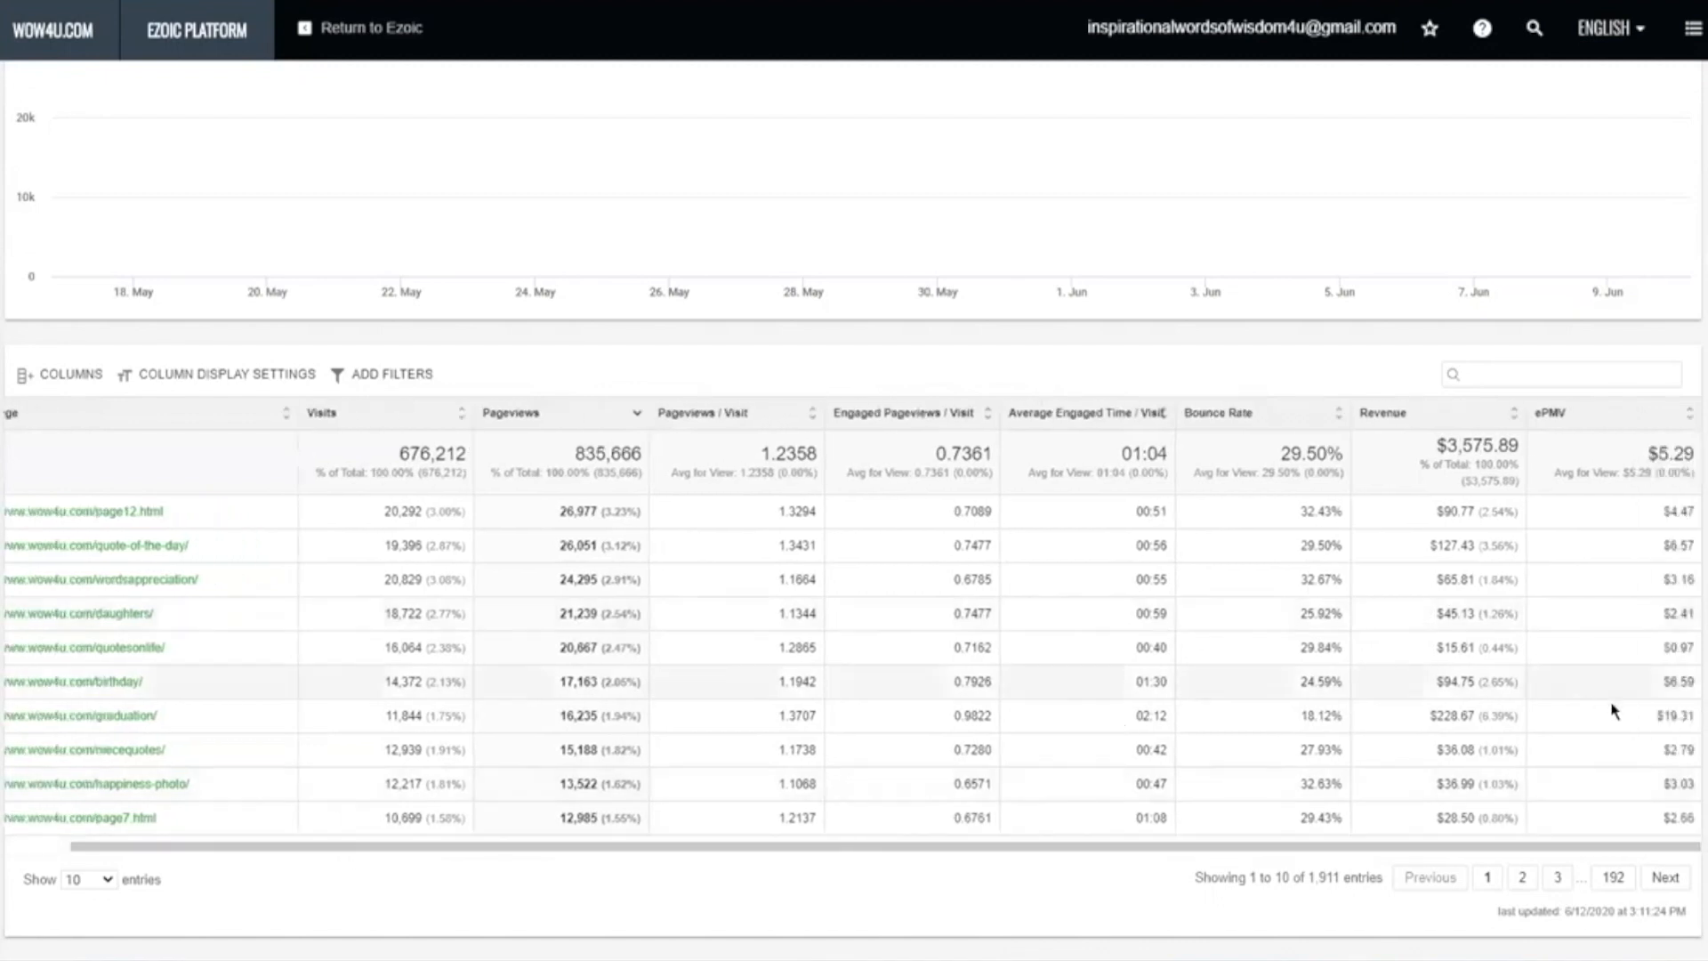
mouse_move(1688, 683)
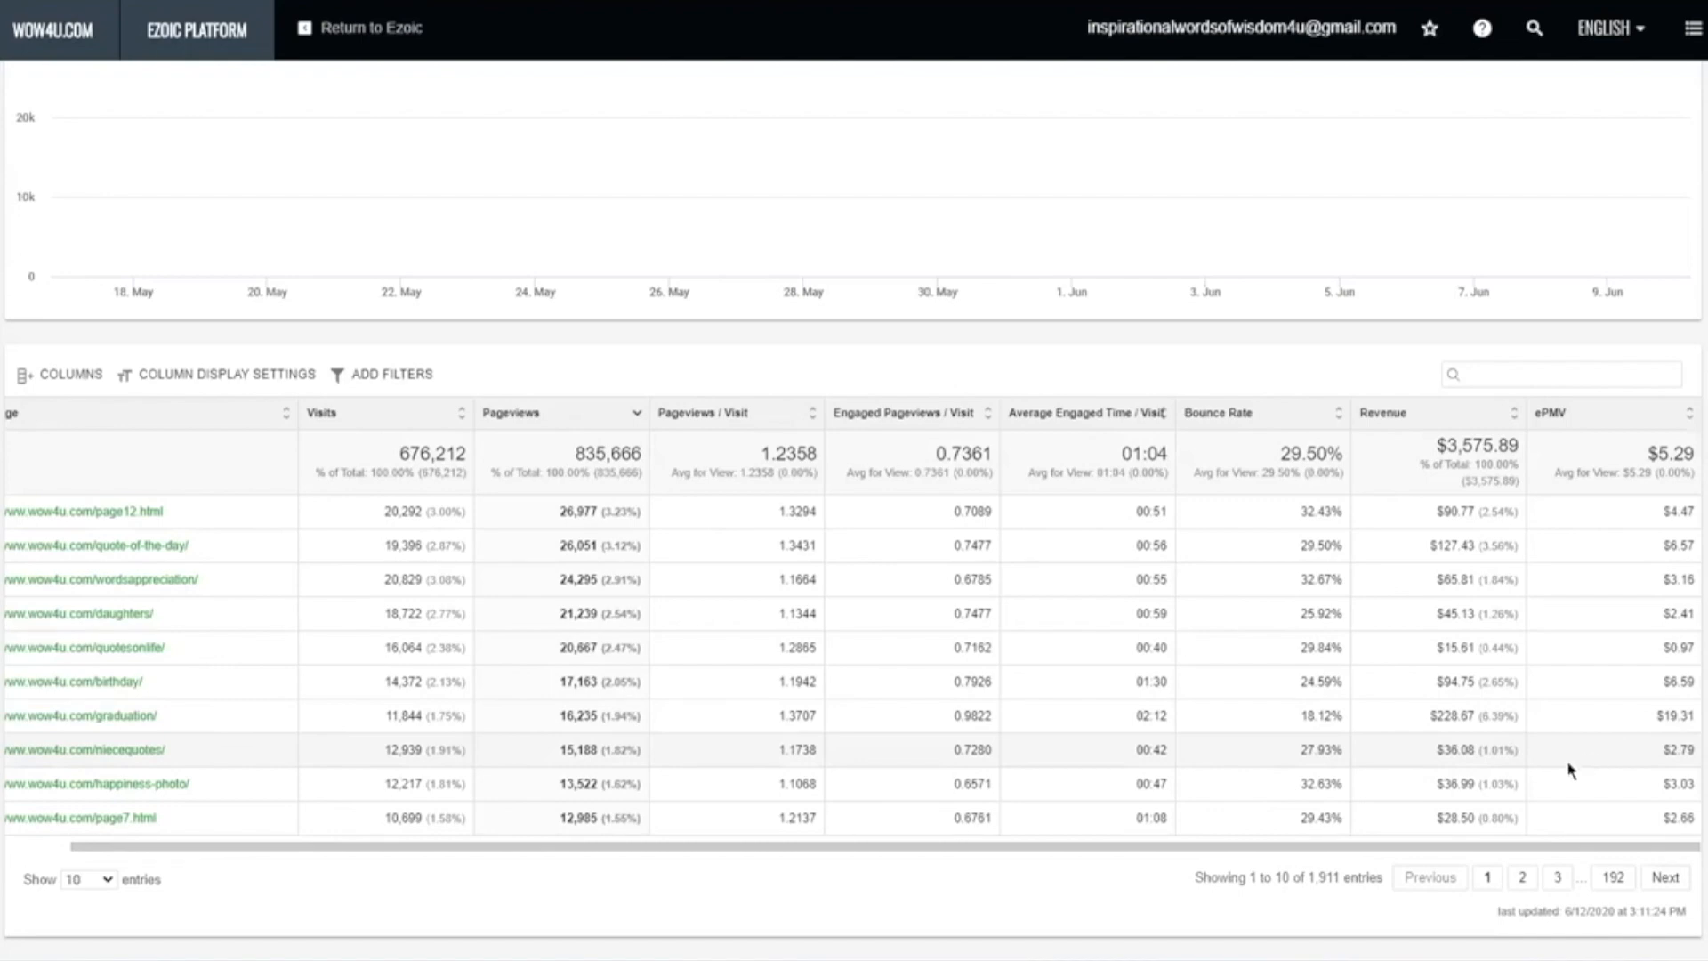
double_click(1680, 647)
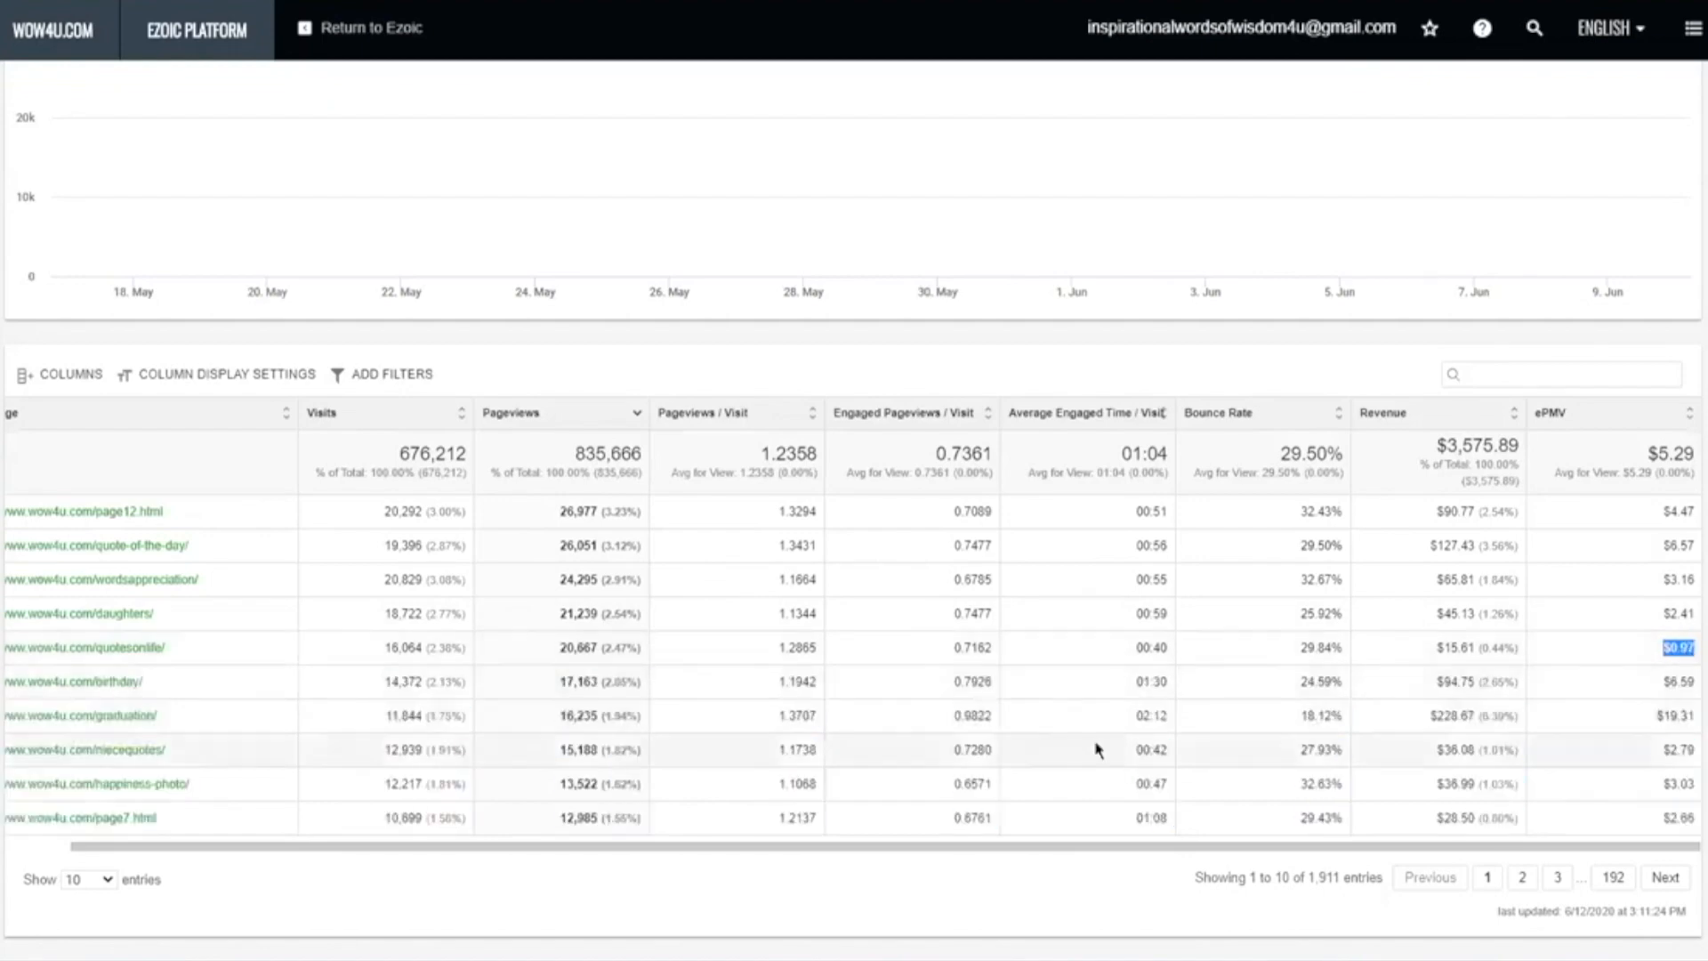
double_click(1135, 649)
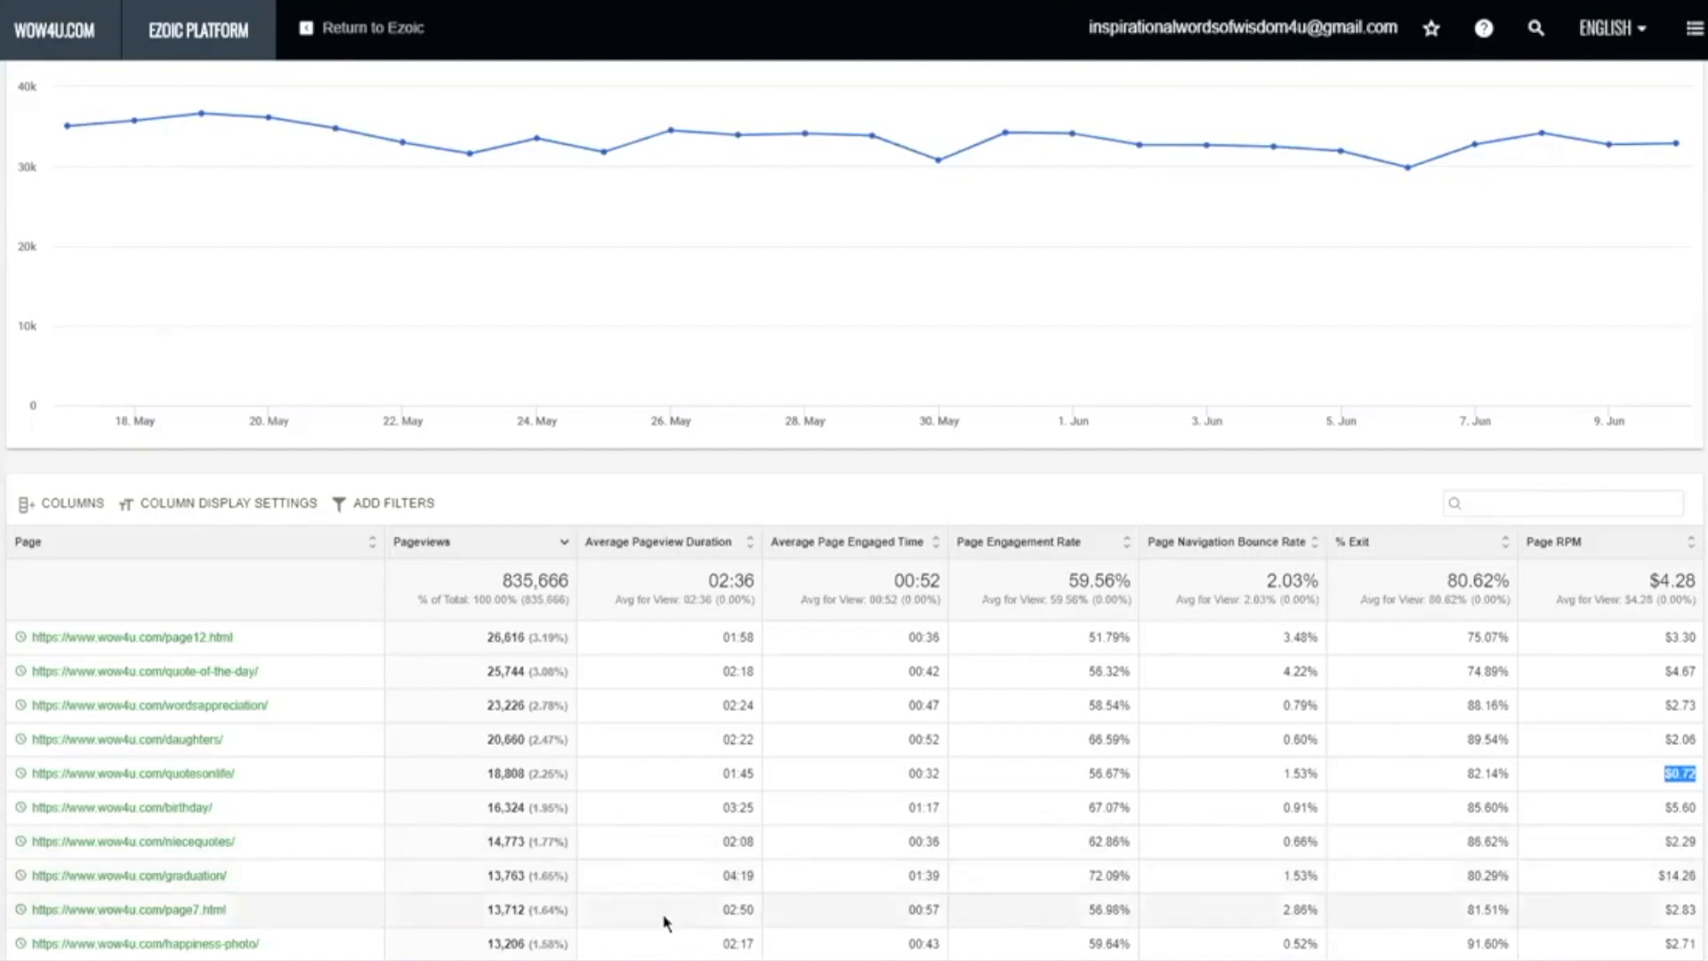
mouse_move(207, 893)
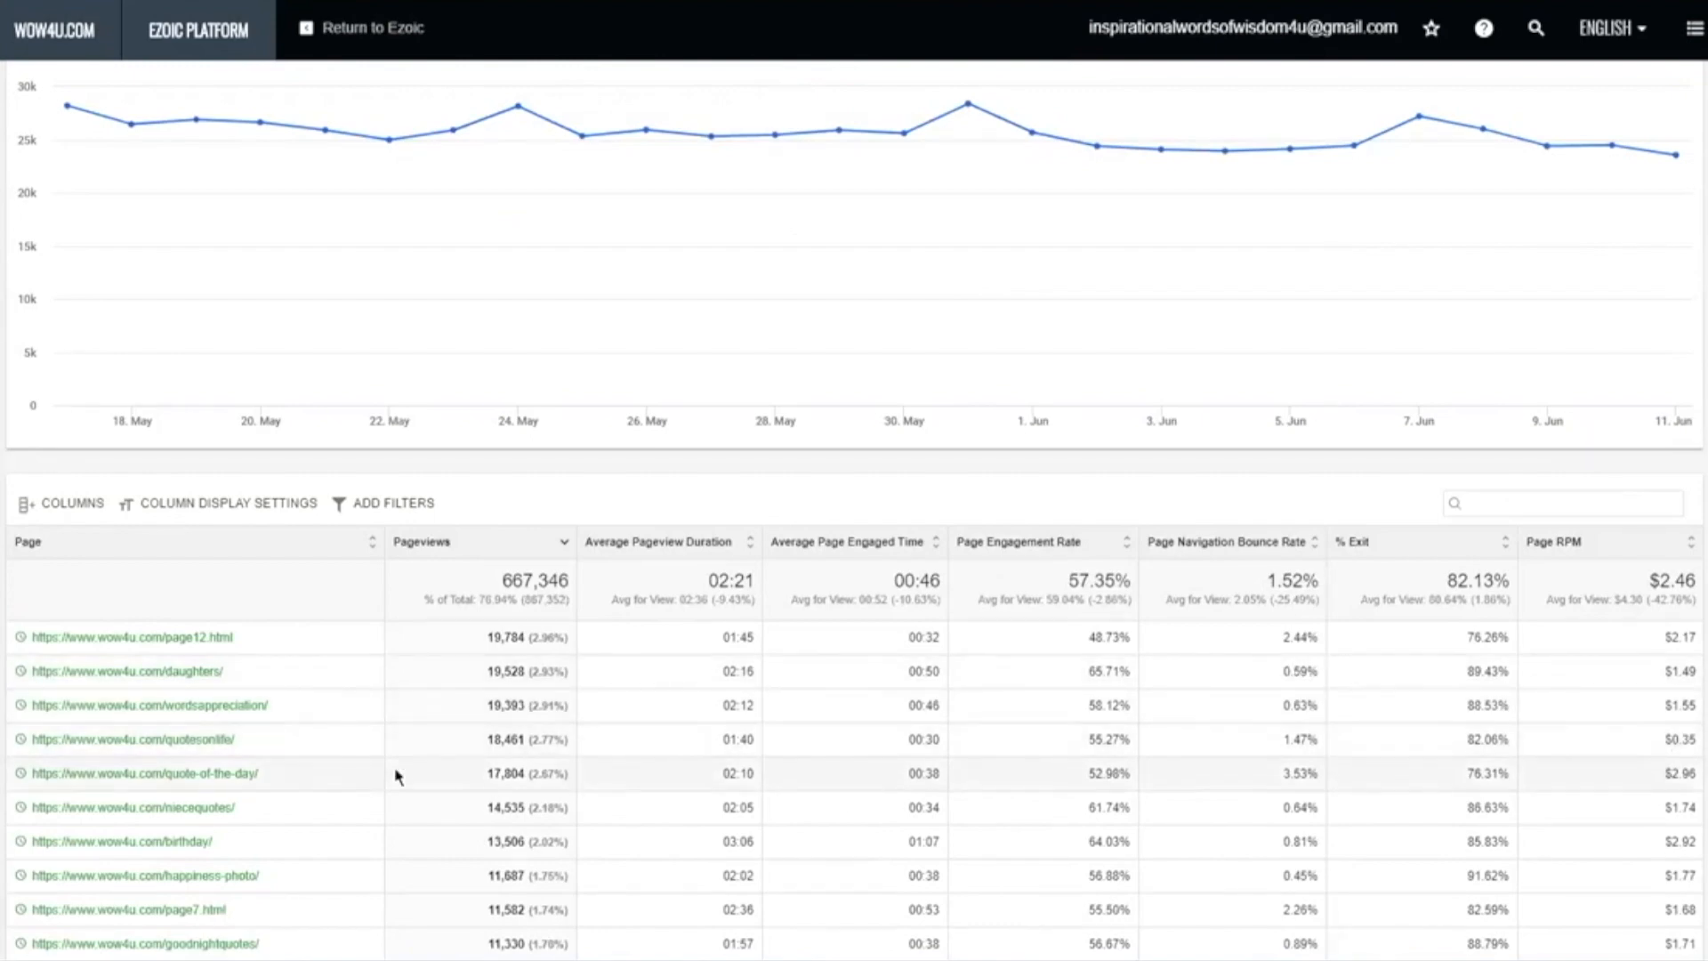
mouse_move(1666, 742)
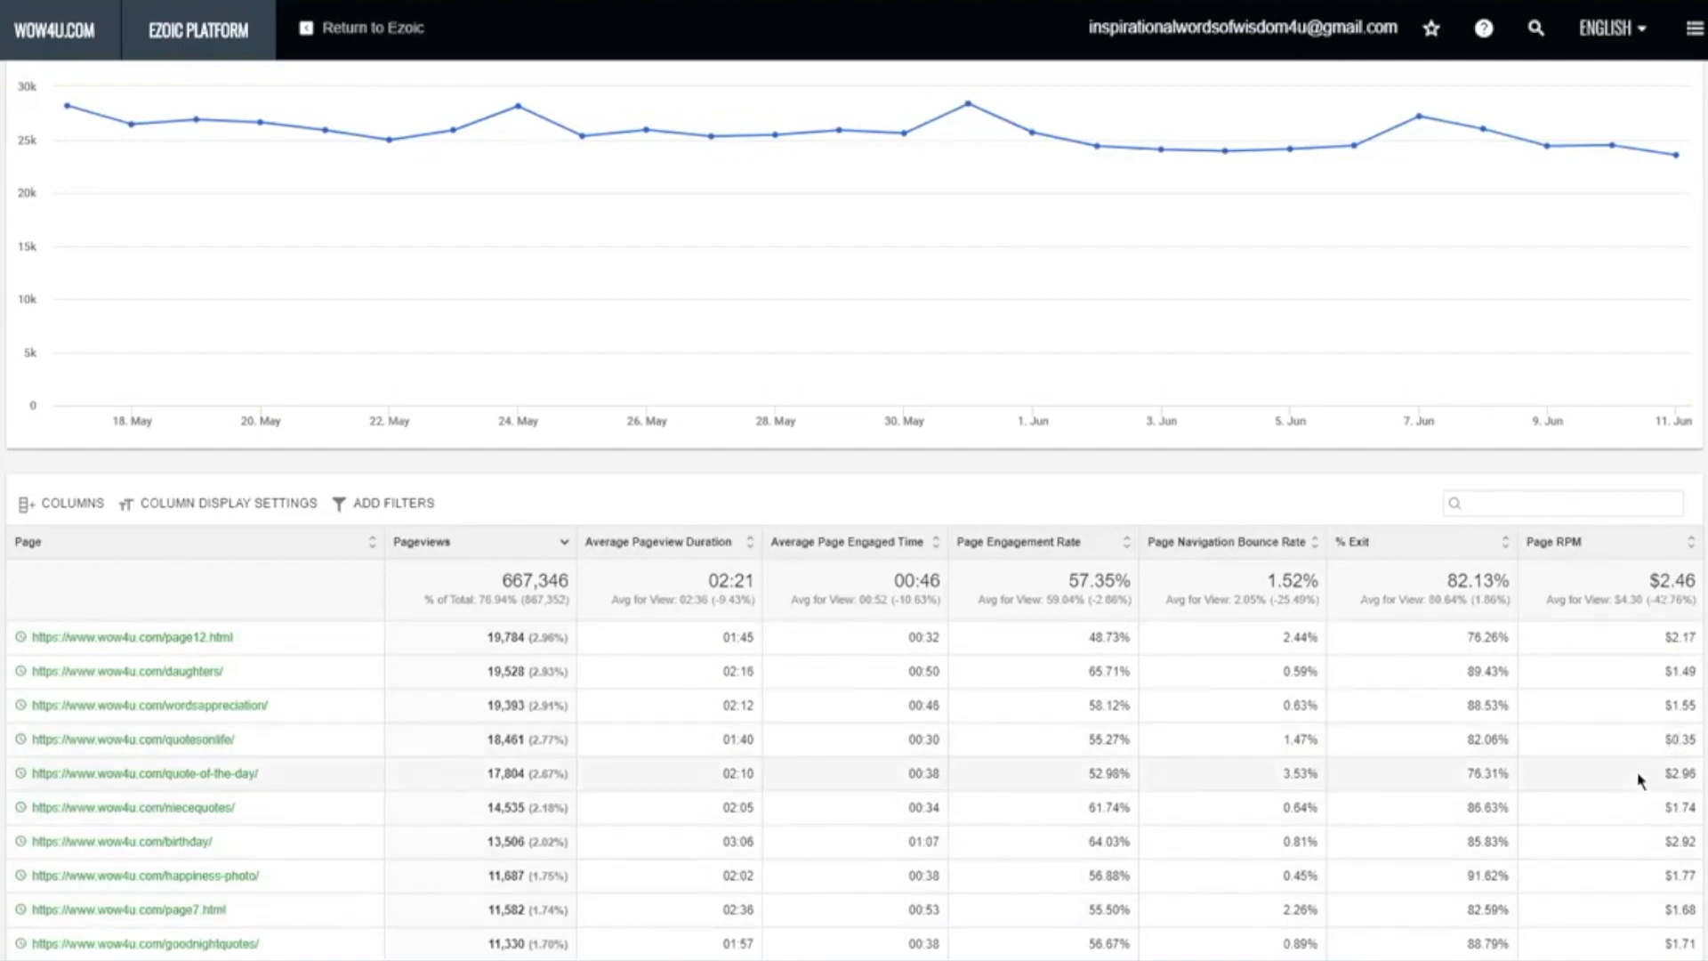
mouse_move(1653, 745)
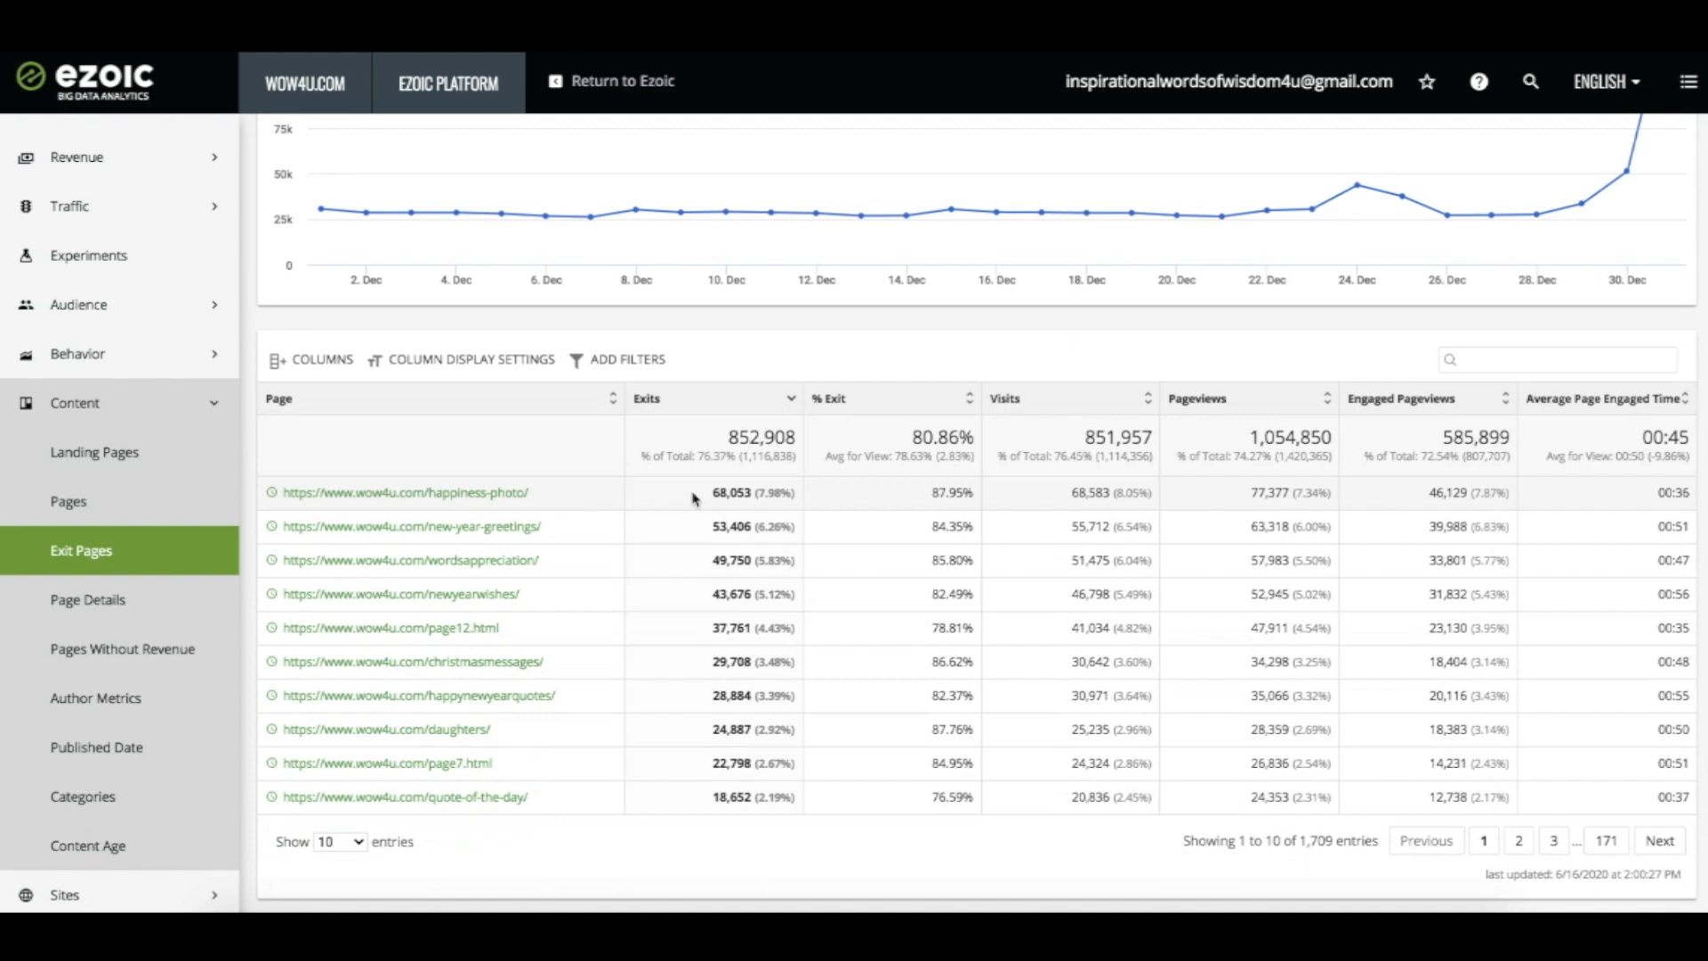
mouse_move(868, 498)
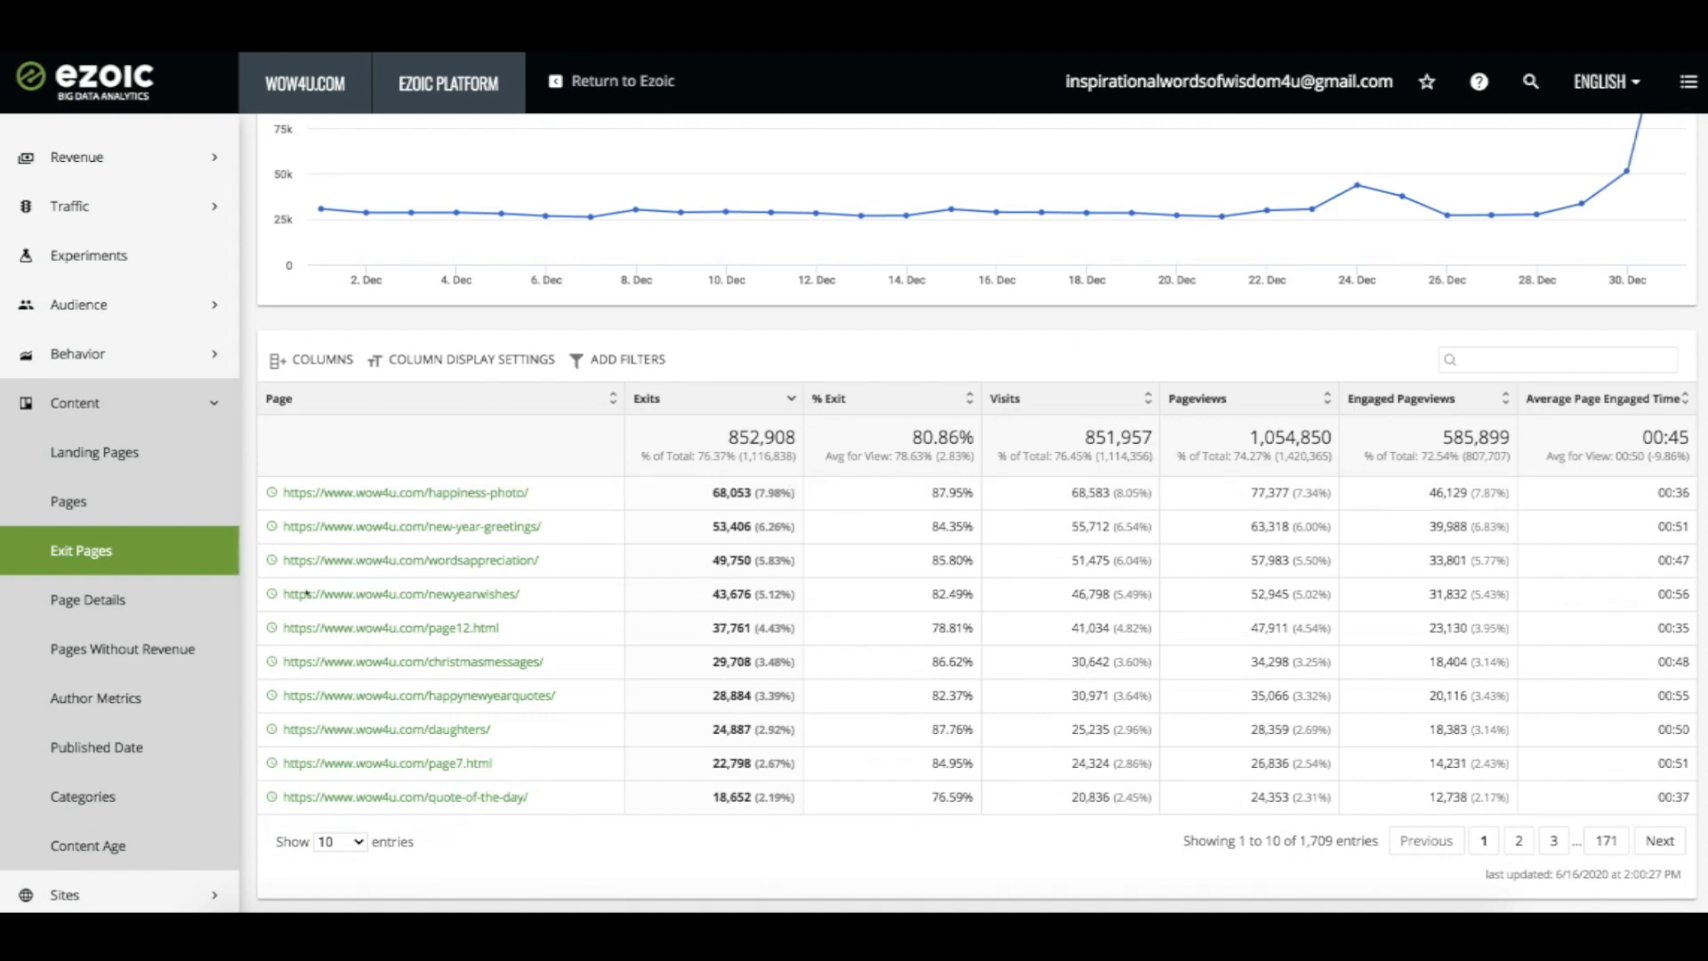
mouse_move(740, 506)
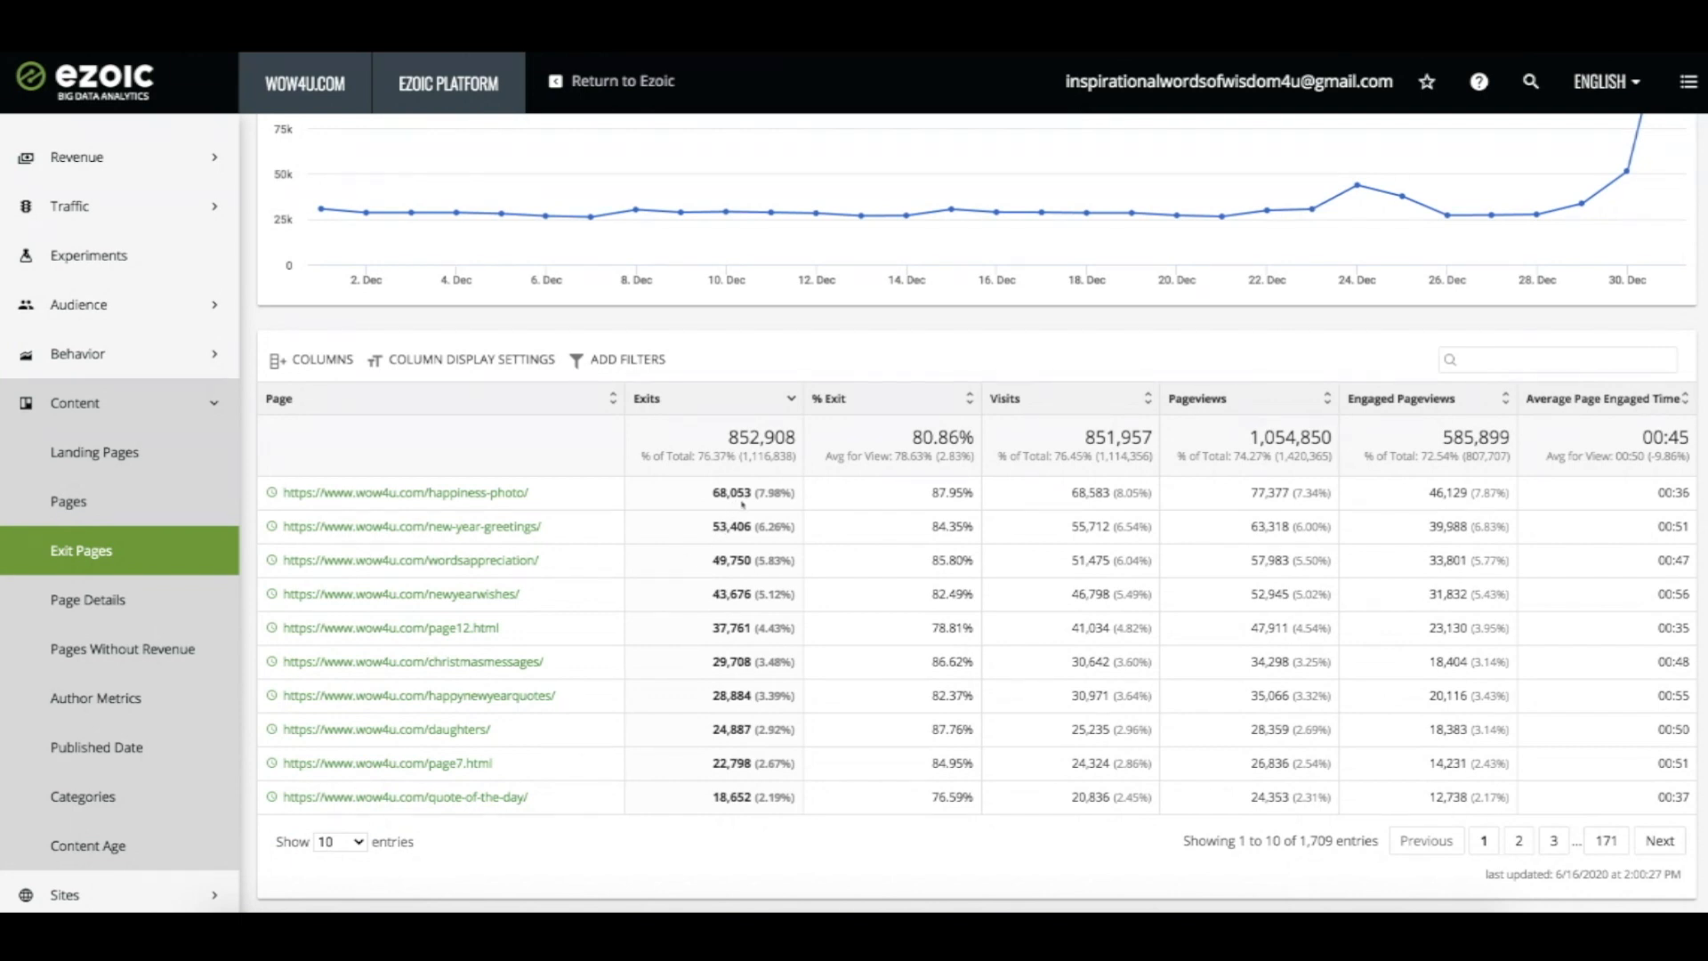
mouse_move(901, 502)
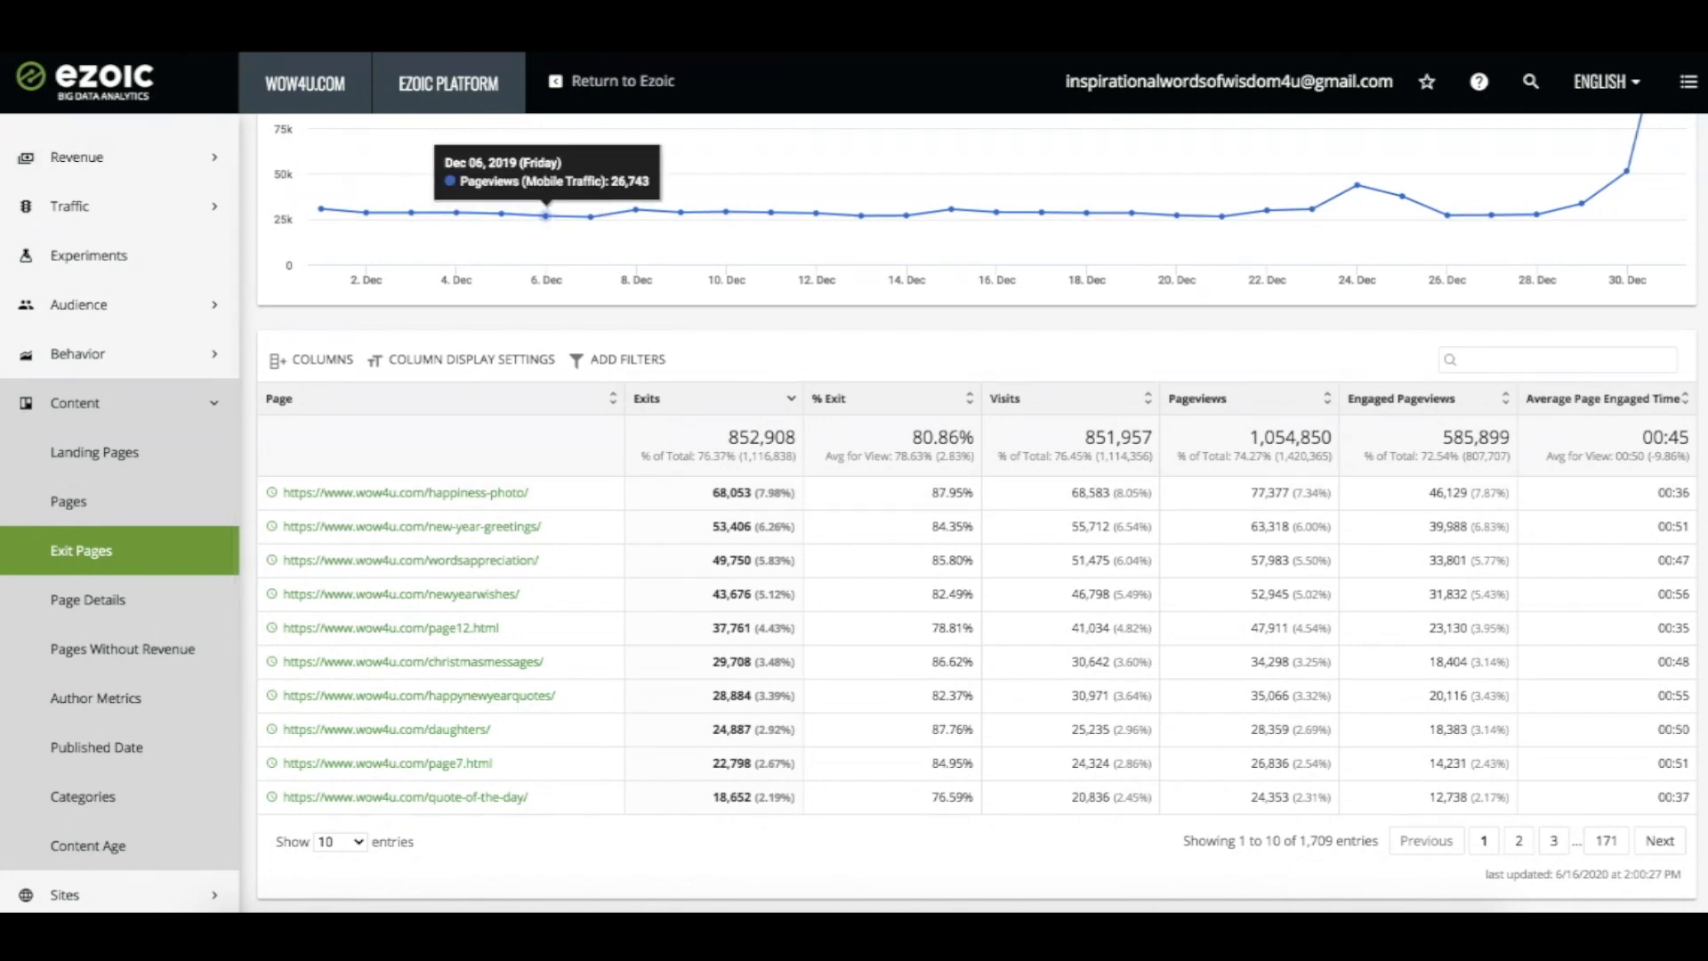
mouse_move(1225, 425)
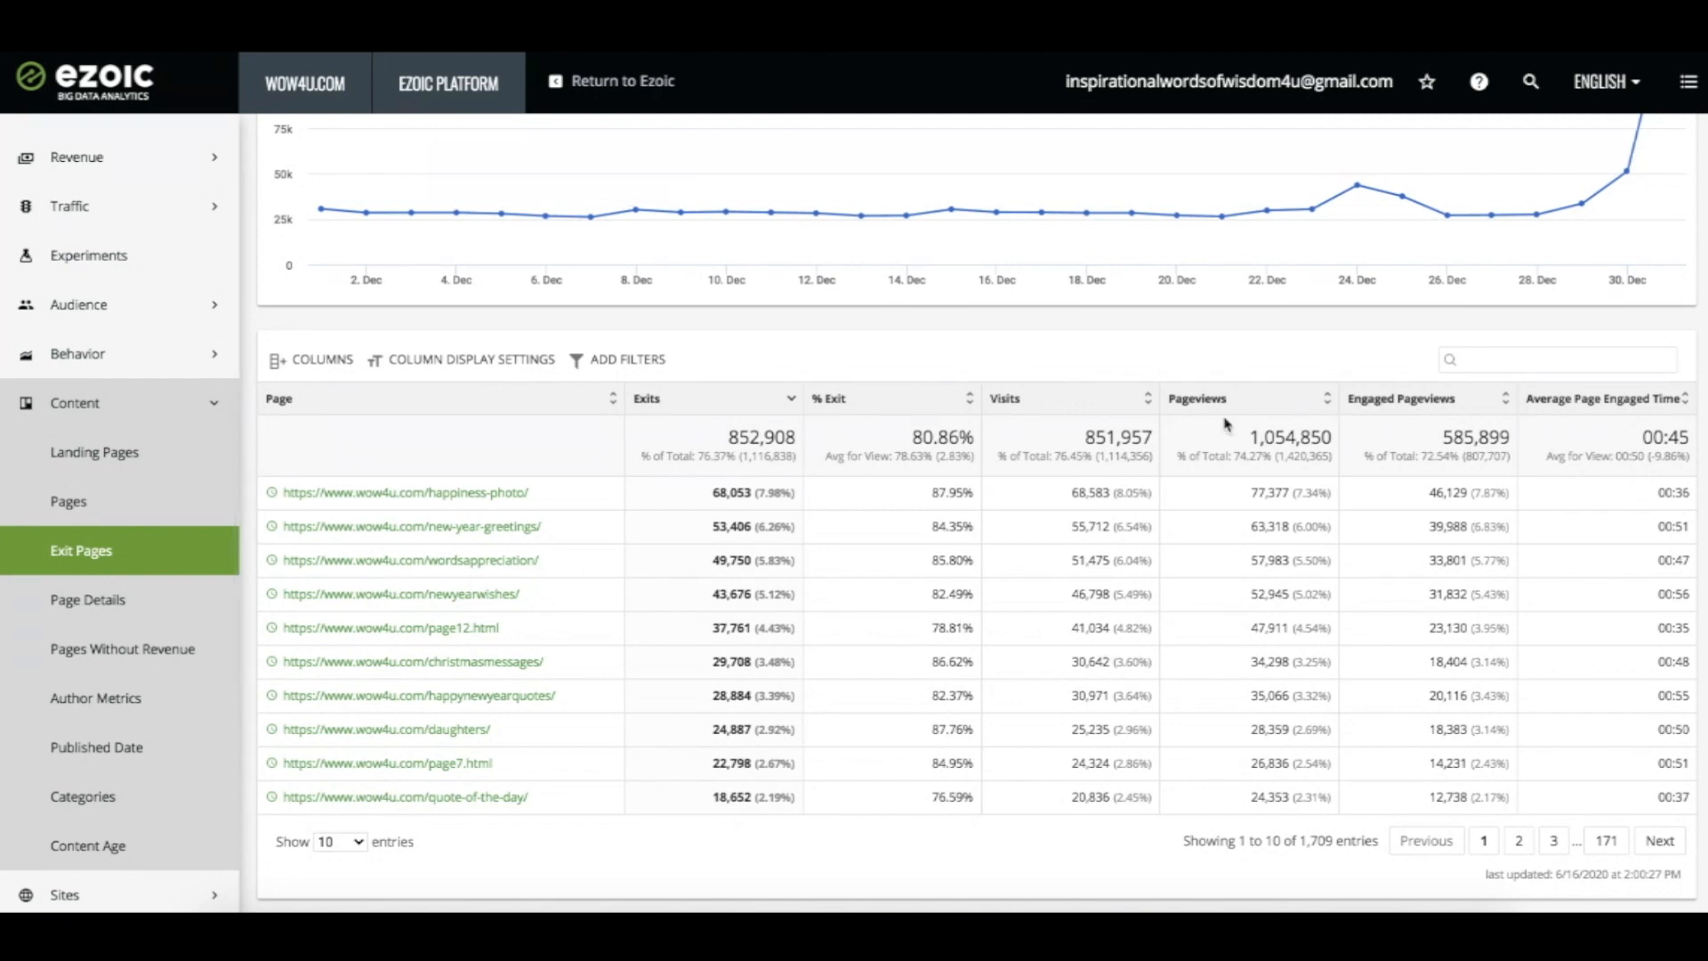
Open Content > Exit Pages to see pages ranked by exits
left_click(87, 599)
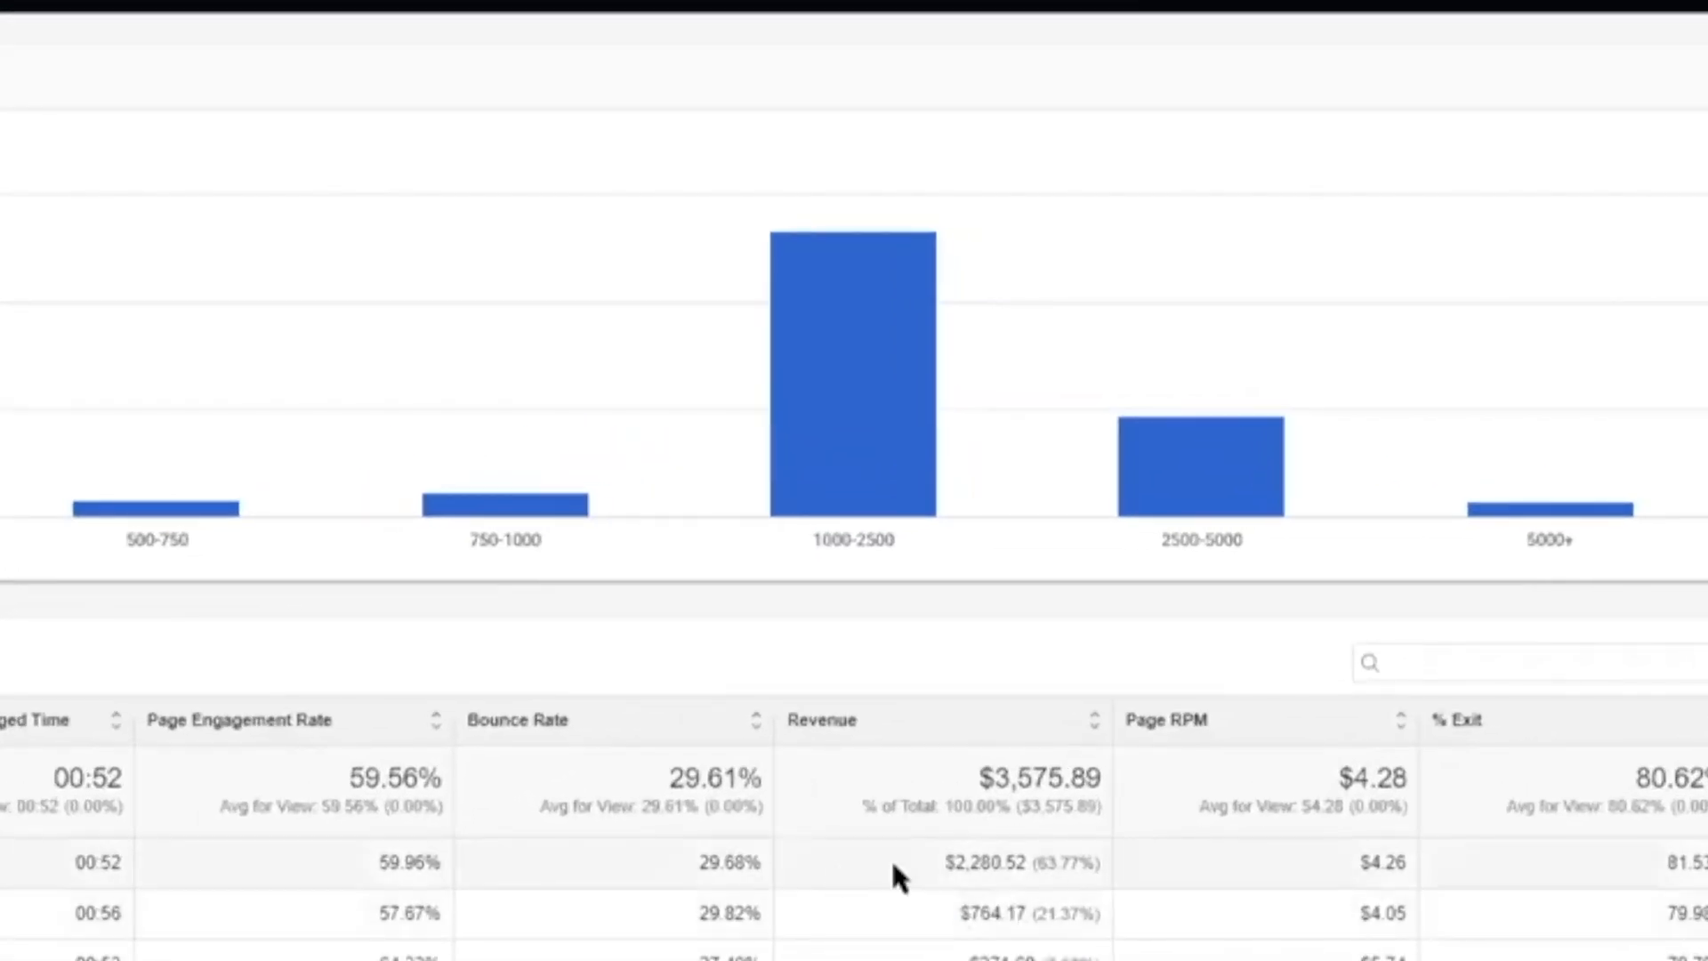
mouse_move(1198, 447)
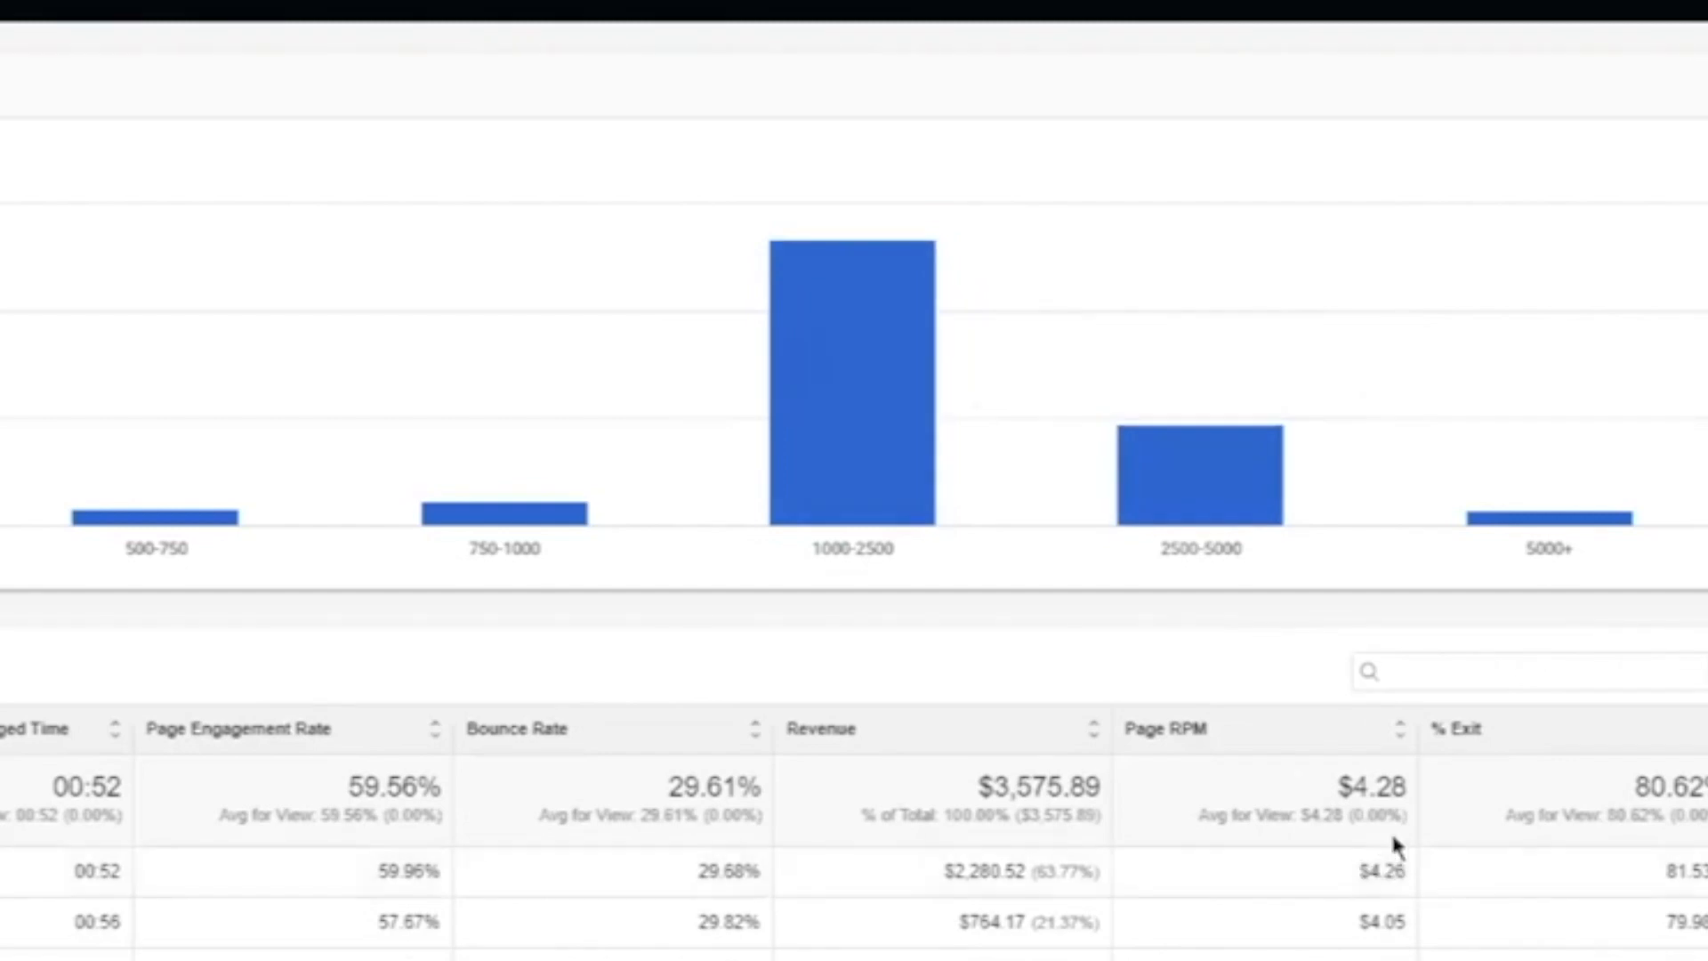
mouse_move(1394, 801)
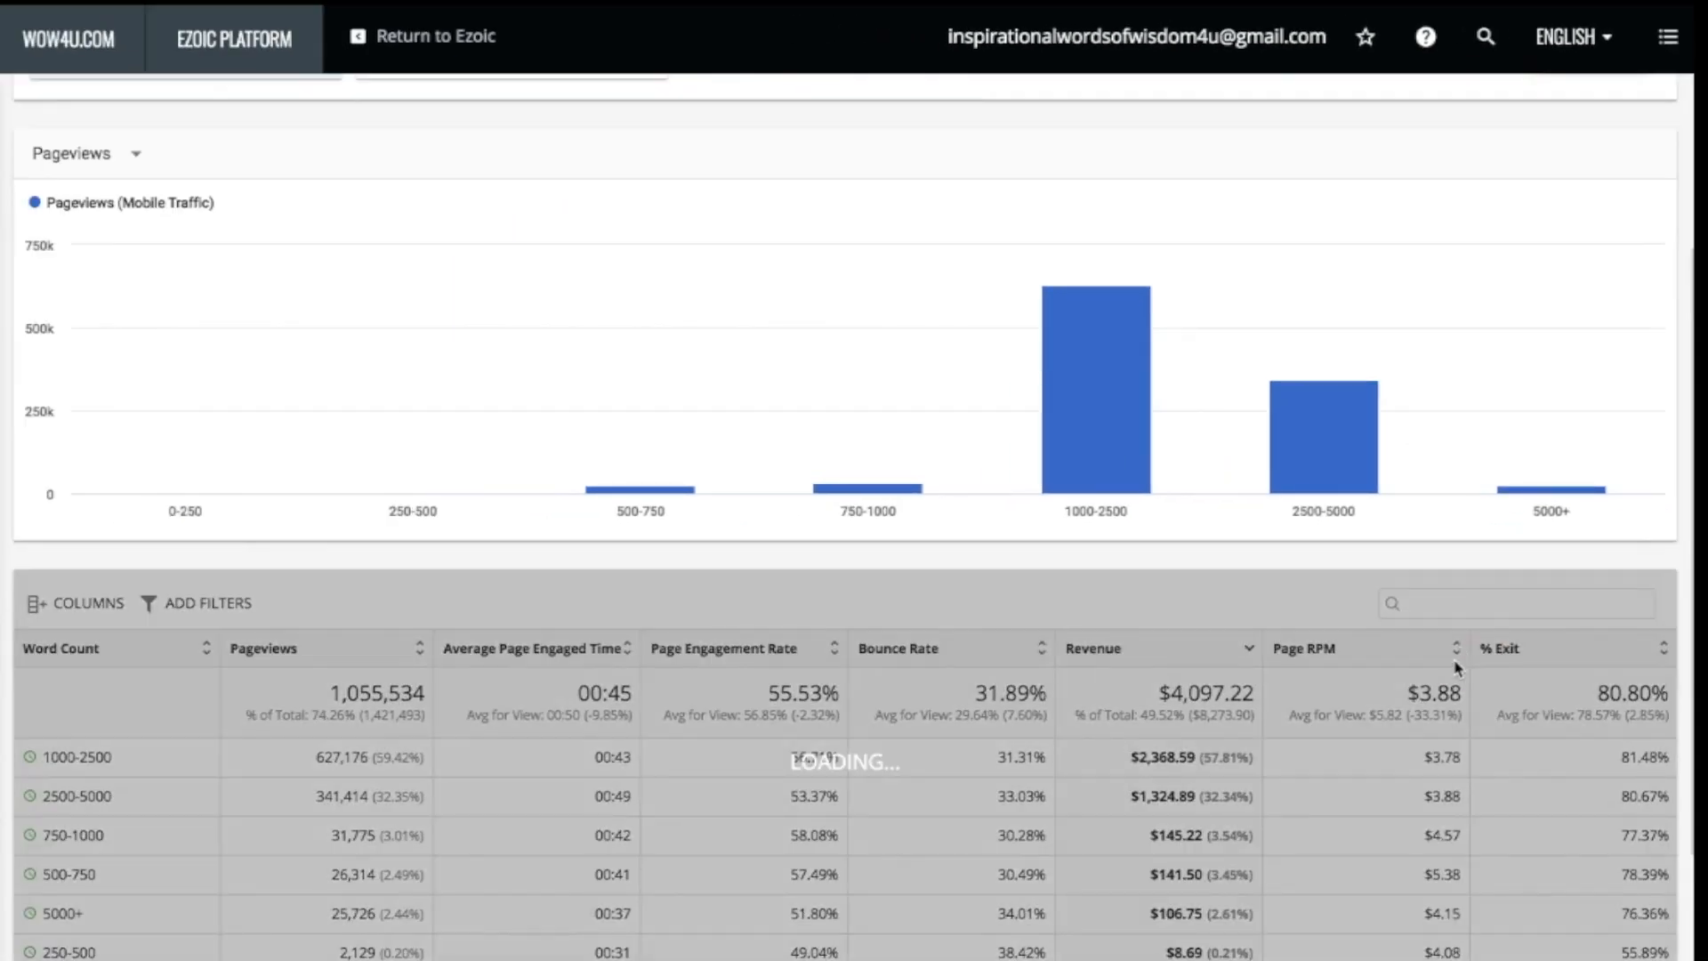
Sort the word-count table by Page RPM, putting 500–750 words at $5.38 first
left_click(1302, 647)
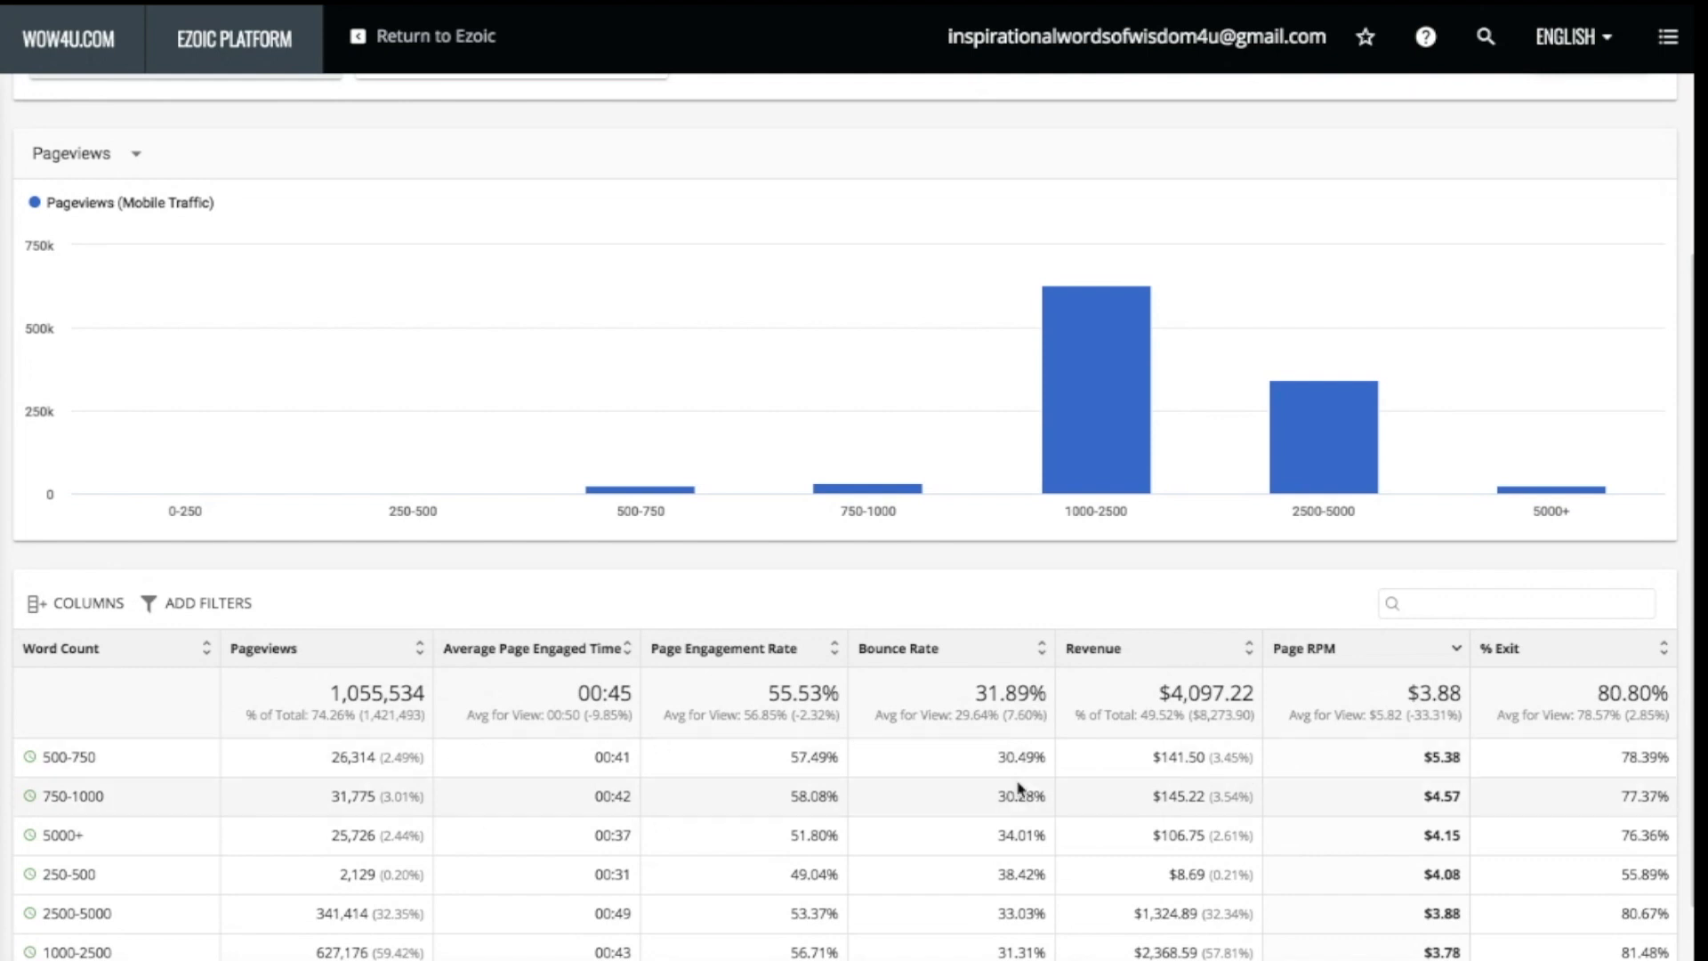
mouse_move(1422, 758)
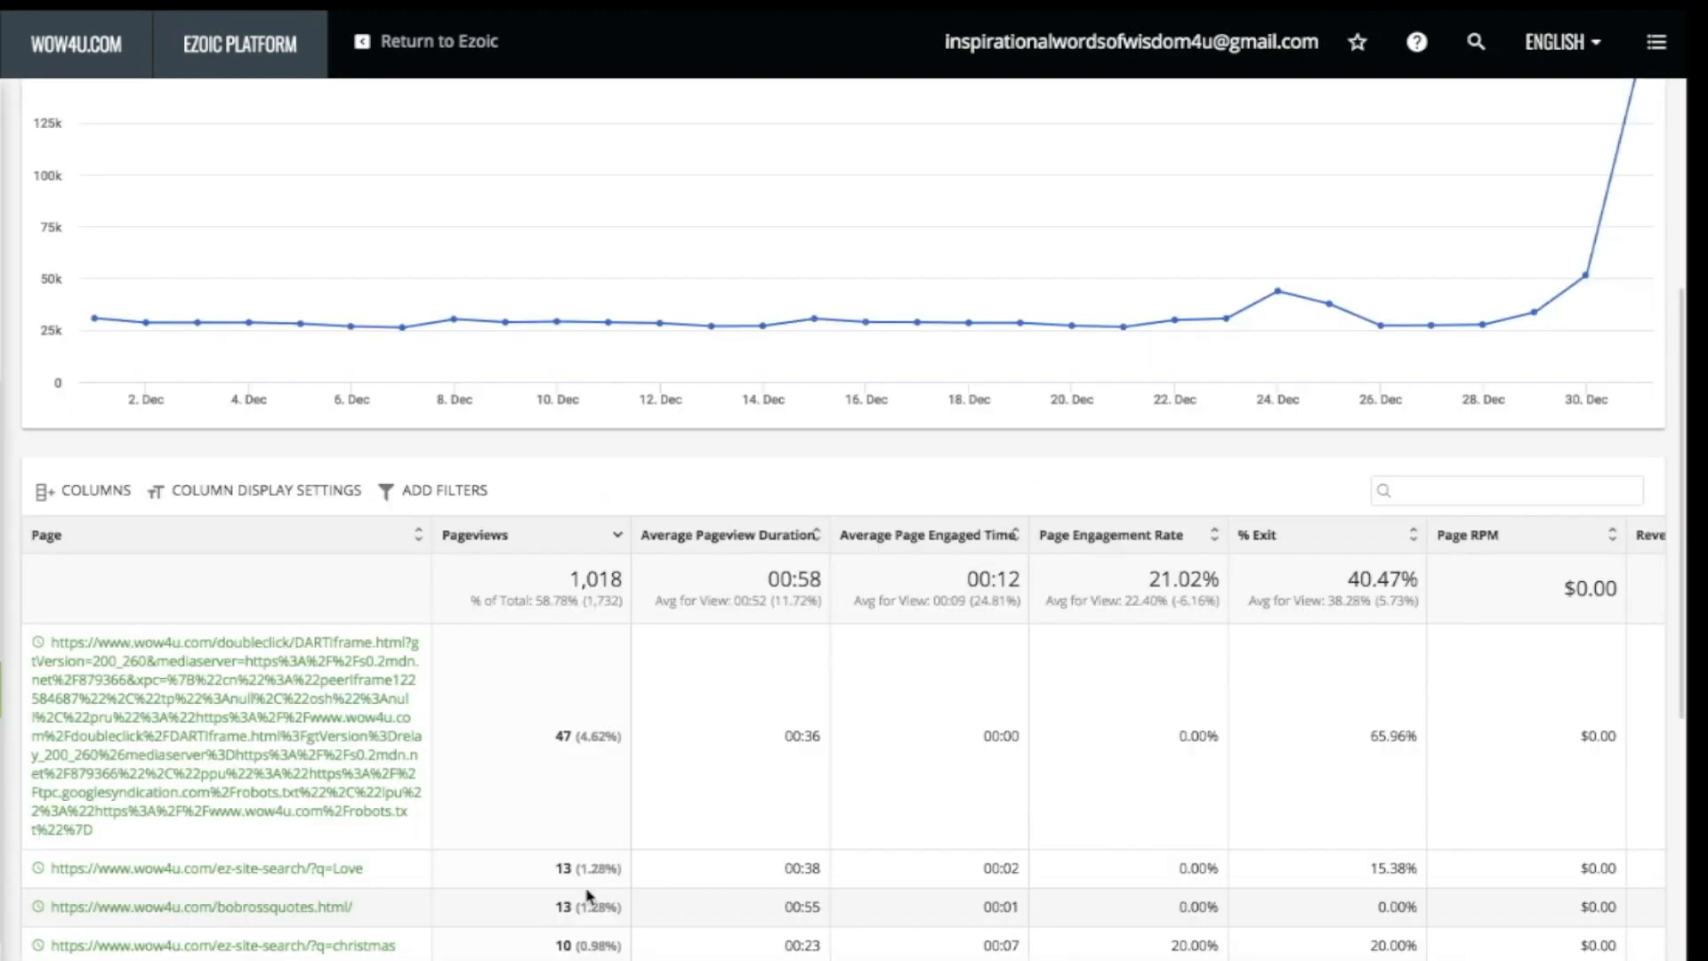
Open Pages Without Revenue and scroll through its $0.00-revenue pages
scroll("down", 3)
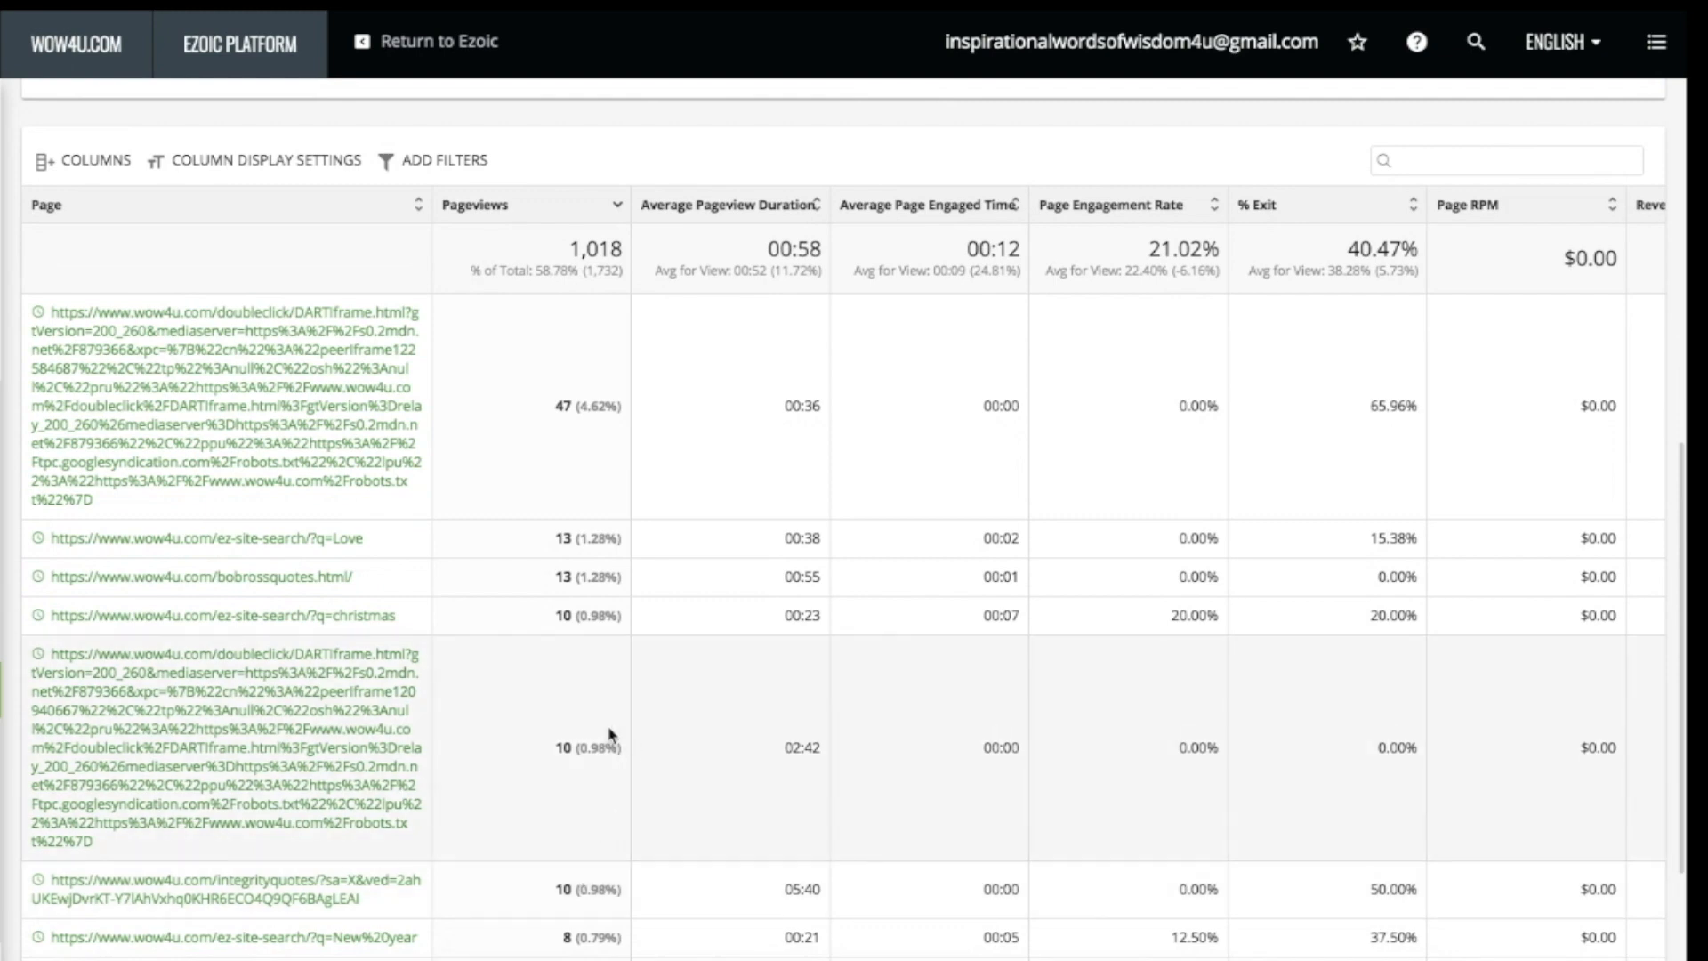
left_click(617, 205)
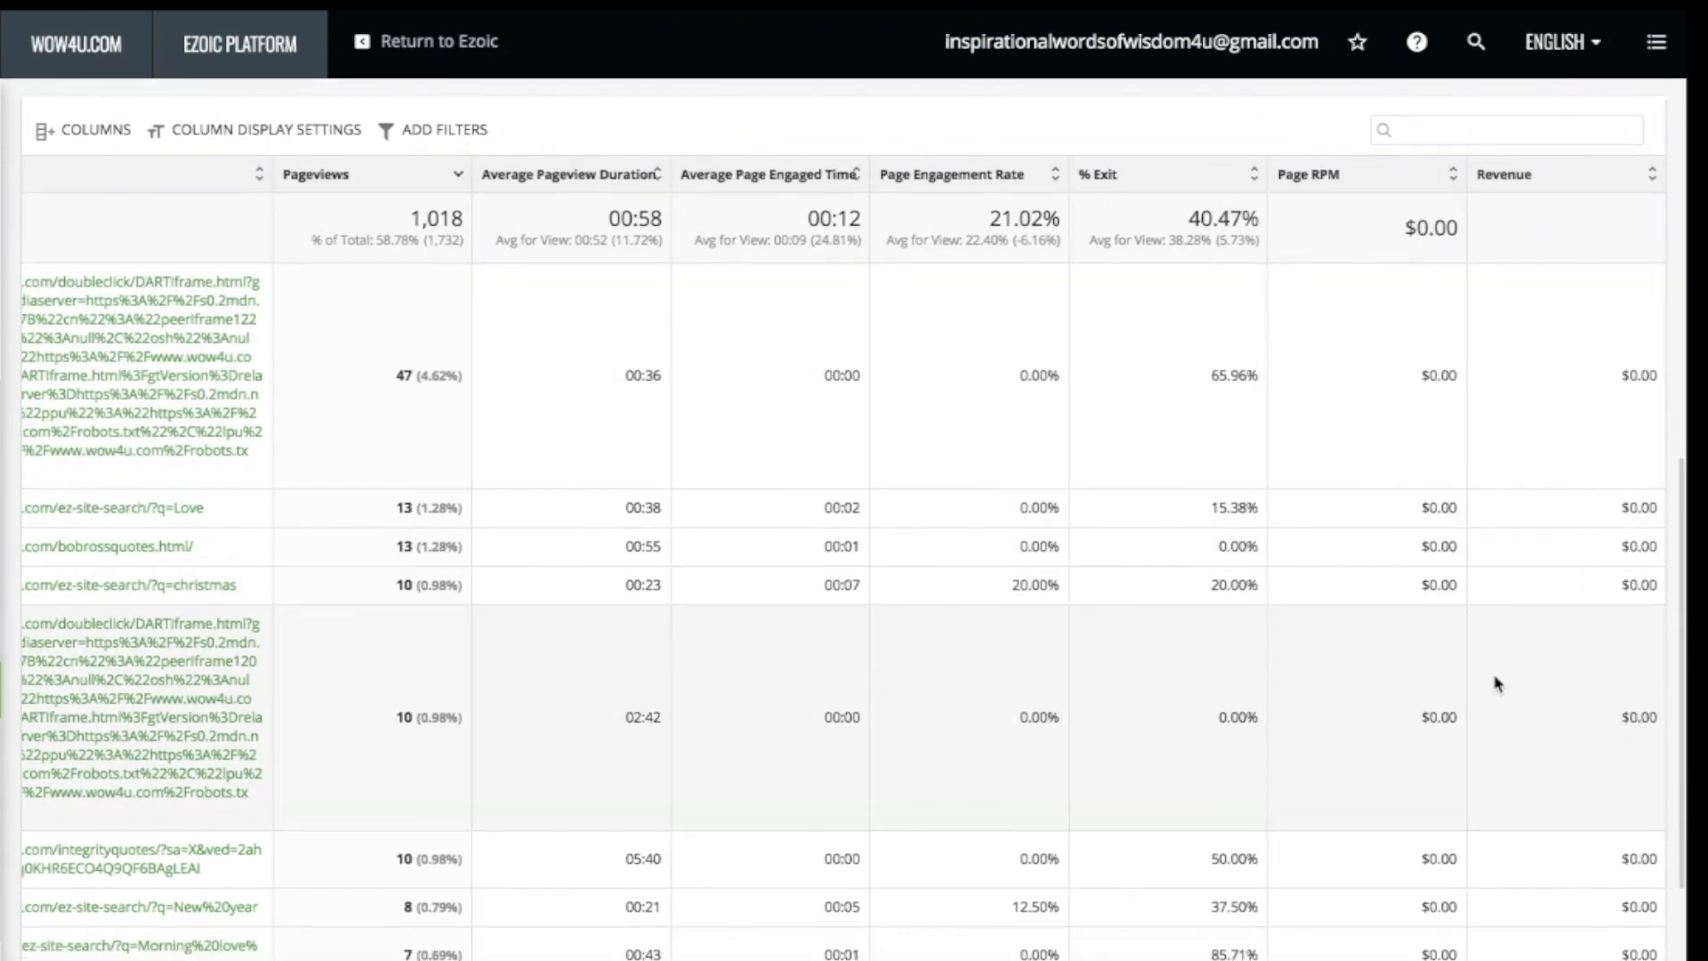
scroll("down", 3)
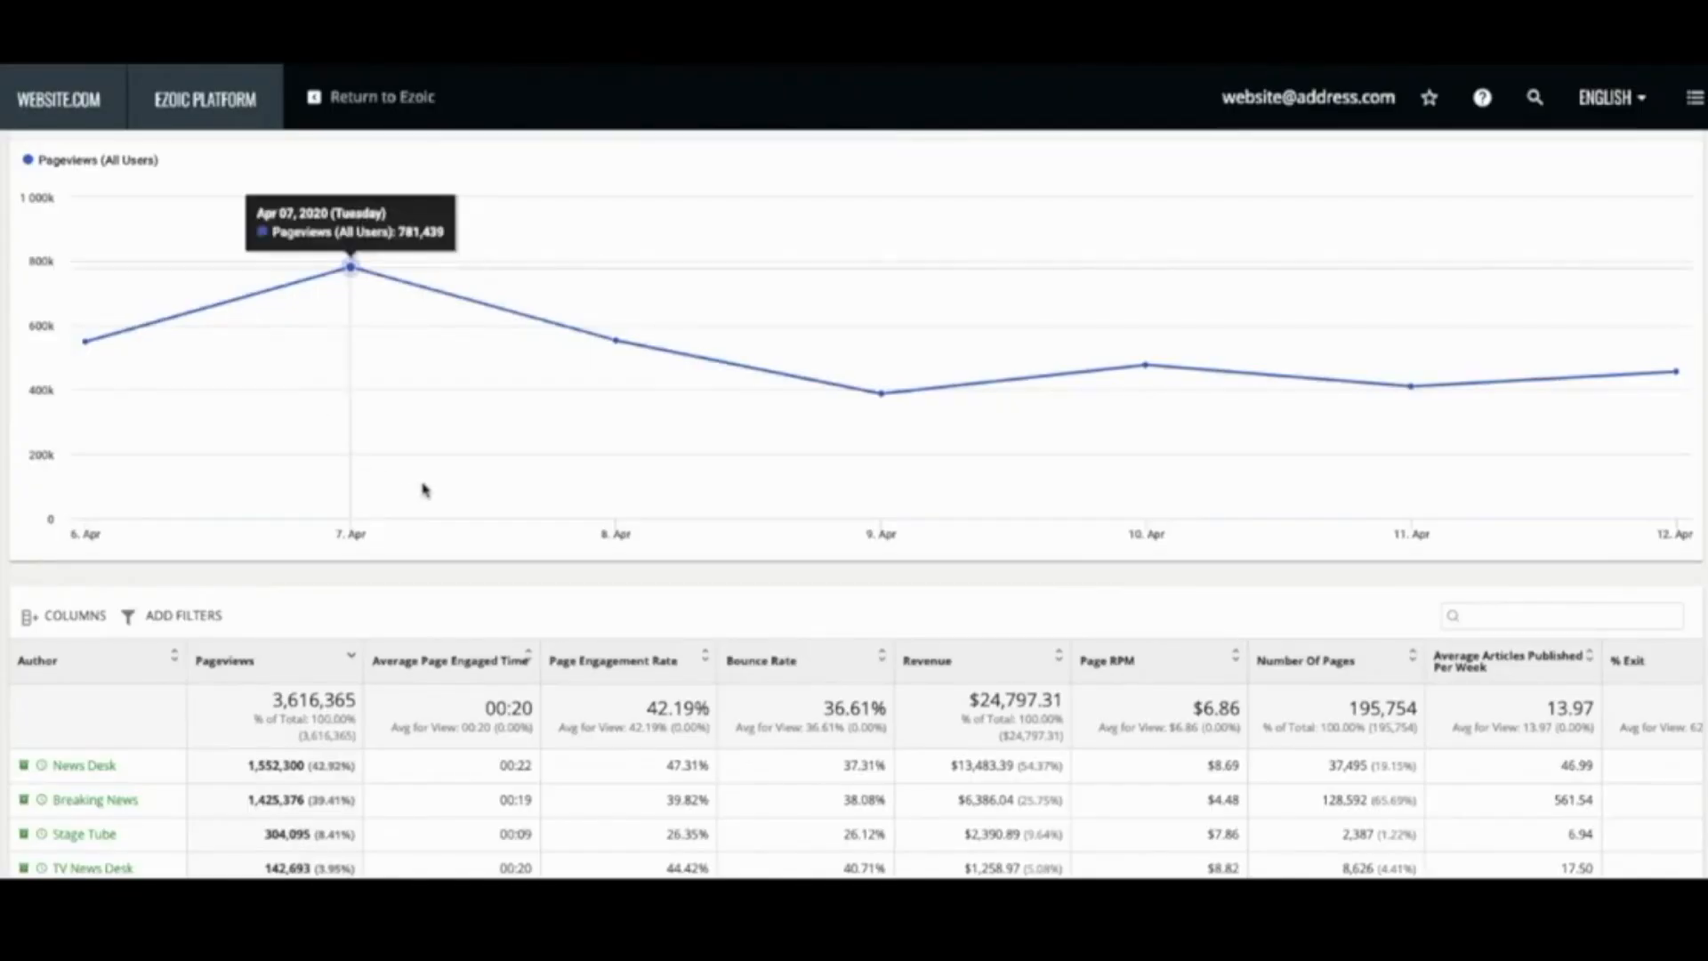
Scroll down the Author Metrics report comparing News Desk and Breaking News
scroll("down", 3)
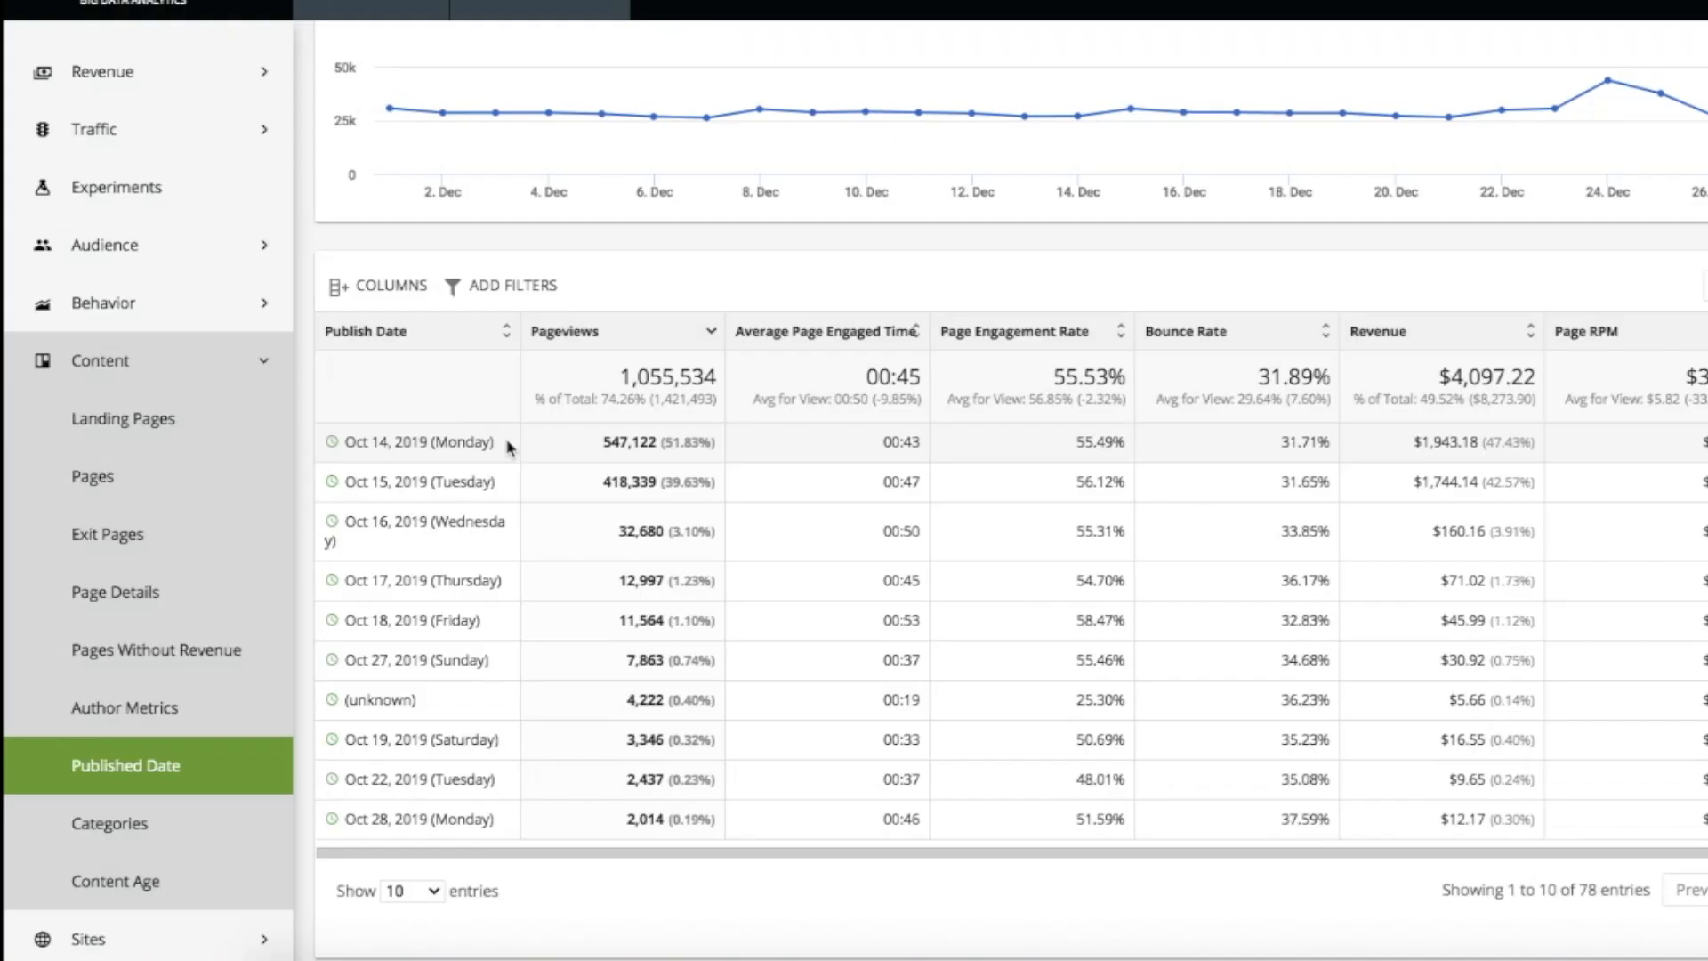
mouse_move(488, 771)
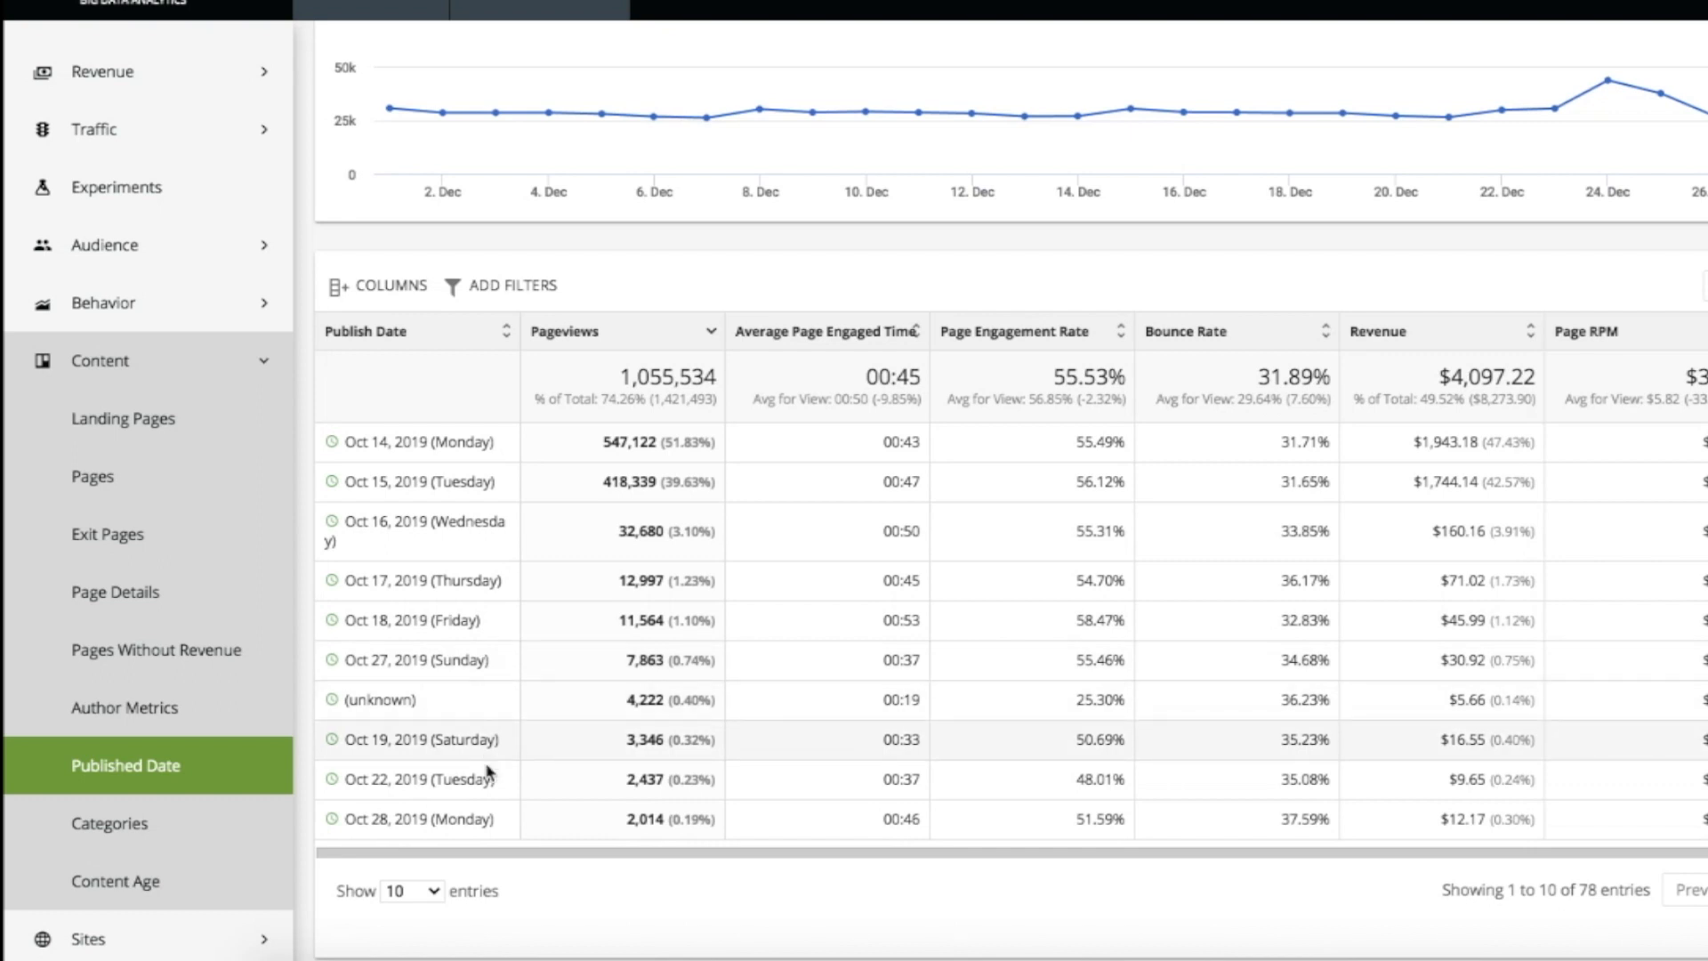
mouse_move(683, 688)
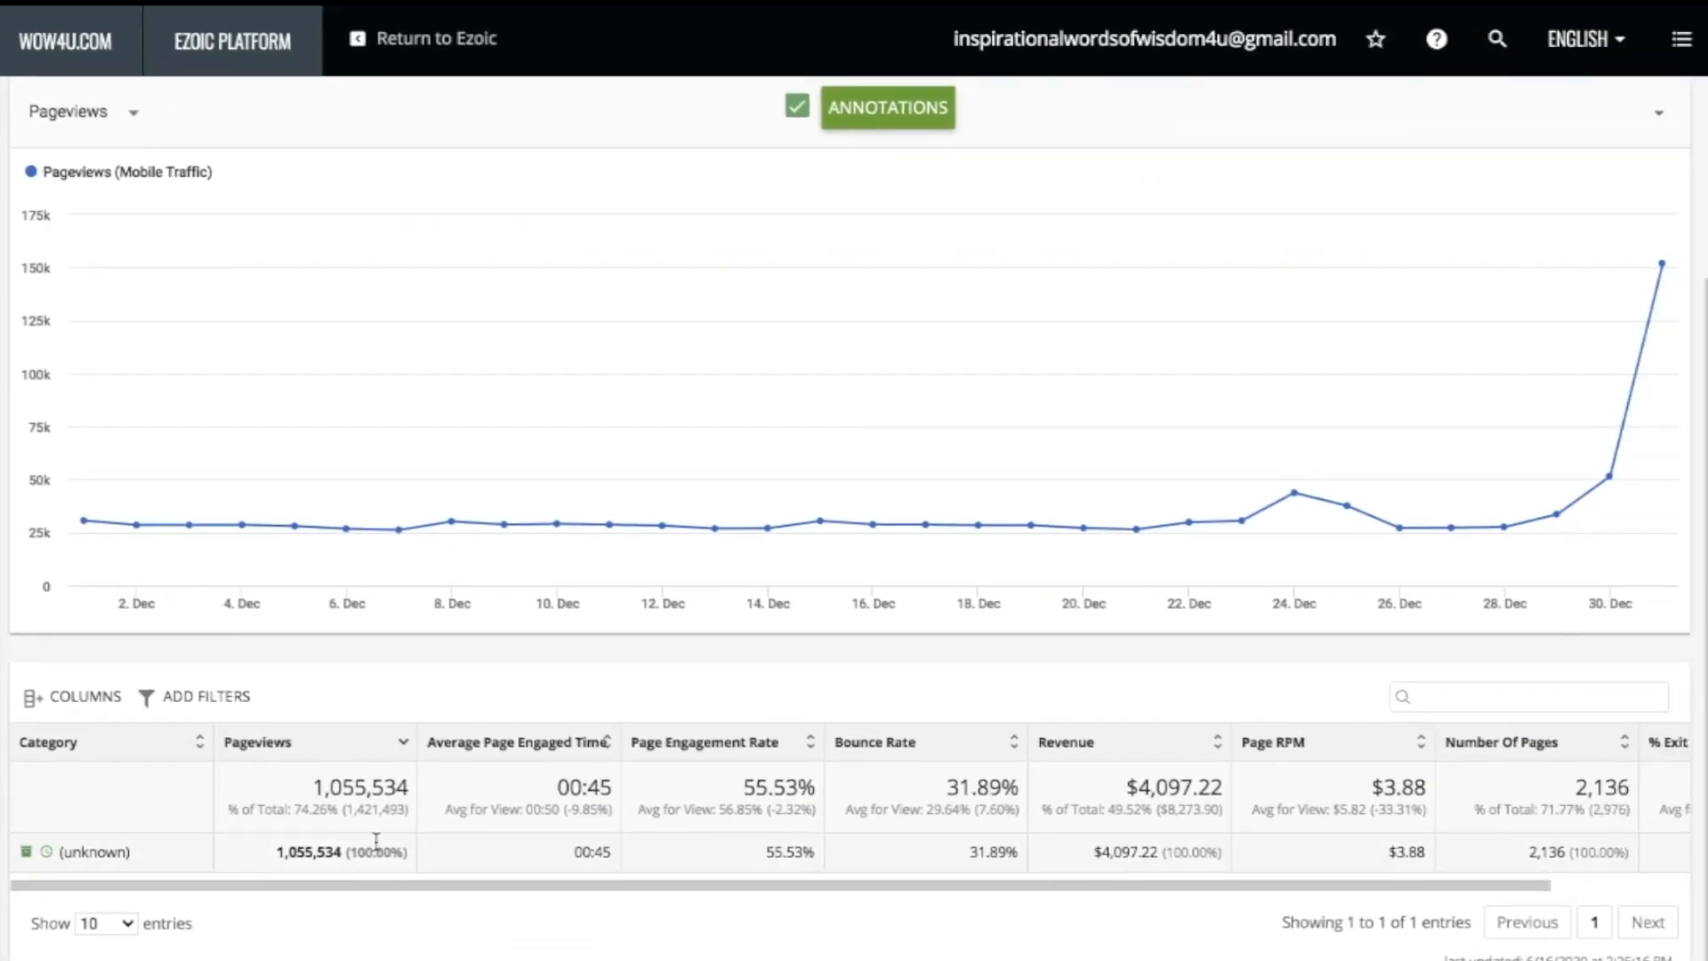
mouse_move(766, 863)
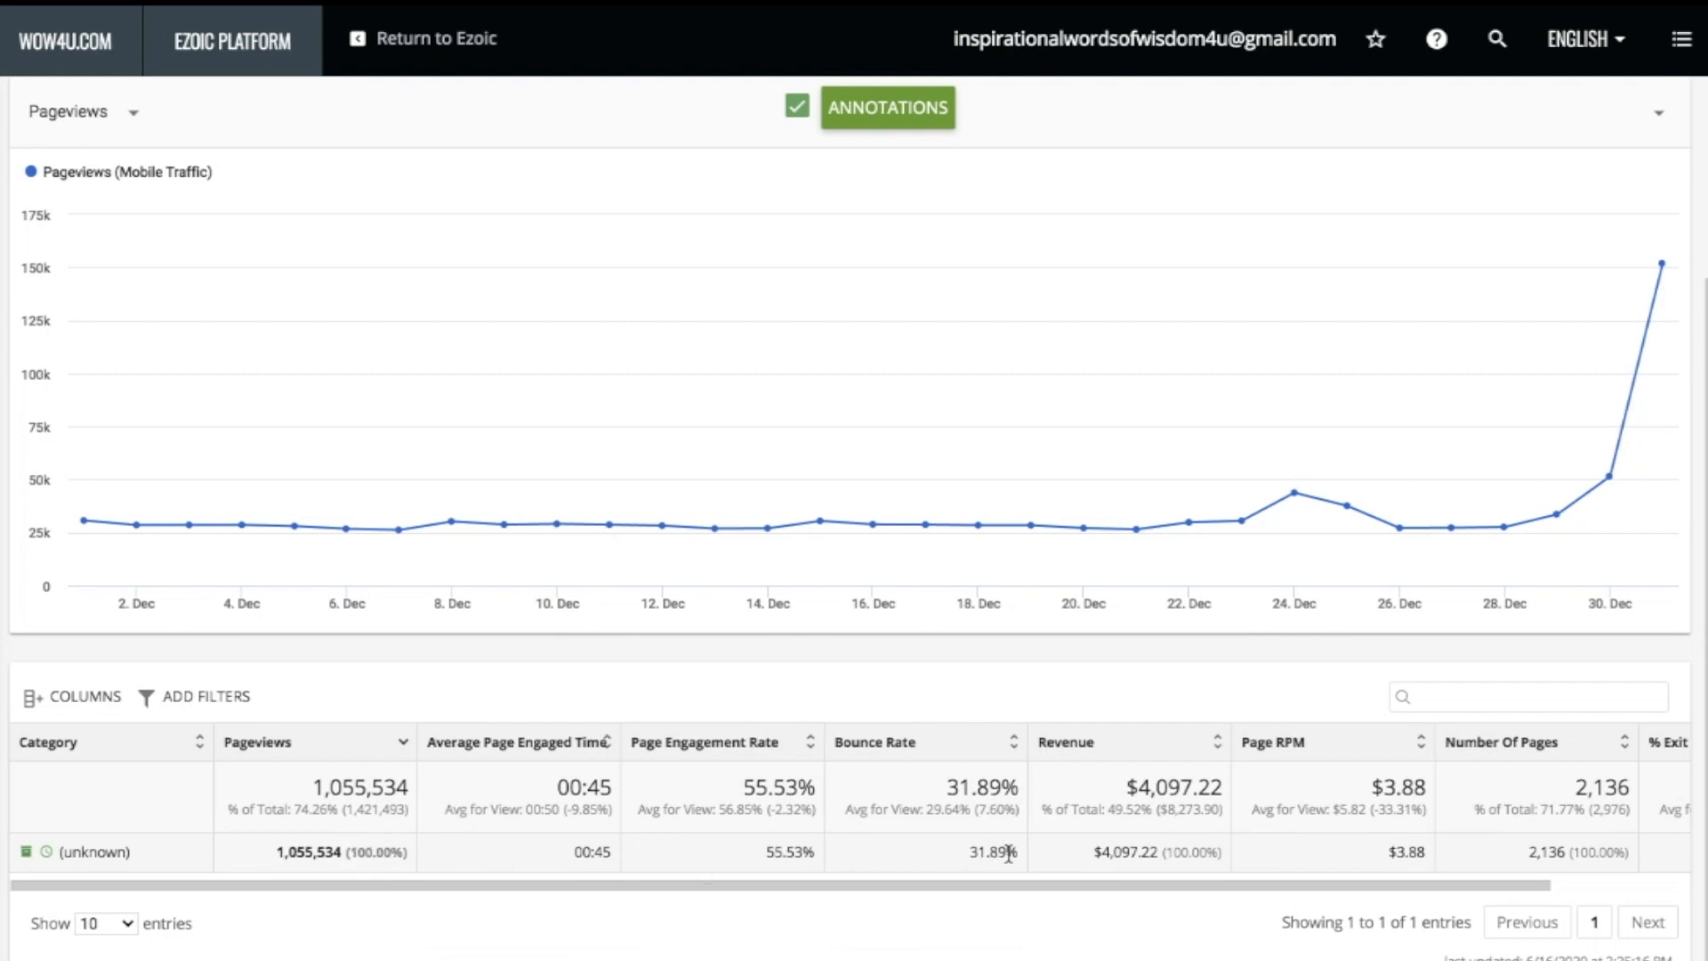
mouse_move(1389, 856)
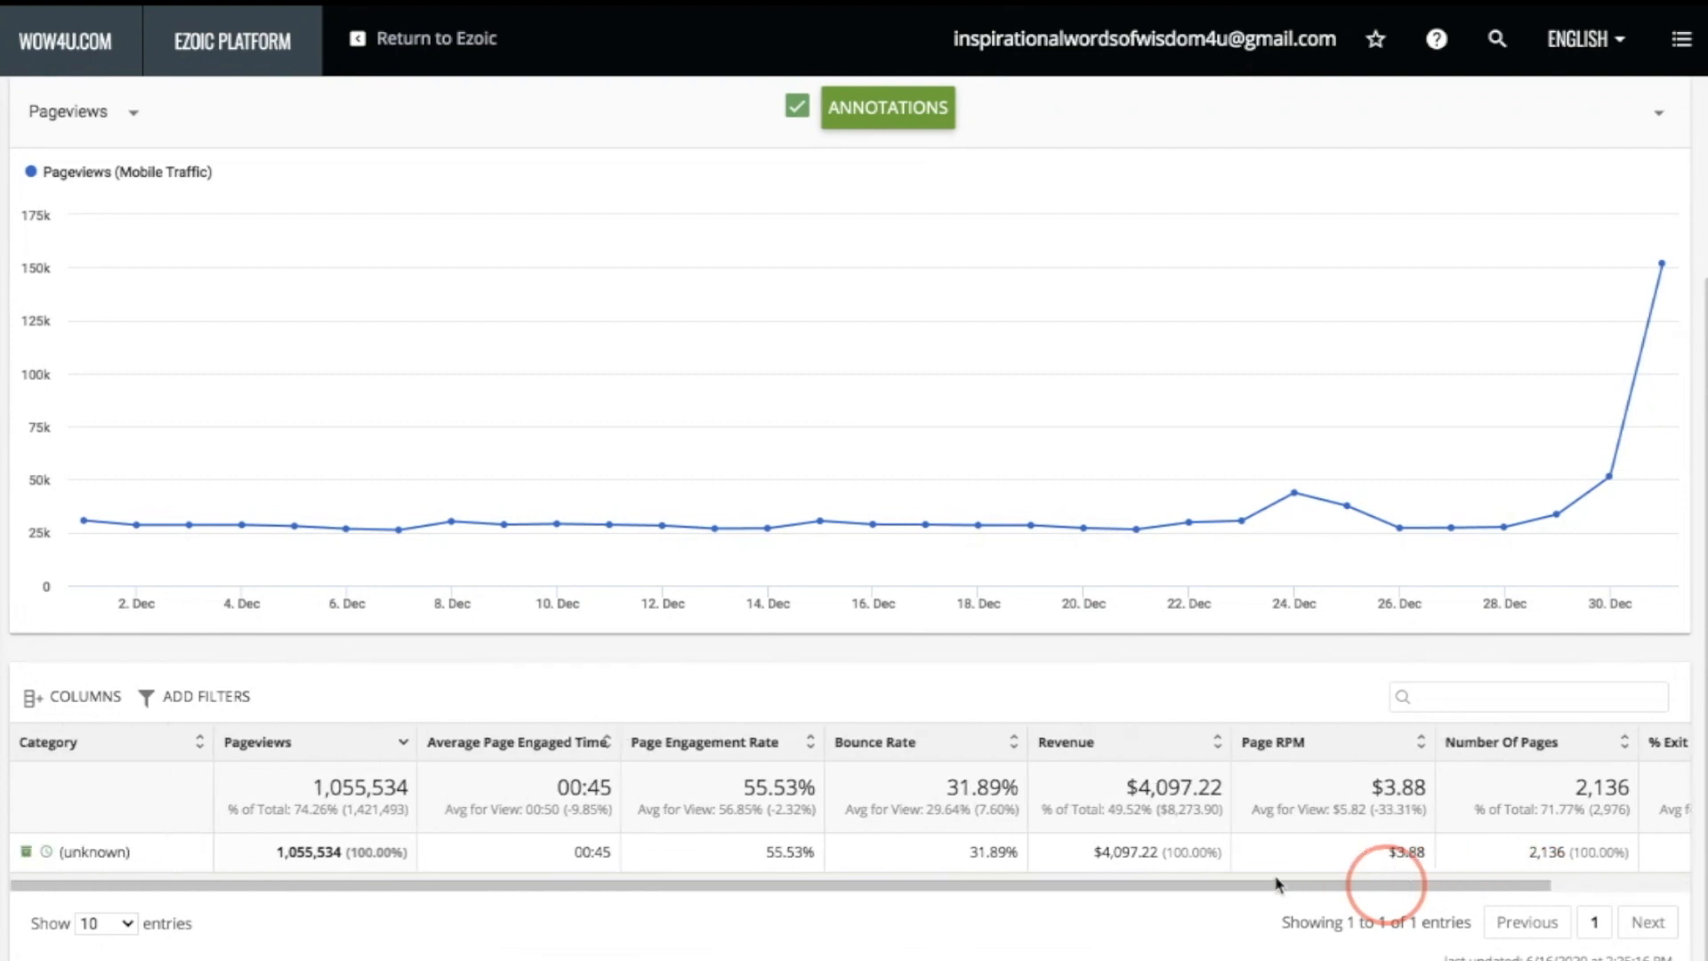
mouse_move(523, 863)
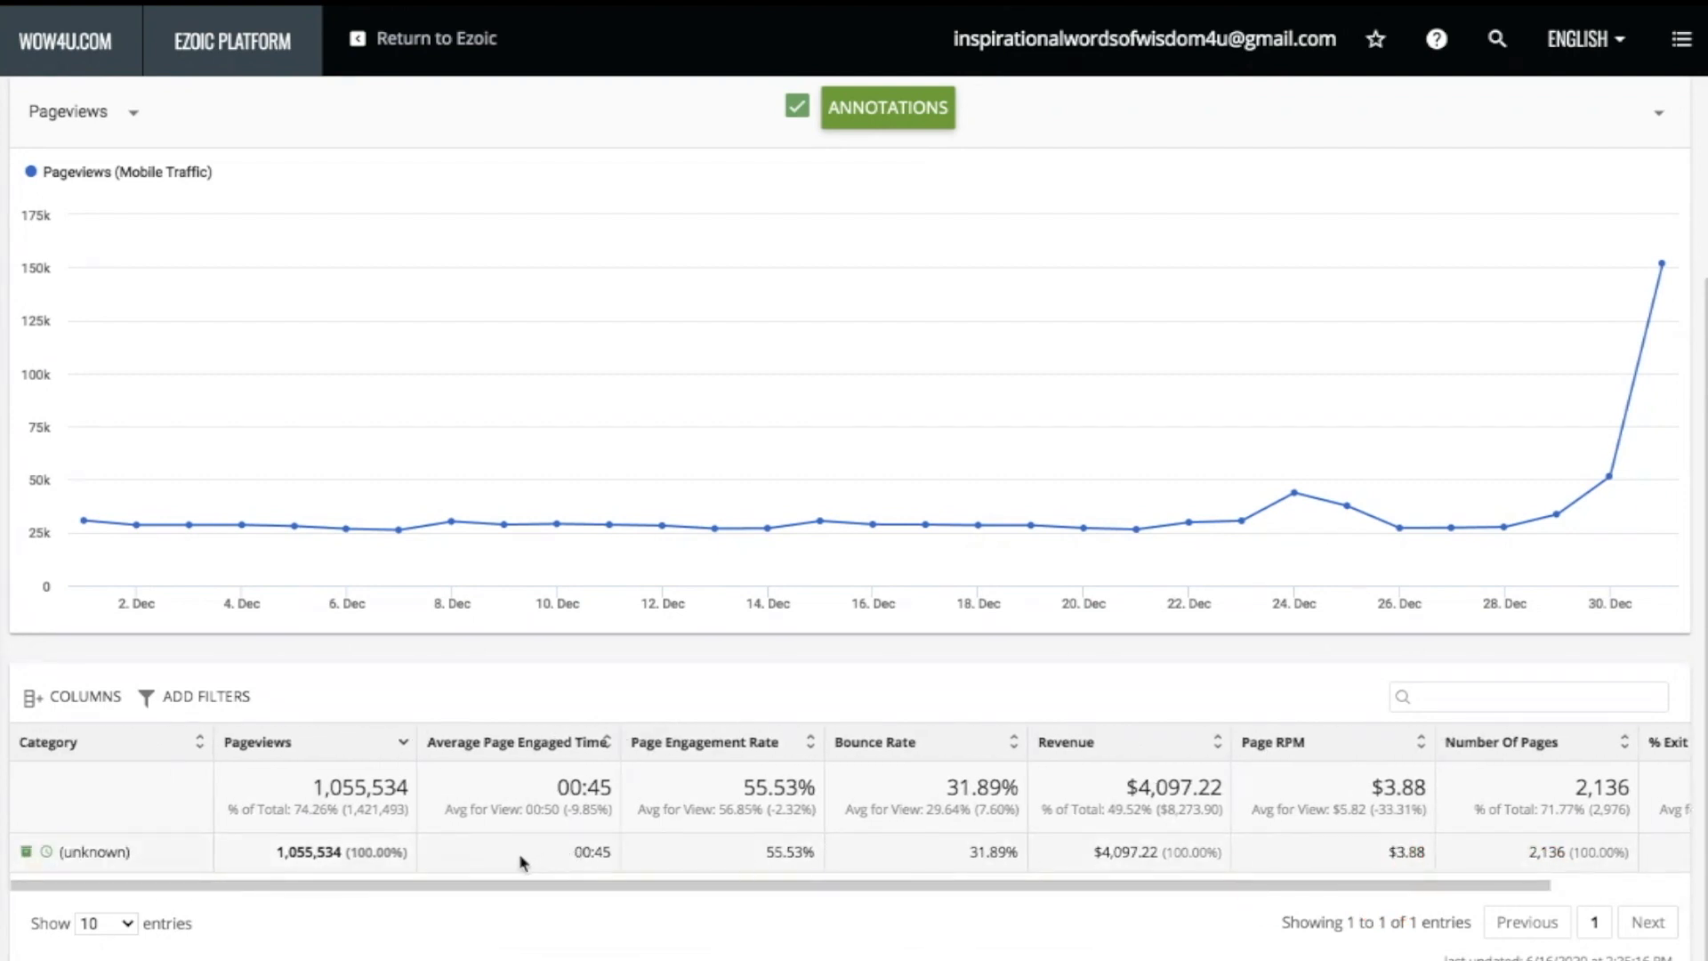
mouse_move(510, 860)
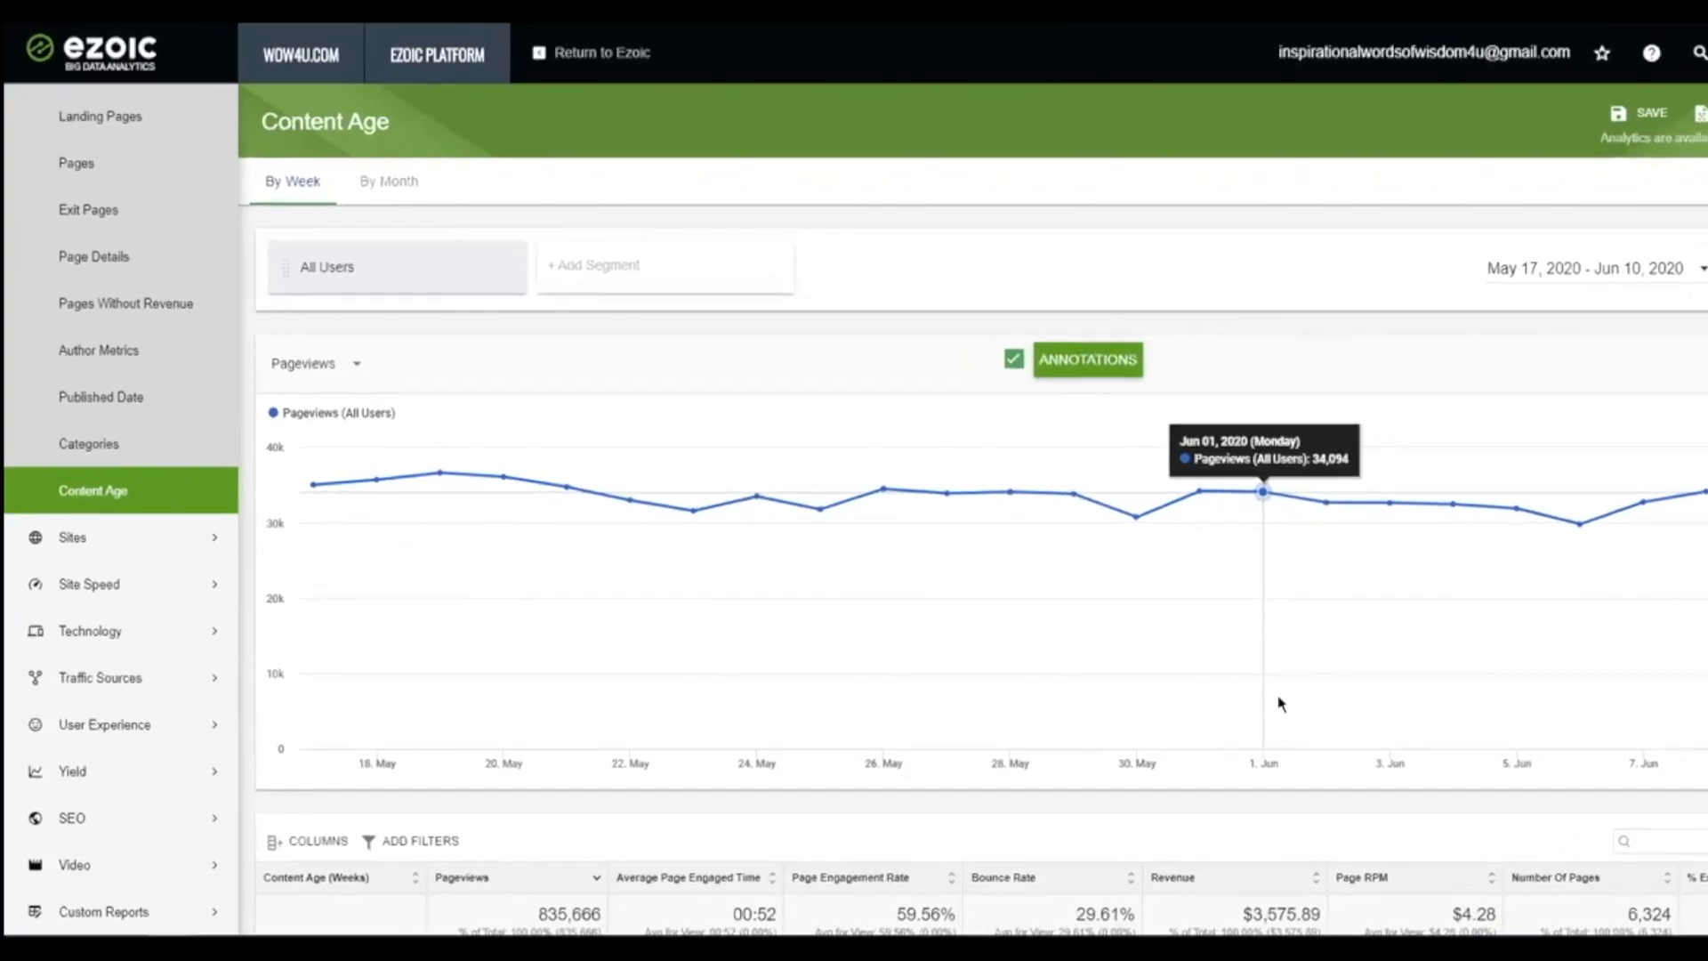
Scroll the weekly Content Age table, led by week 31 with 239,540 pageviews
scroll("down", 3)
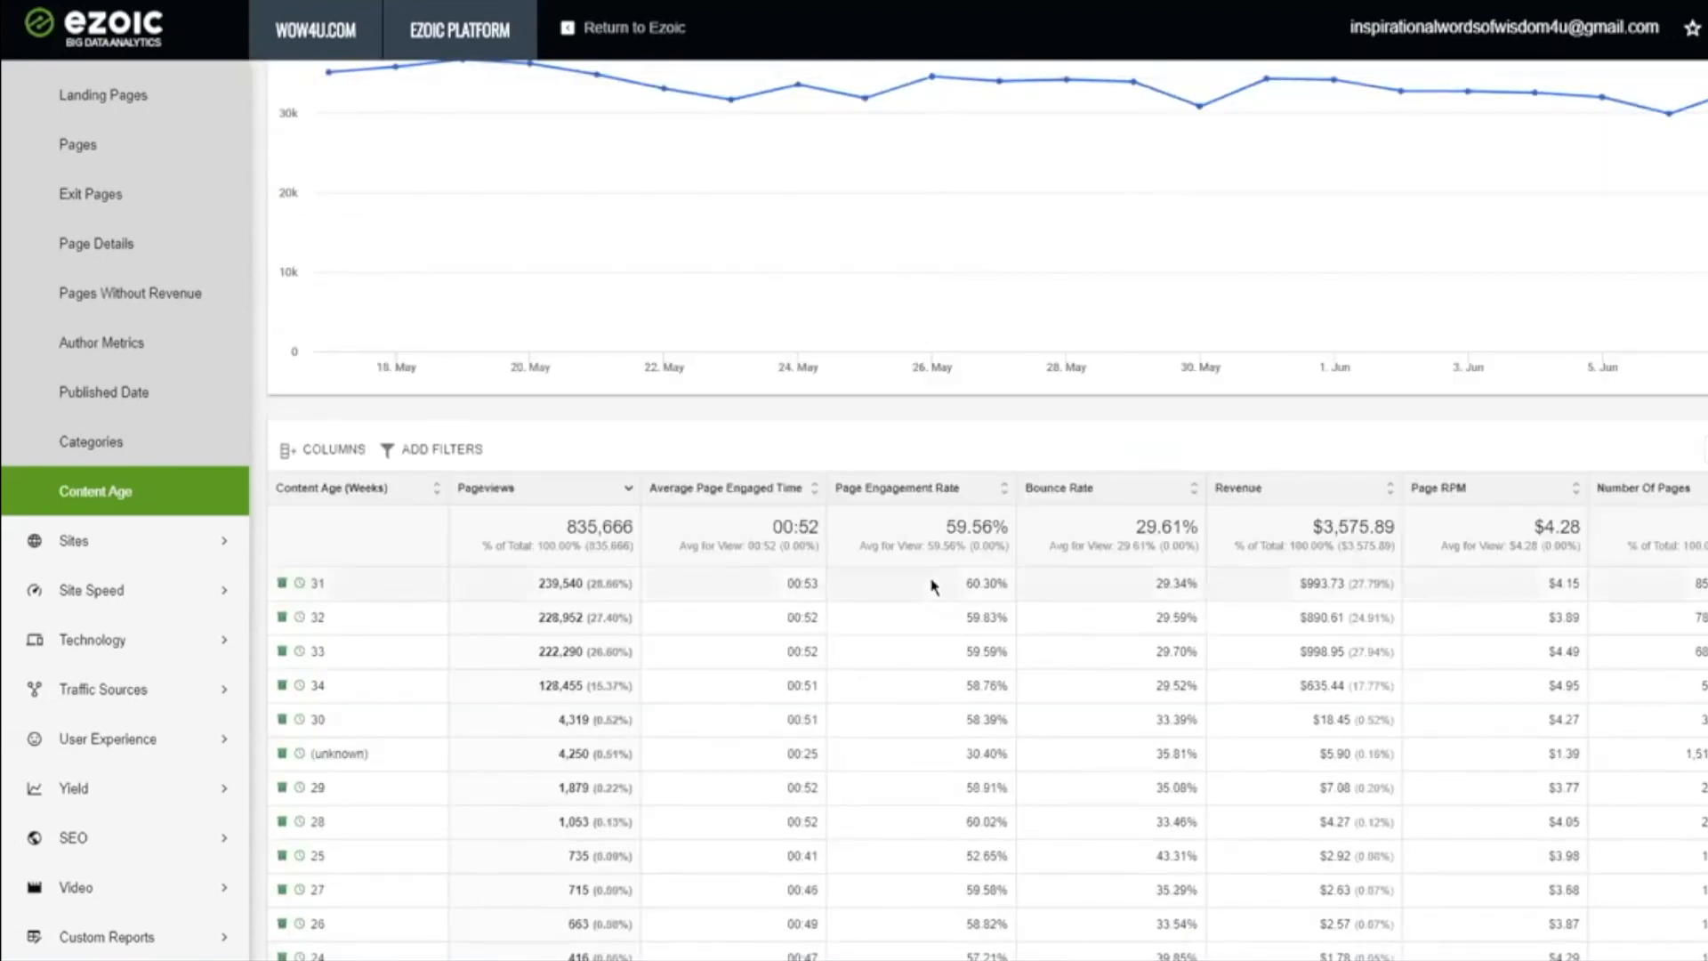
scroll("down", 3)
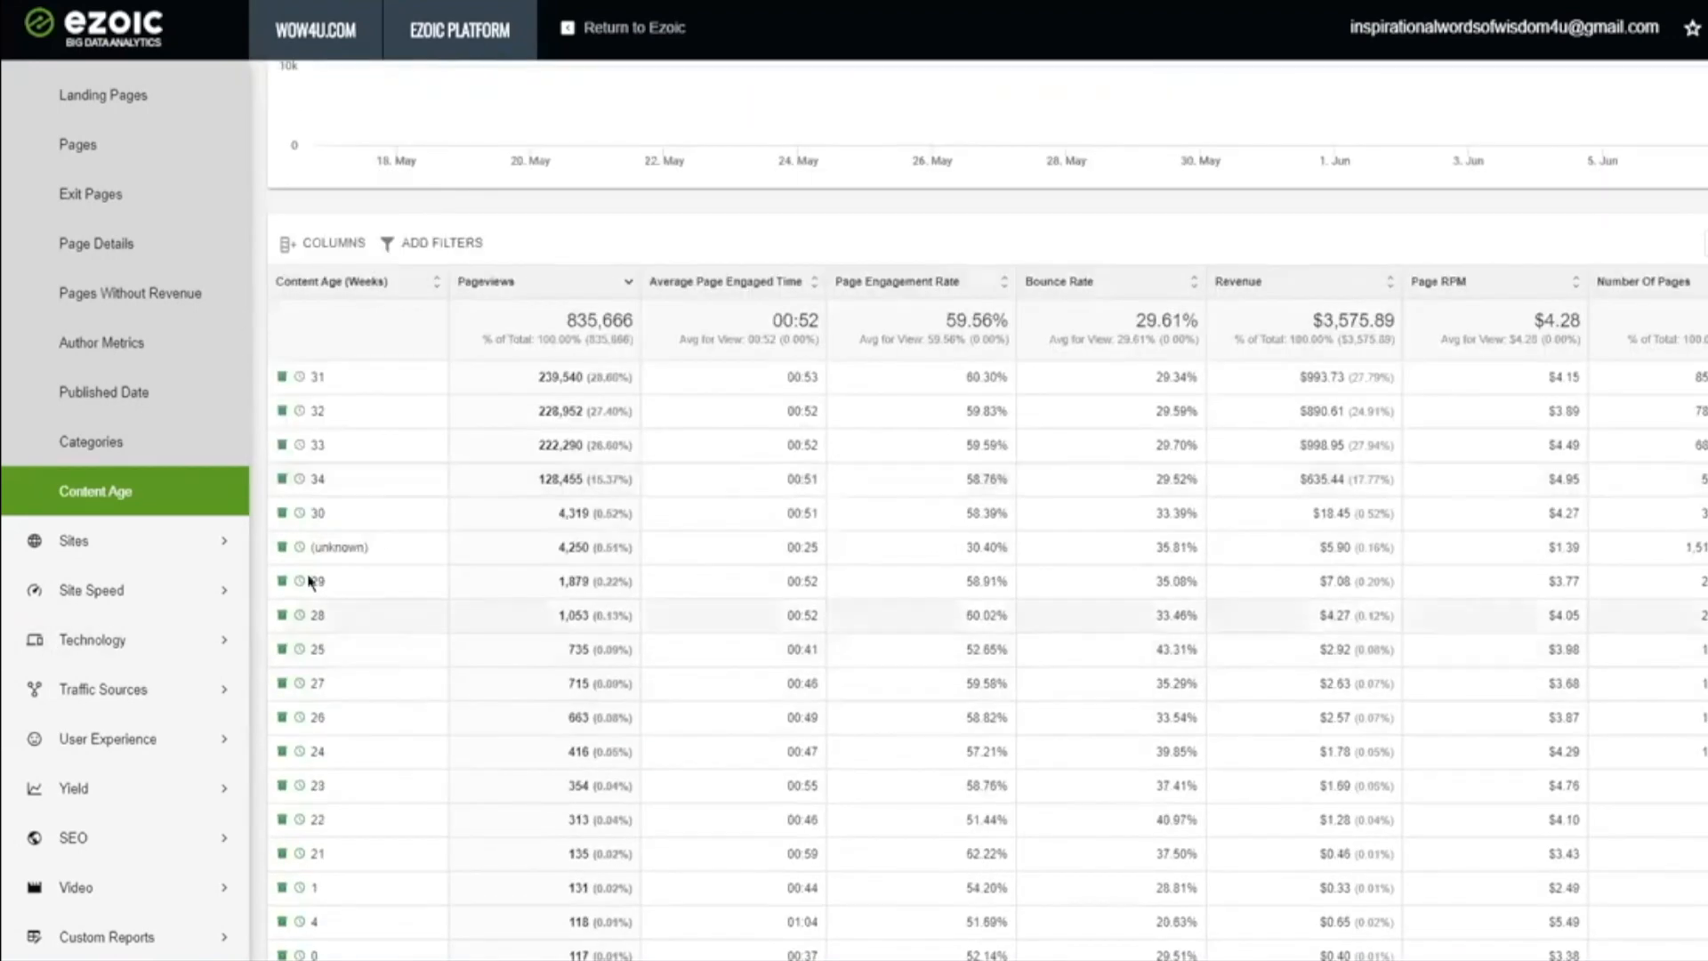
scroll("down", 3)
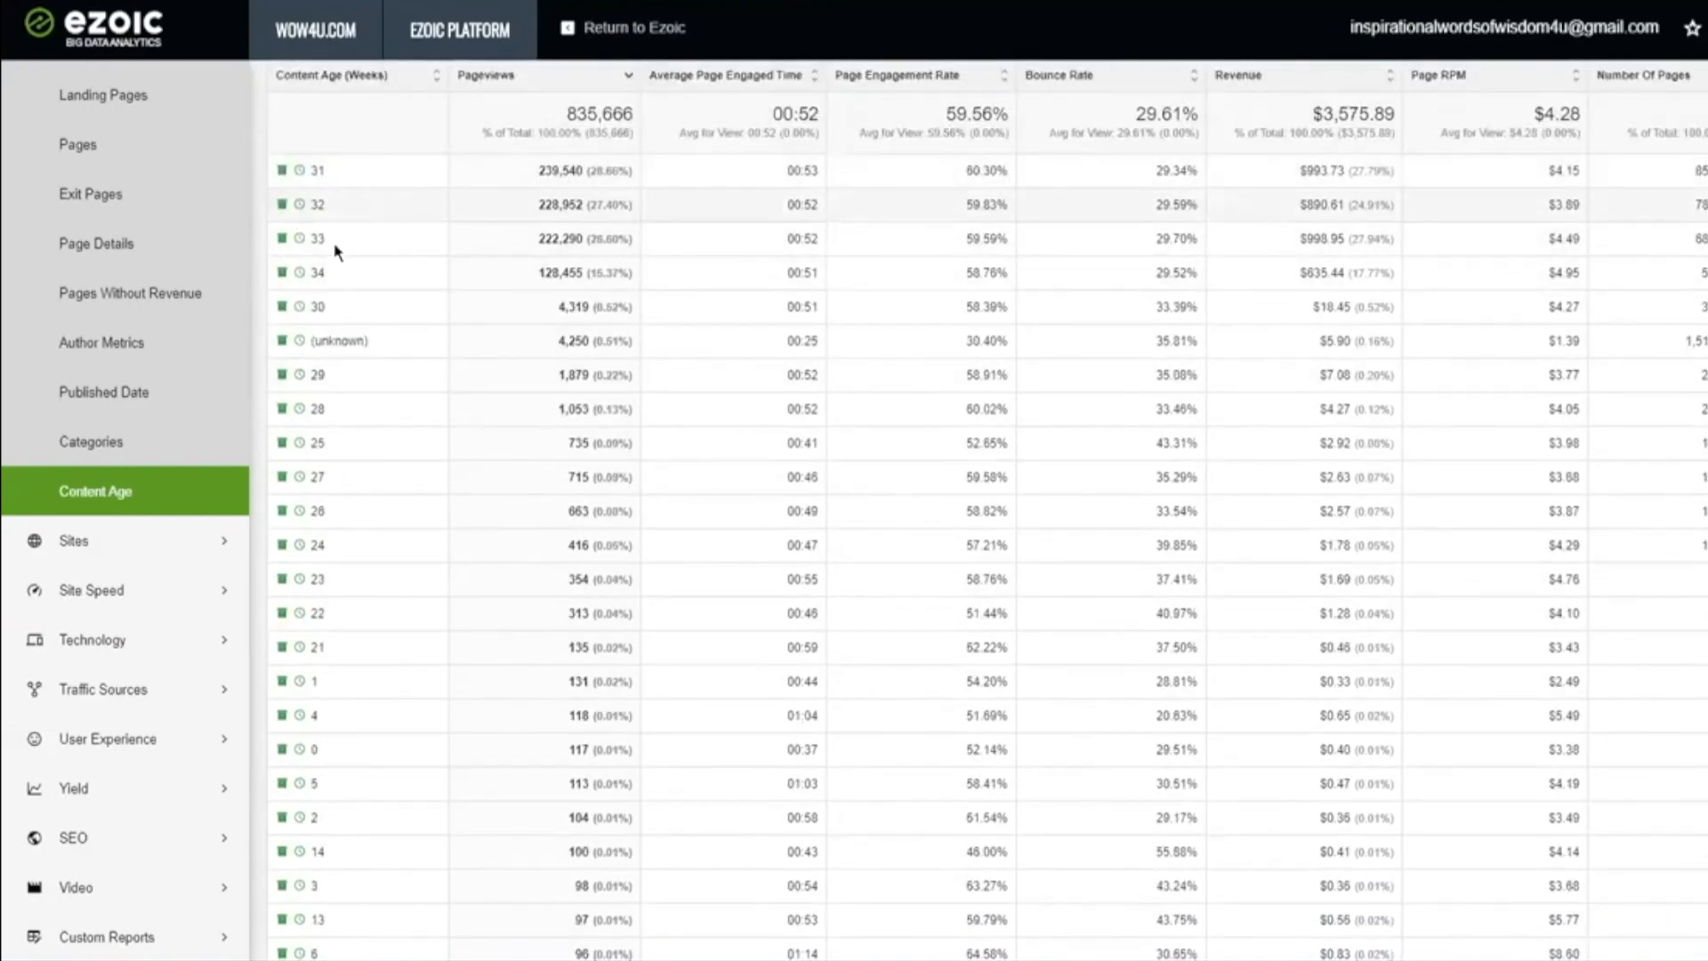
scroll("down", 3)
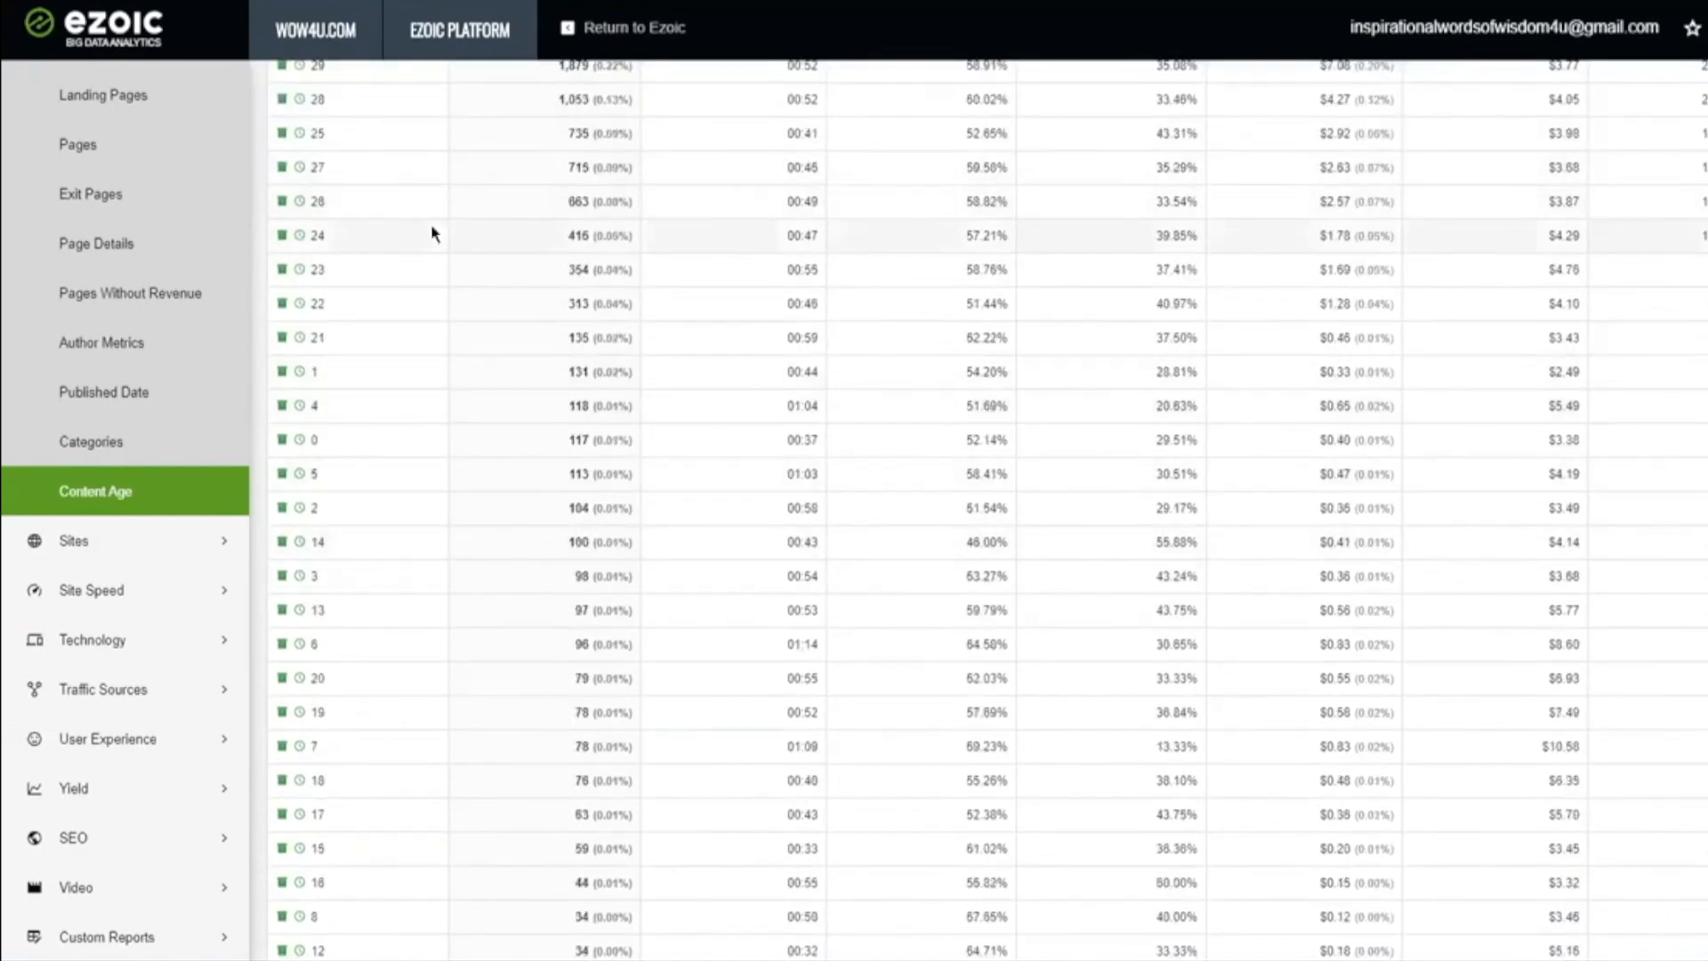